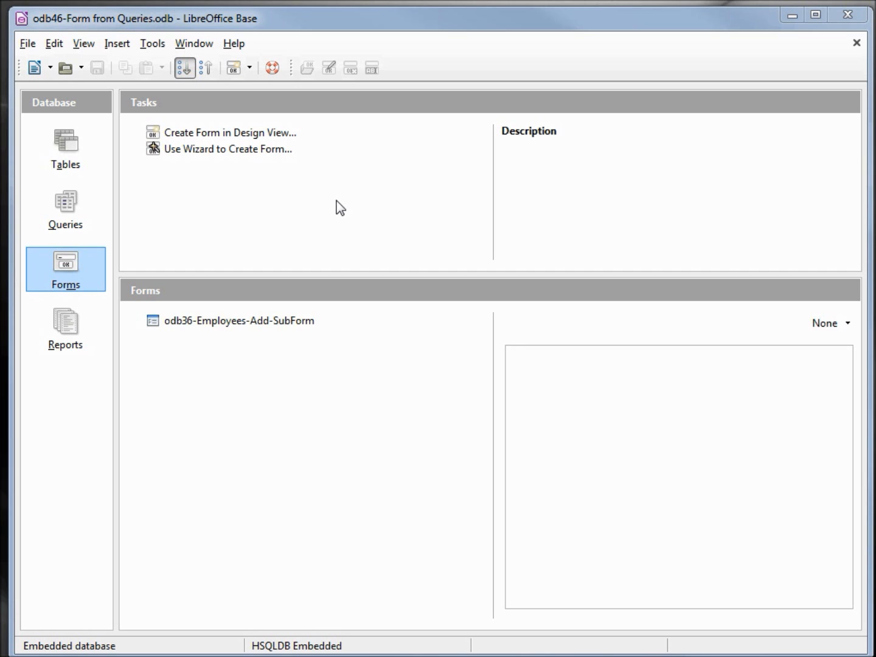
- Start a query in Design View and add the tbl_Employees, tbl_Department and tbl_Group tables
left_click(66, 210)
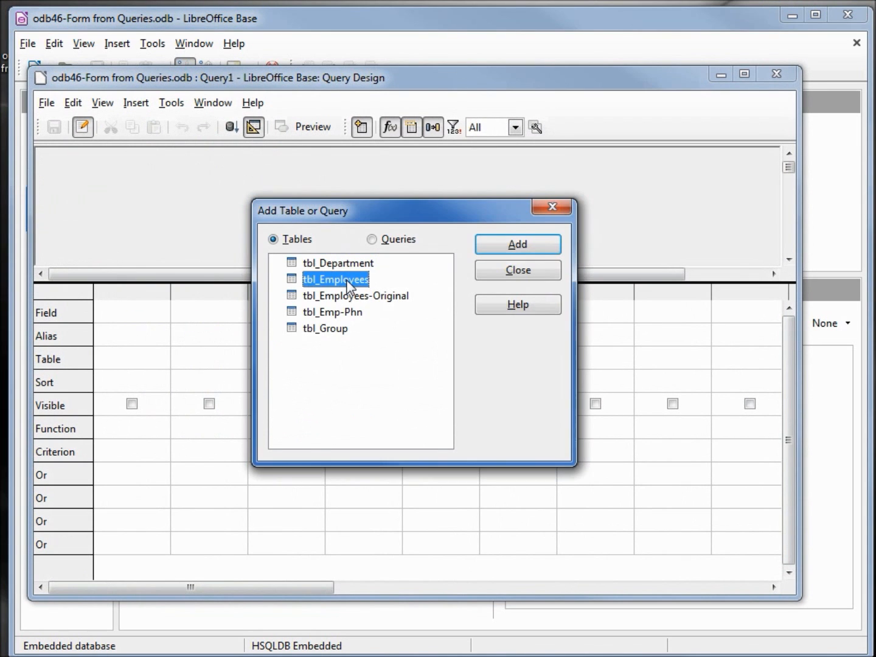
left_click(516, 244)
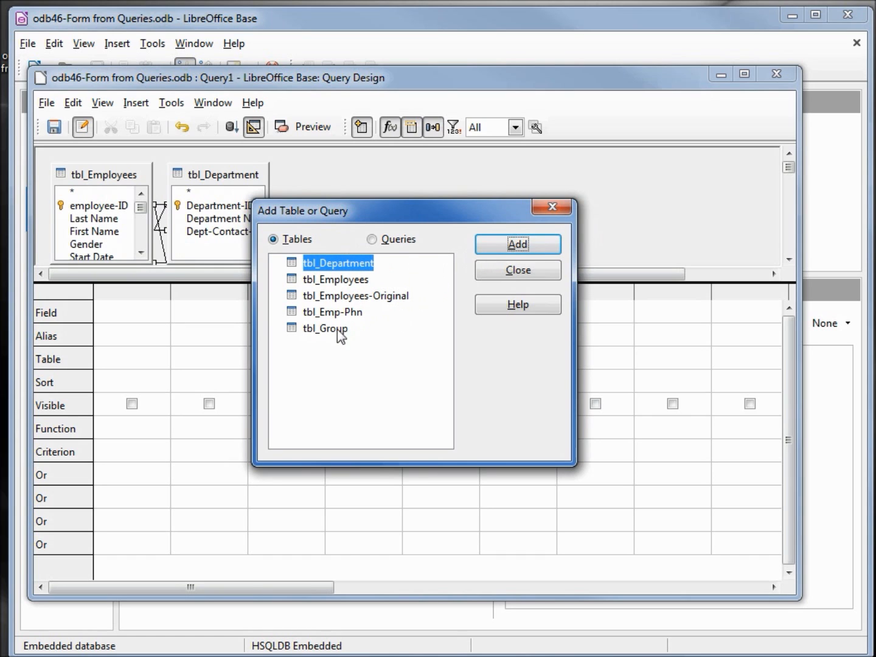
left_click(516, 243)
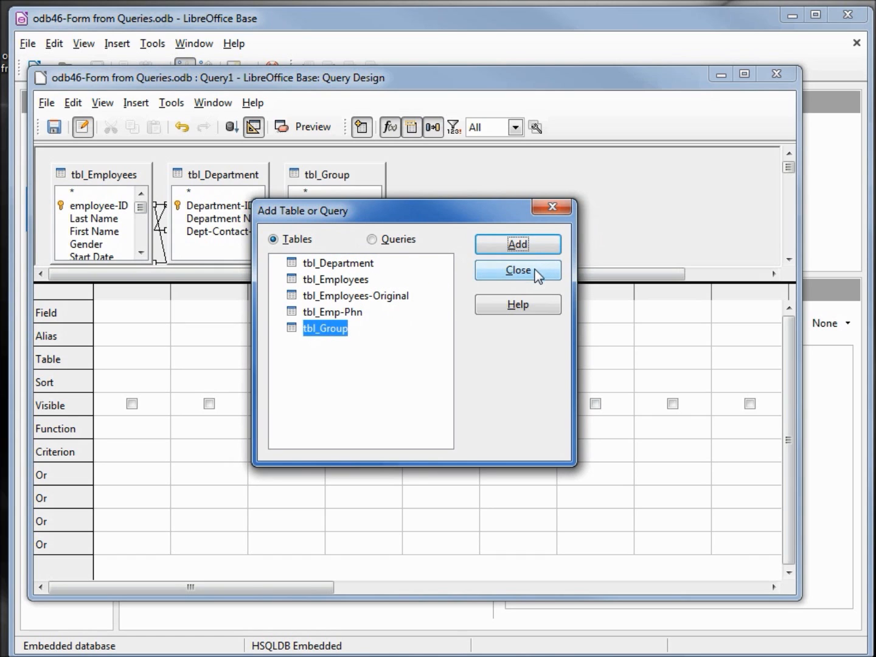
left_click(517, 270)
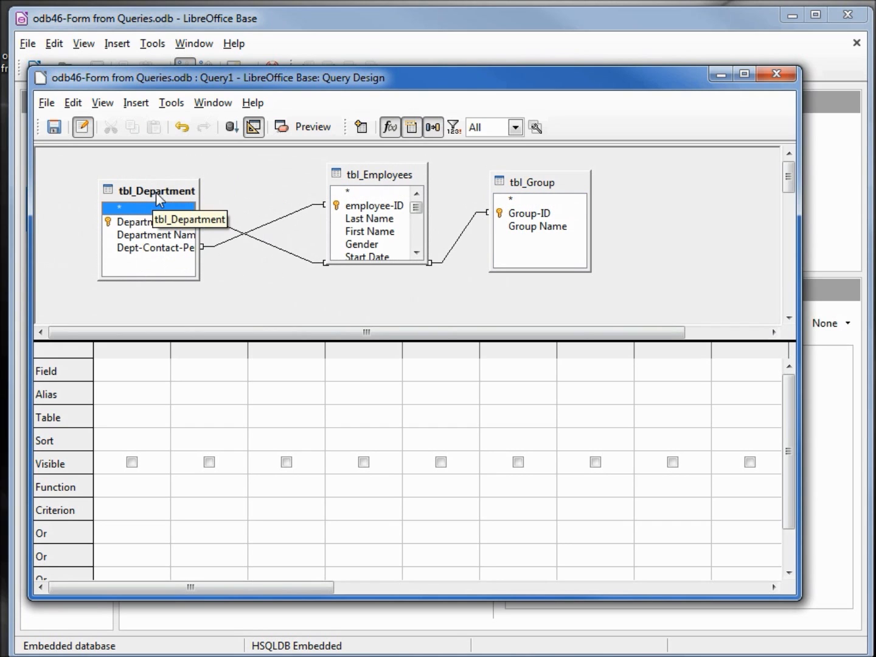
mouse_move(246, 233)
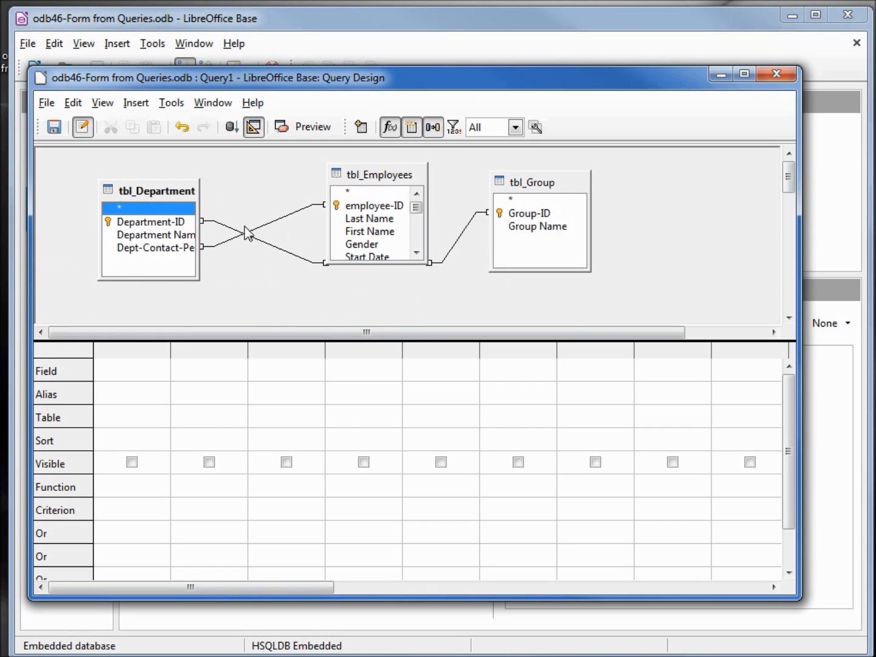
mouse_move(233, 230)
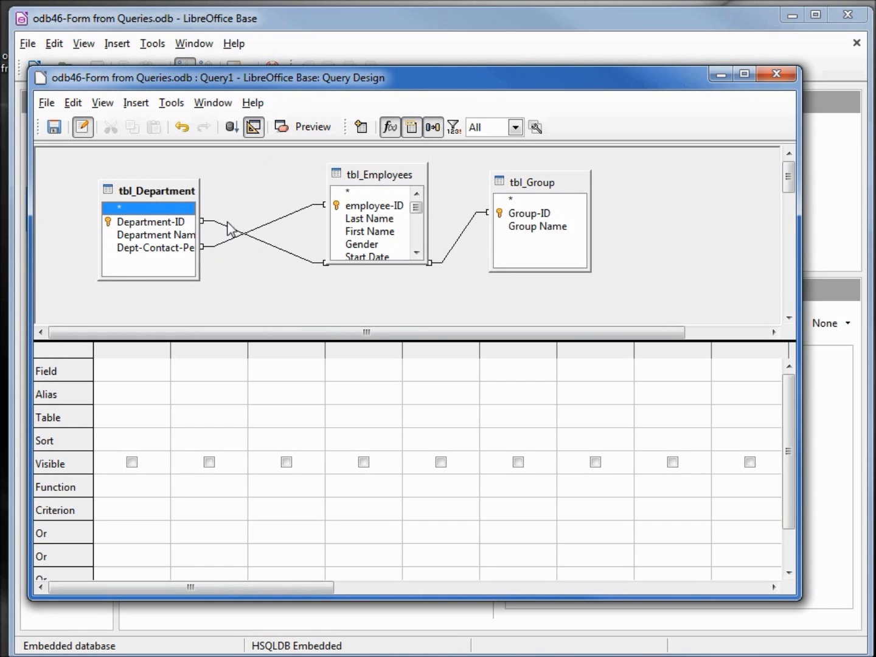
mouse_move(236, 246)
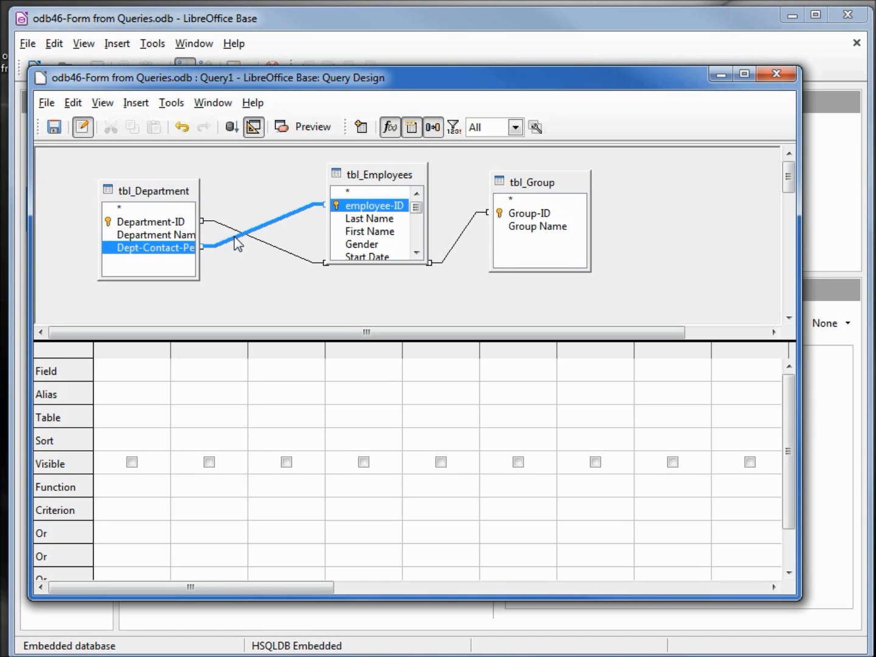
mouse_move(192, 259)
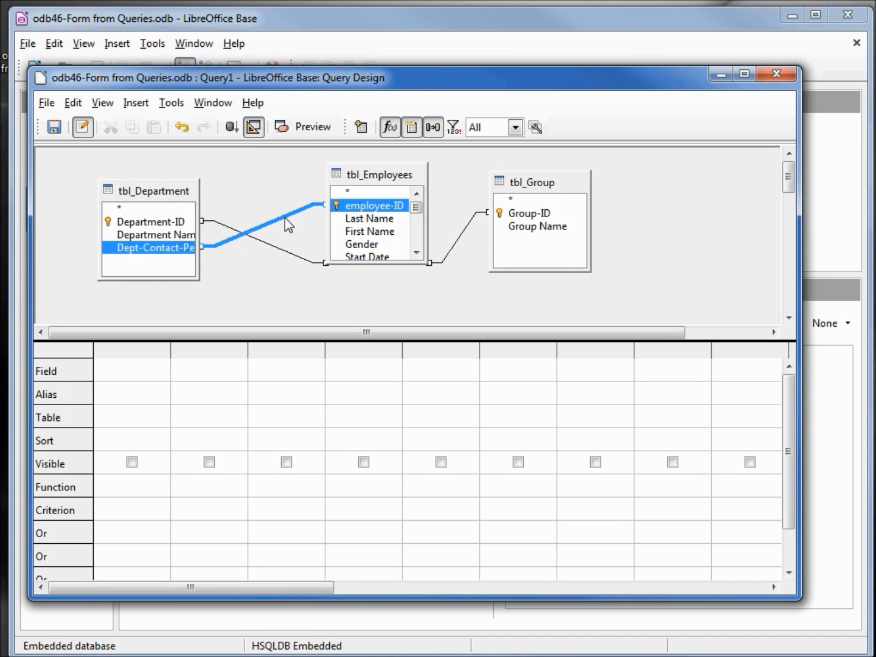
- Delete the Dept-Contact-Person to employee-ID relation line, keeping the department join
right_click(290, 225)
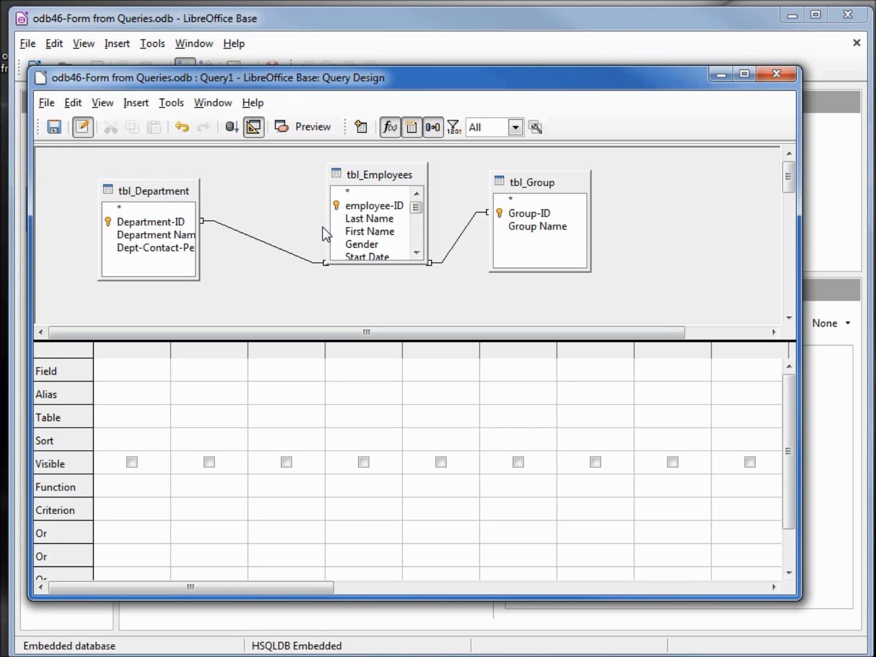
mouse_move(382, 214)
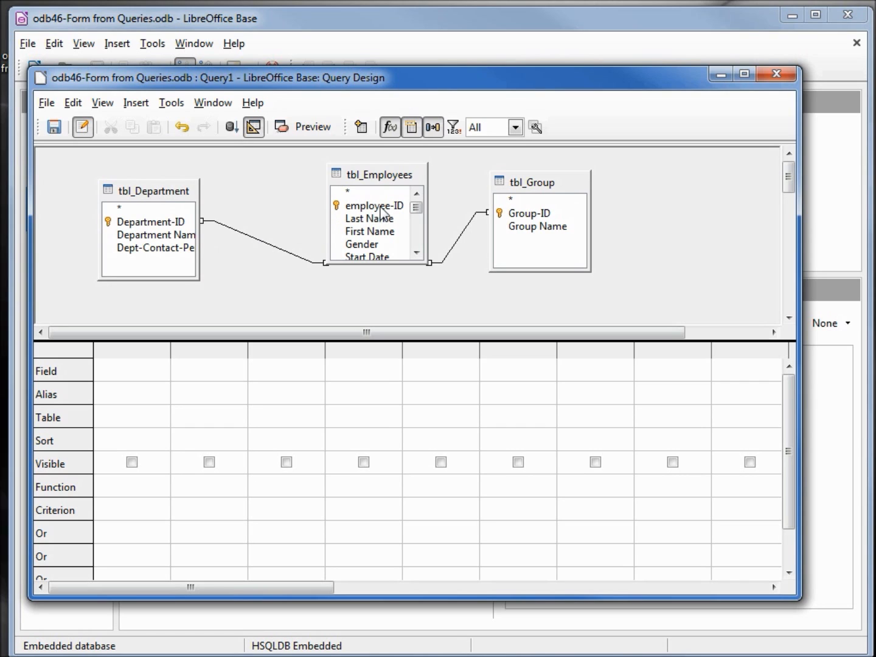
- Add employee fields through End Date, then Department Name, Group Name and Hourly Wage to the grid
double_click(375, 205)
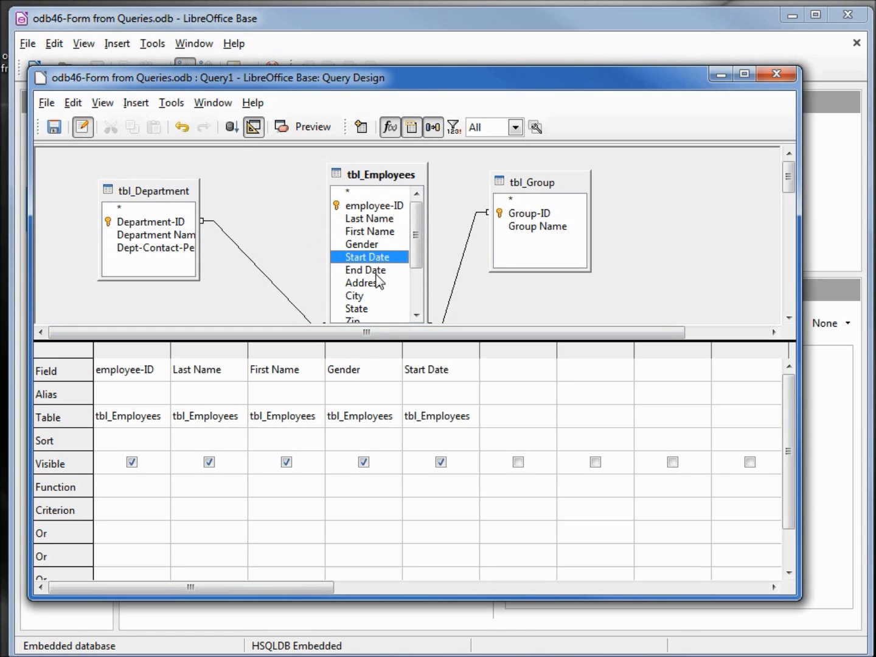
double_click(362, 282)
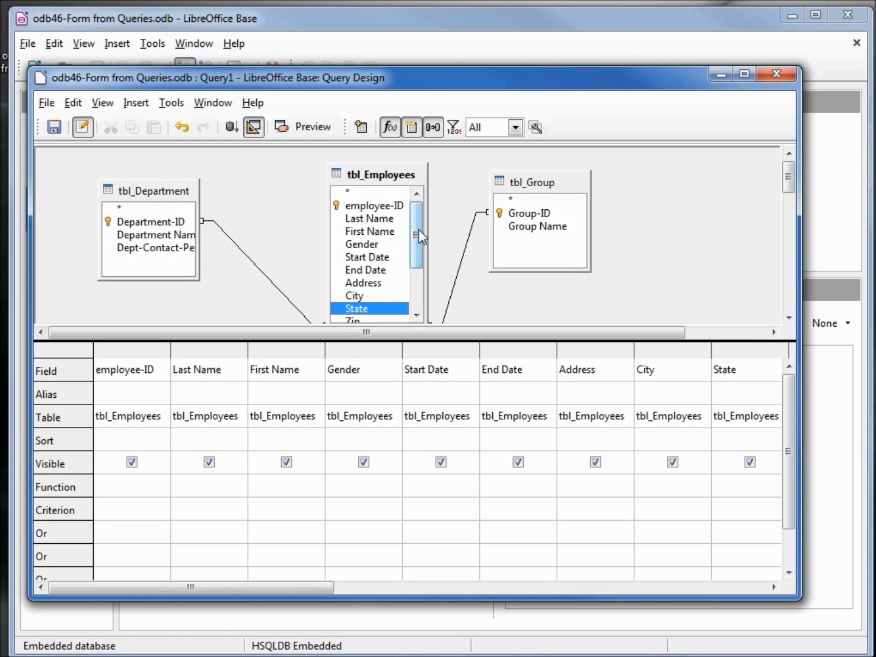
scroll("down", 3)
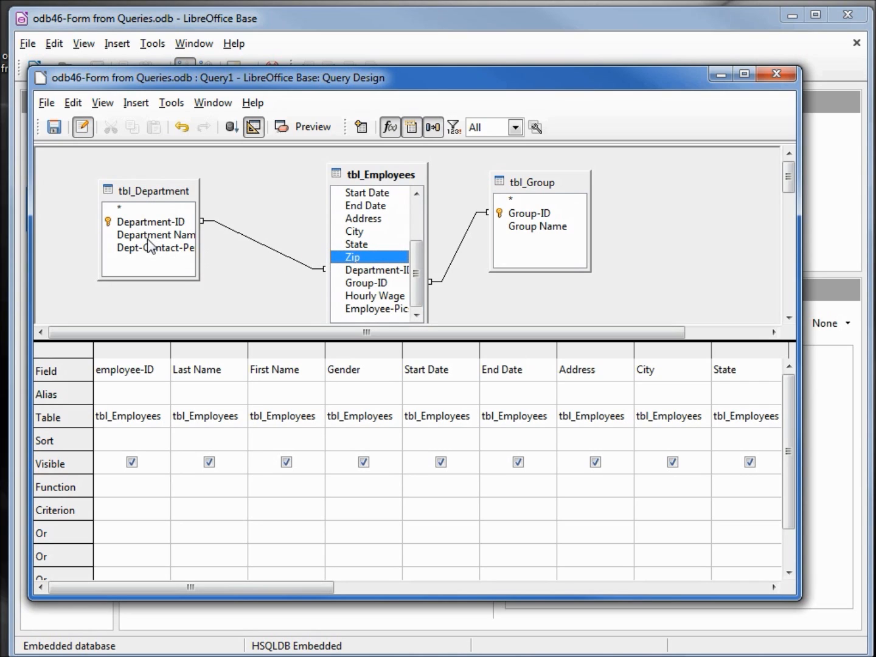
mouse_move(149, 235)
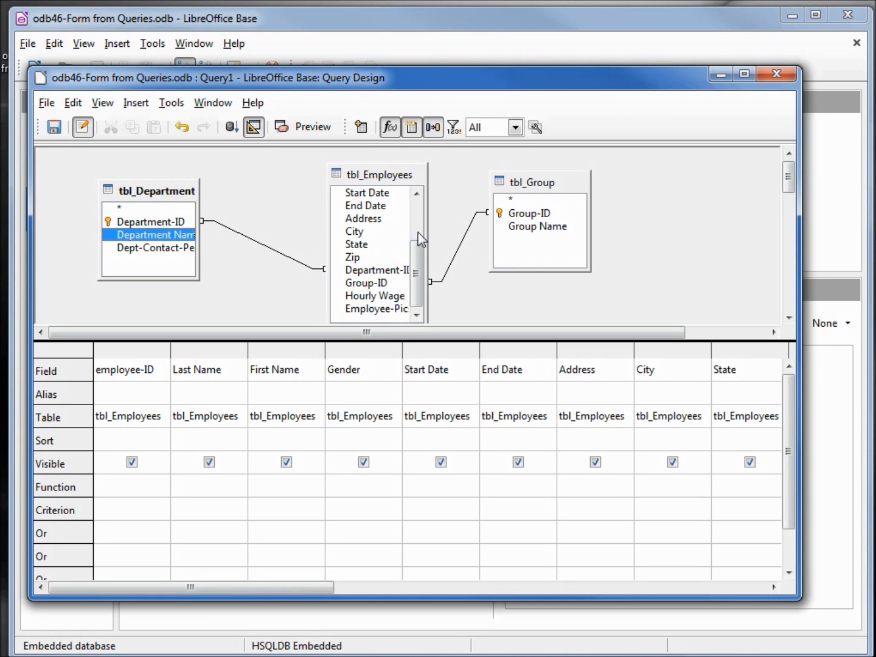
left_click(538, 226)
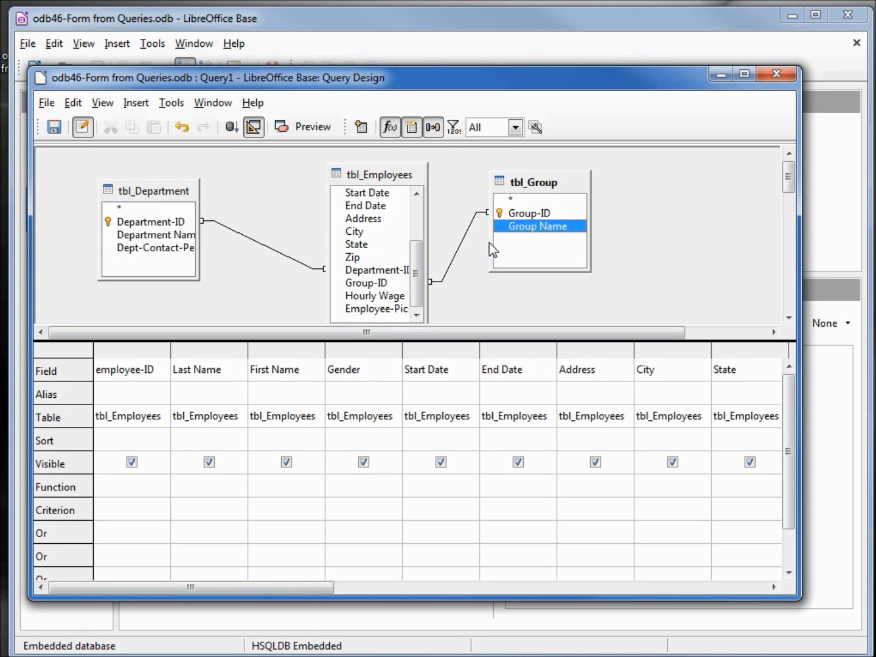
left_click(375, 295)
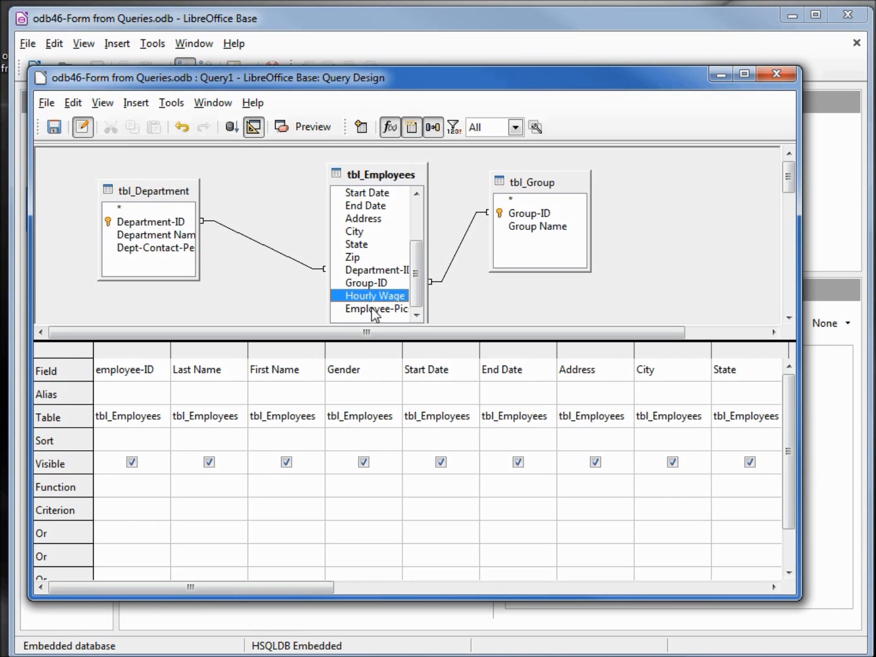
left_click(375, 309)
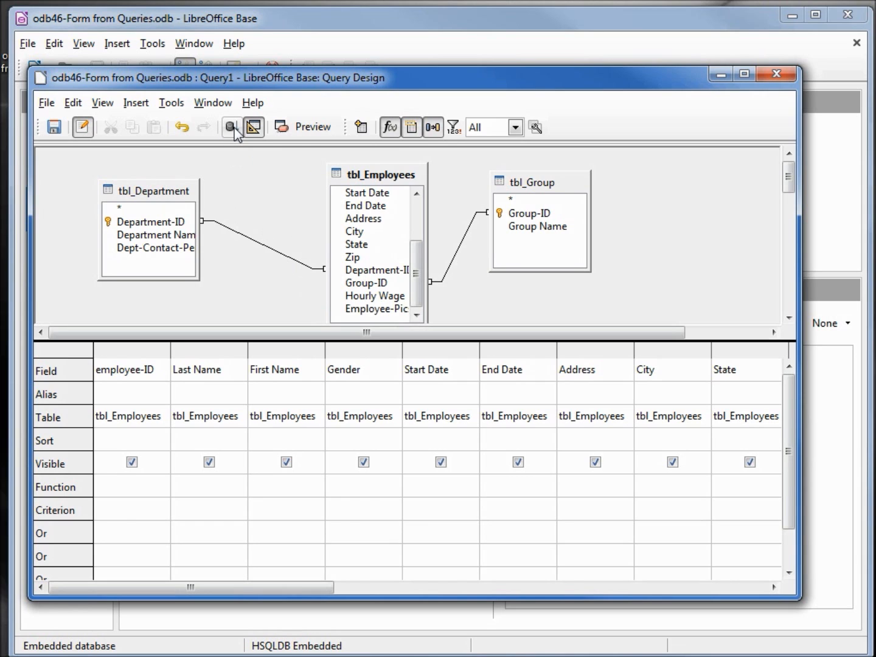
- Run the query, save it as odb46-Employee-Info and close the query design window
left_click(230, 127)
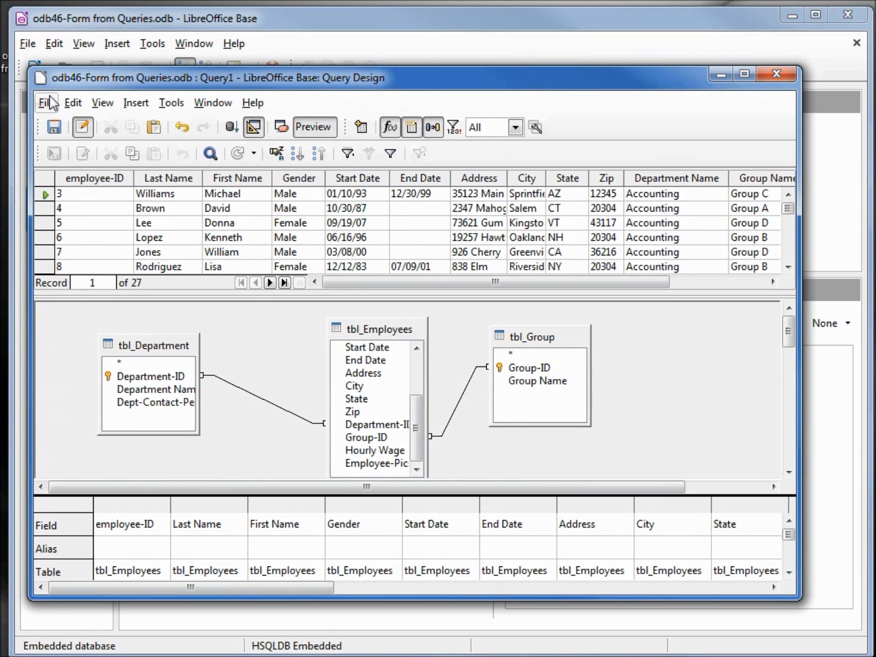
left_click(46, 102)
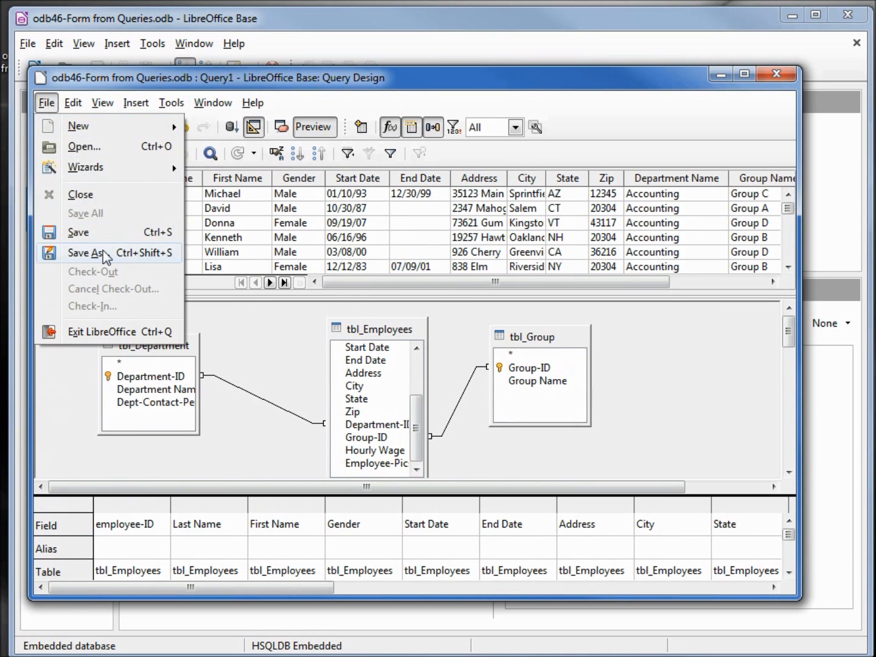
left_click(91, 253)
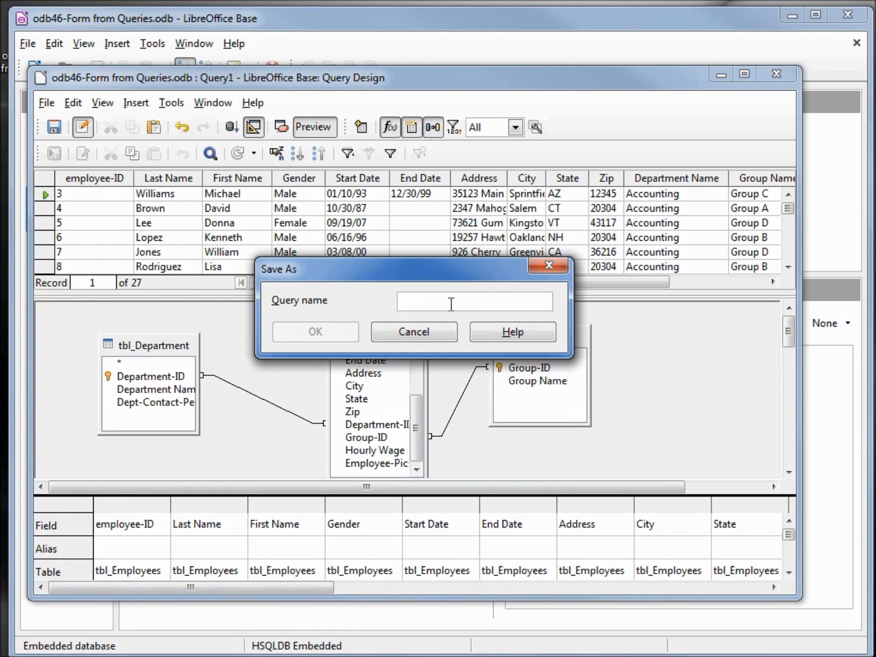
type("odb46-Employee-Info")
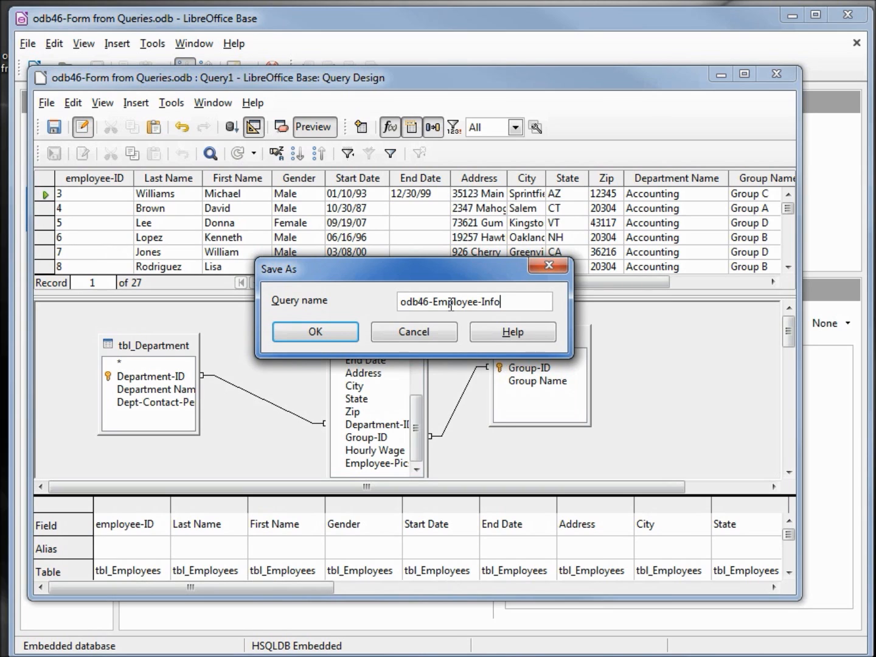
left_click(314, 331)
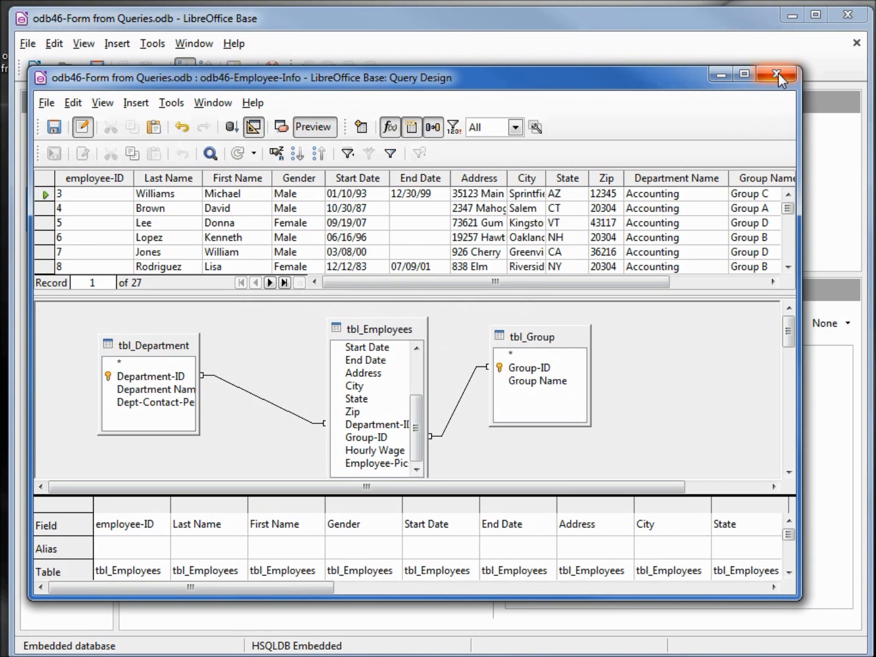
left_click(777, 74)
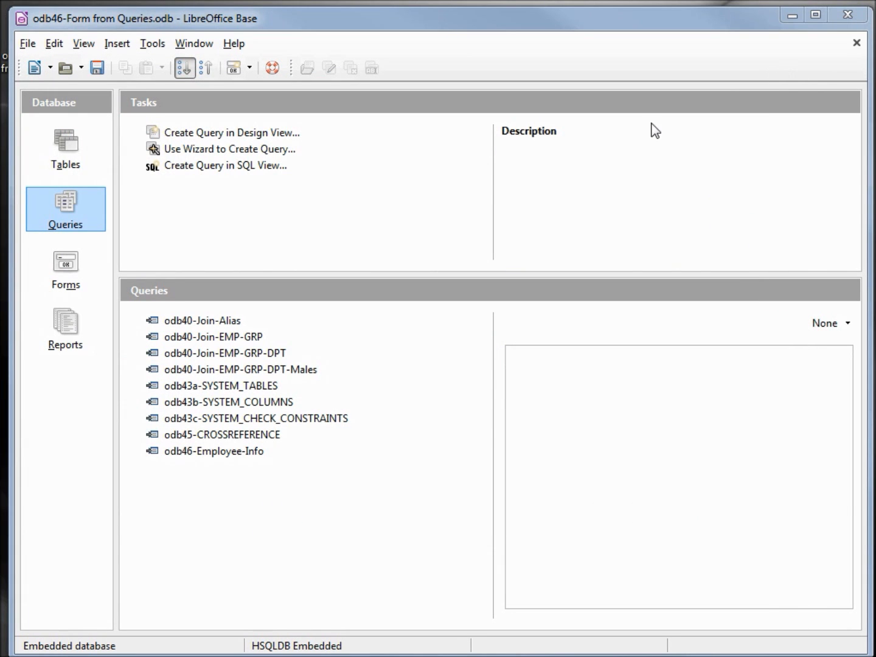
mouse_move(231, 131)
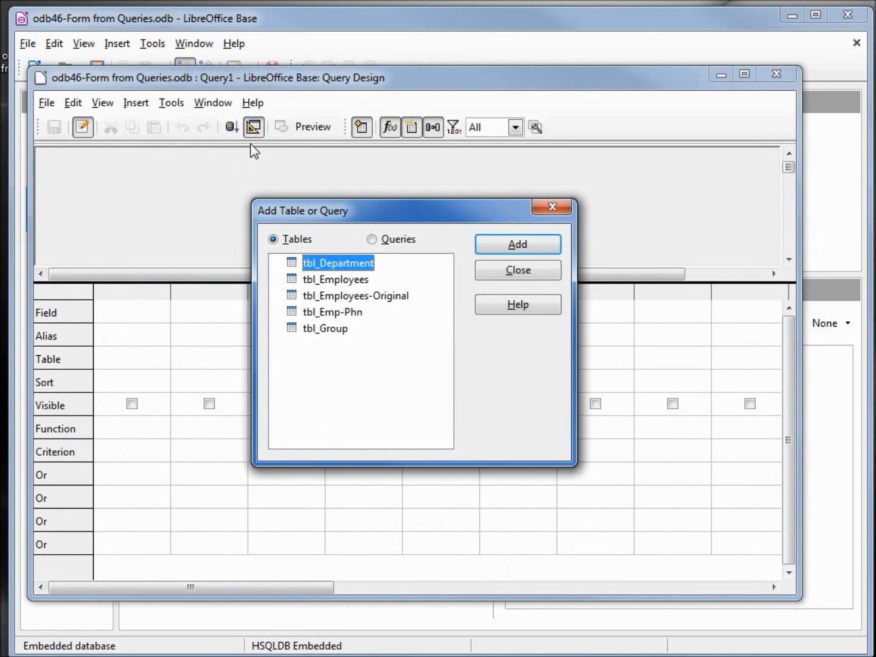
mouse_move(358, 323)
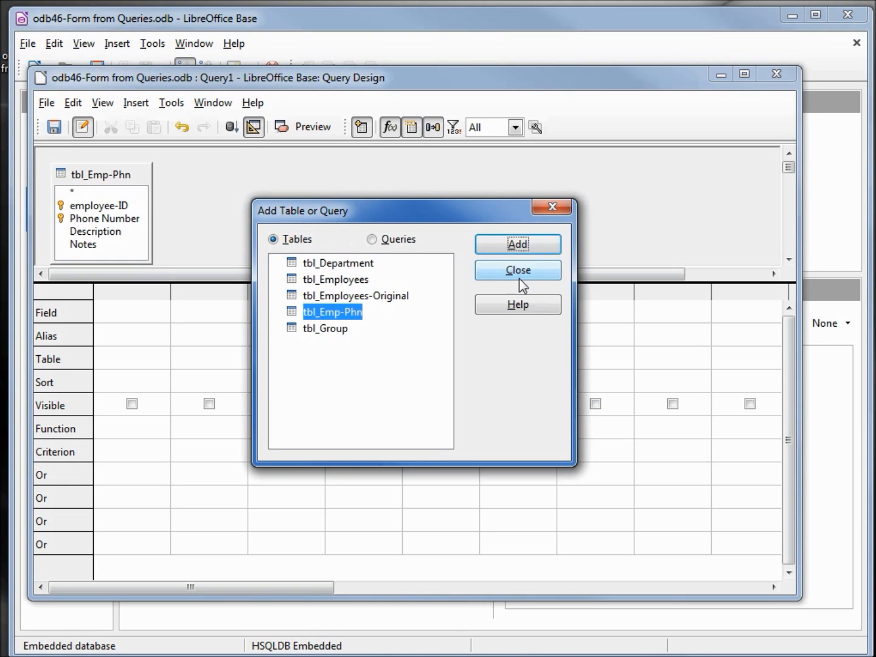
- Add tbl_Emp-Phn's ID, phone number, description and notes fields and run the query
left_click(519, 270)
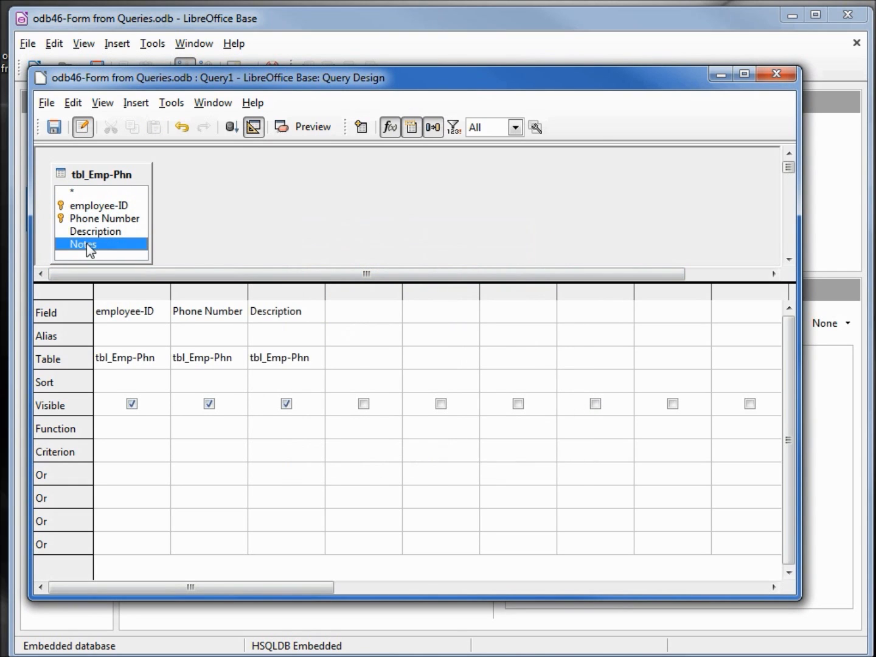
left_click(46, 103)
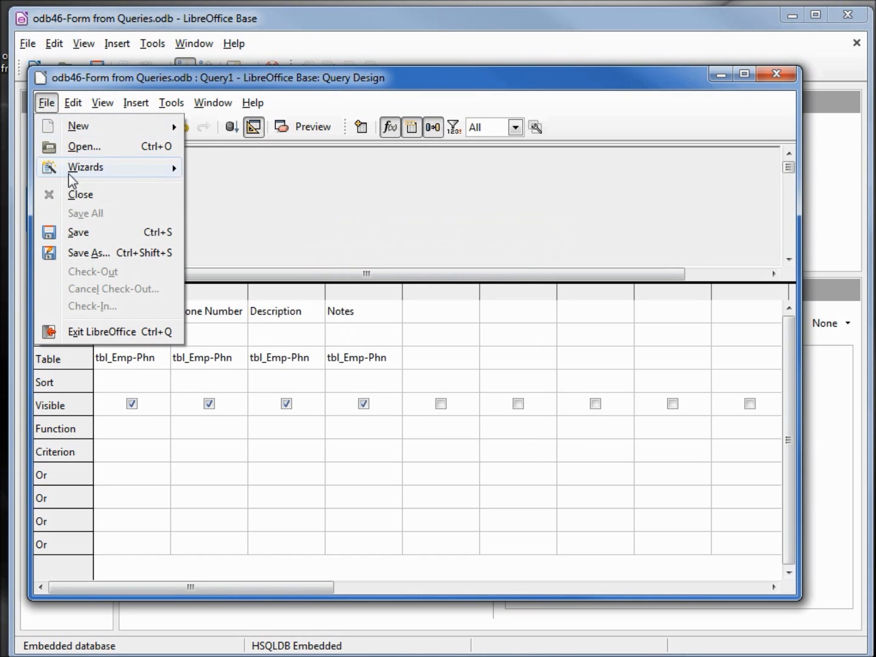
left_click(171, 102)
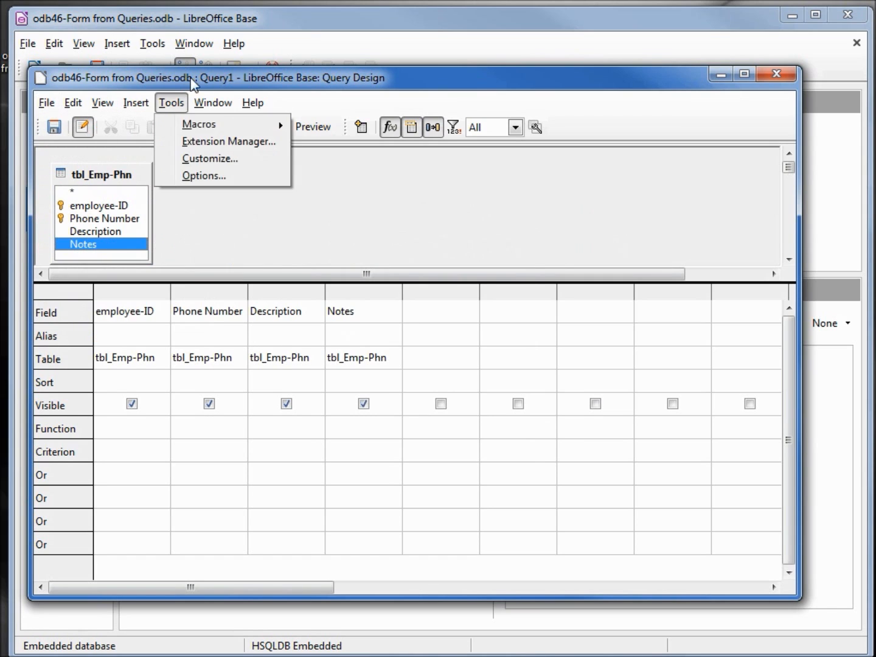
left_click(231, 127)
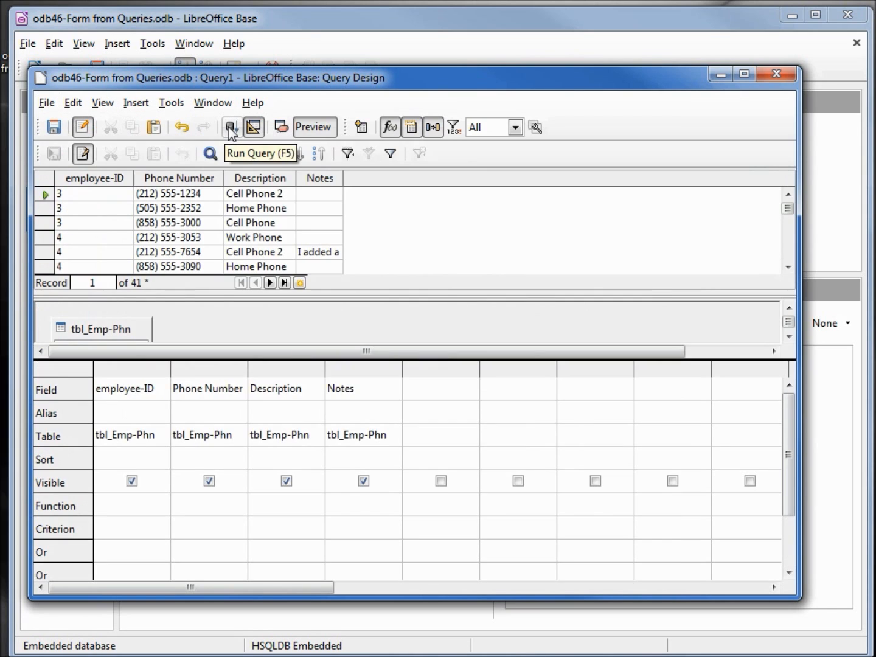
- Save the query as odb46-Employee-Phone-Info, close the design window and go to Forms
left_click(46, 102)
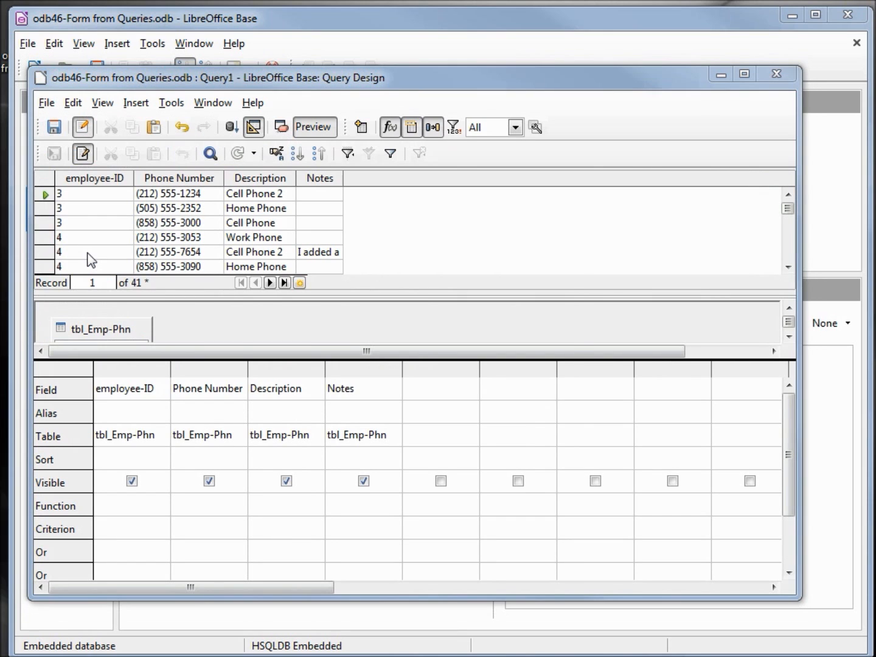
left_click(54, 126)
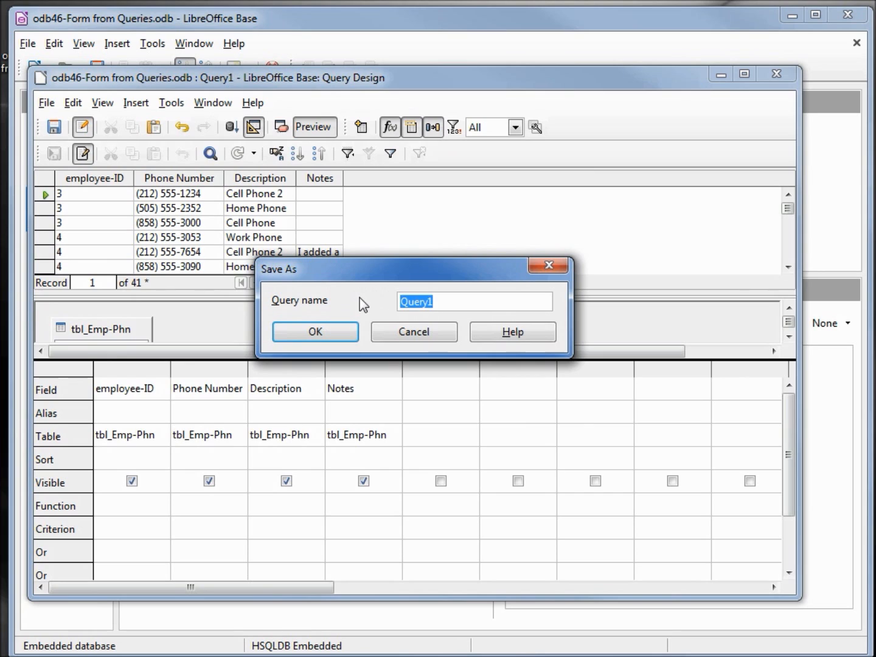
type("odb46-Employee-Phone-Info")
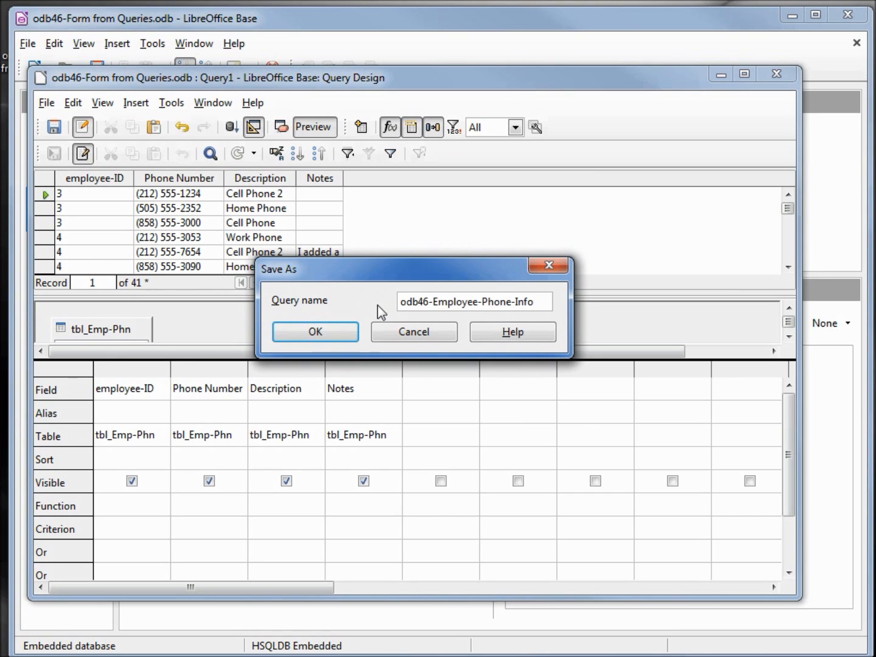
left_click(473, 301)
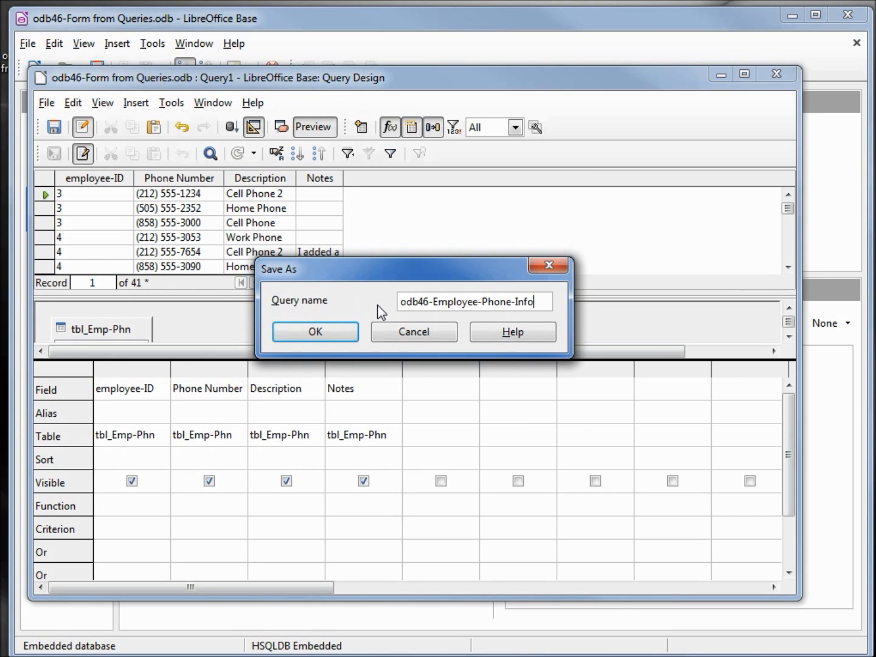
left_click(314, 331)
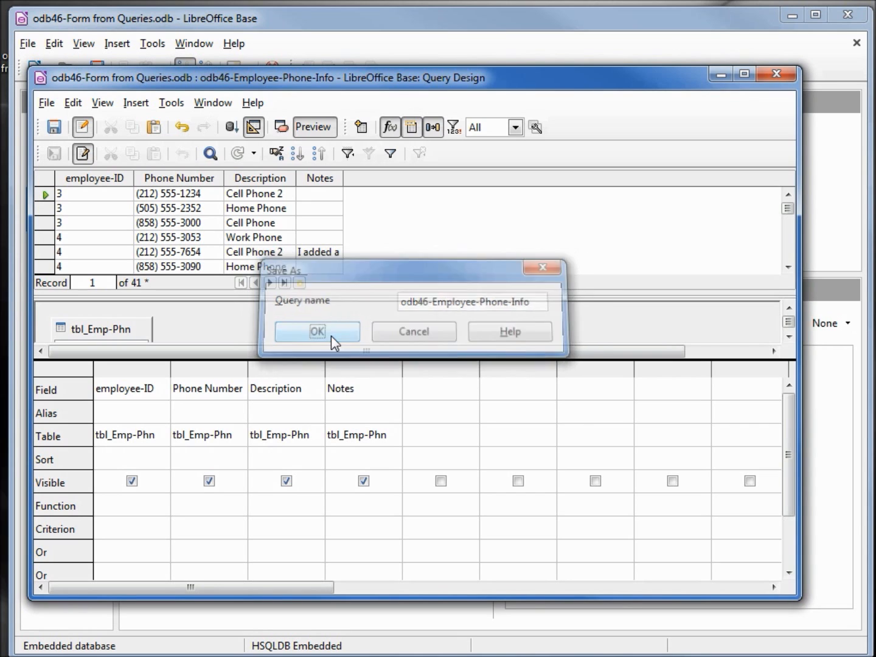
left_click(317, 331)
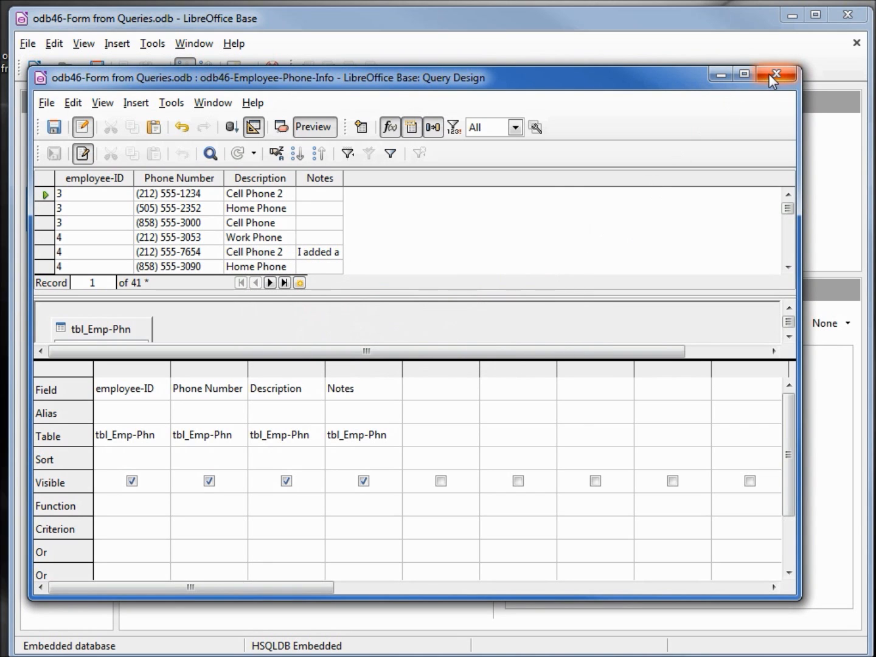
left_click(776, 73)
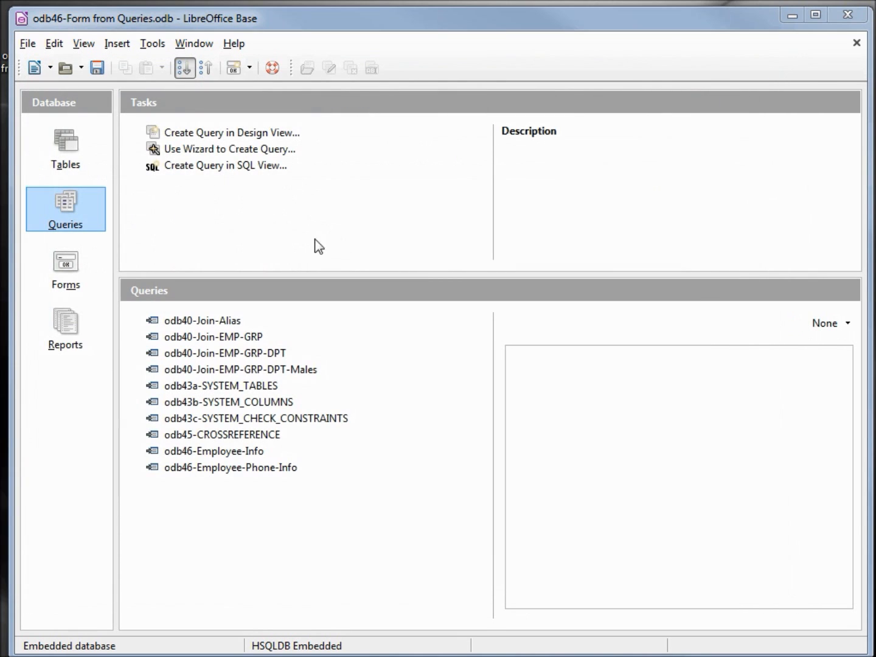
left_click(65, 269)
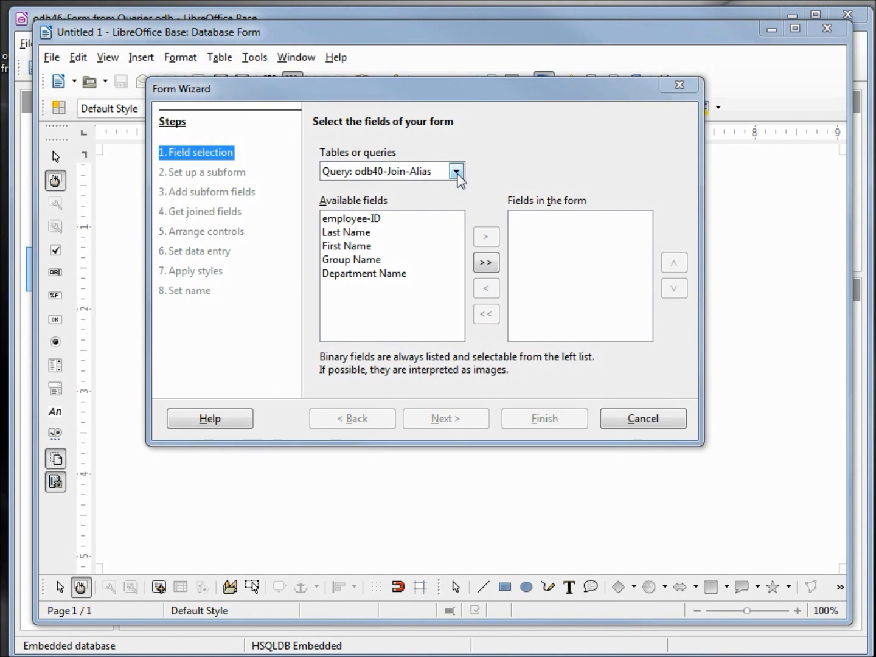
- In the Form Wizard take all odb46-Employee-Info fields and enable Add Subform
left_click(455, 171)
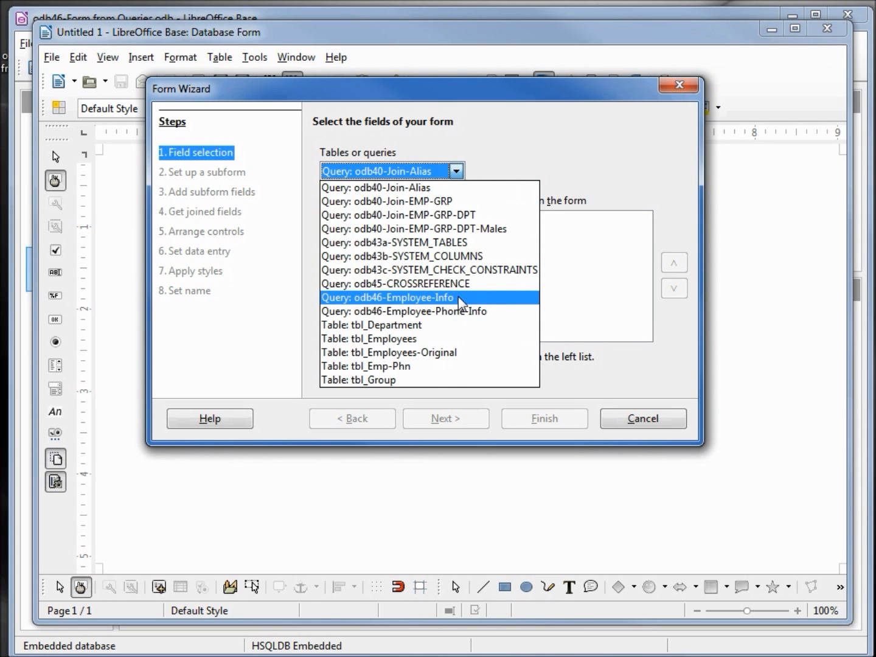
left_click(387, 297)
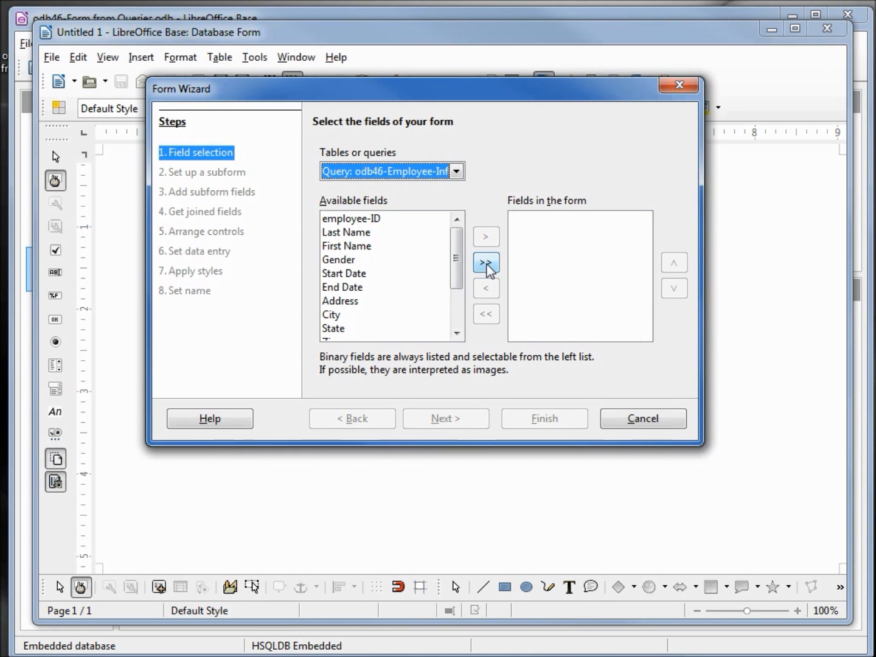
left_click(485, 263)
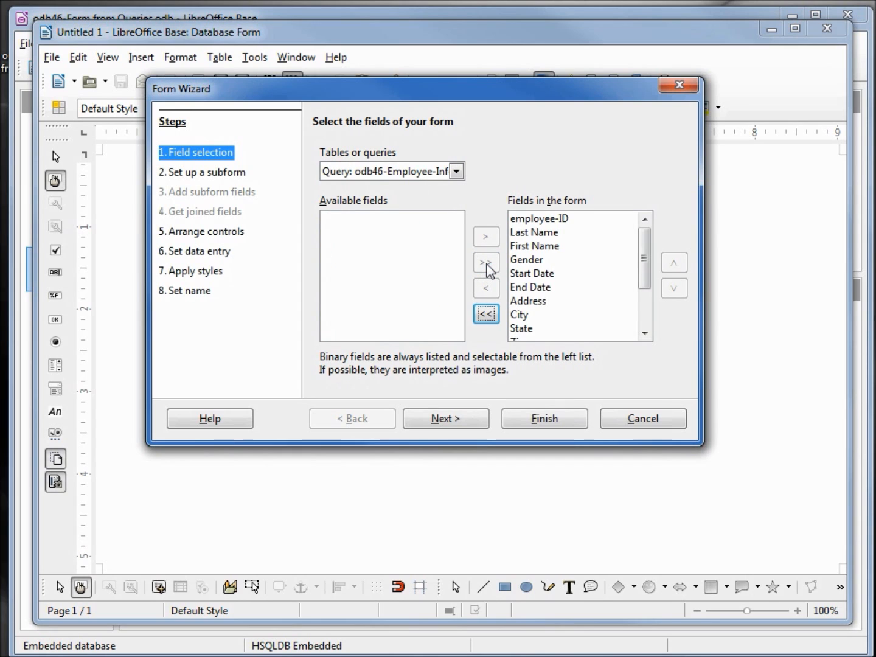
left_click(445, 418)
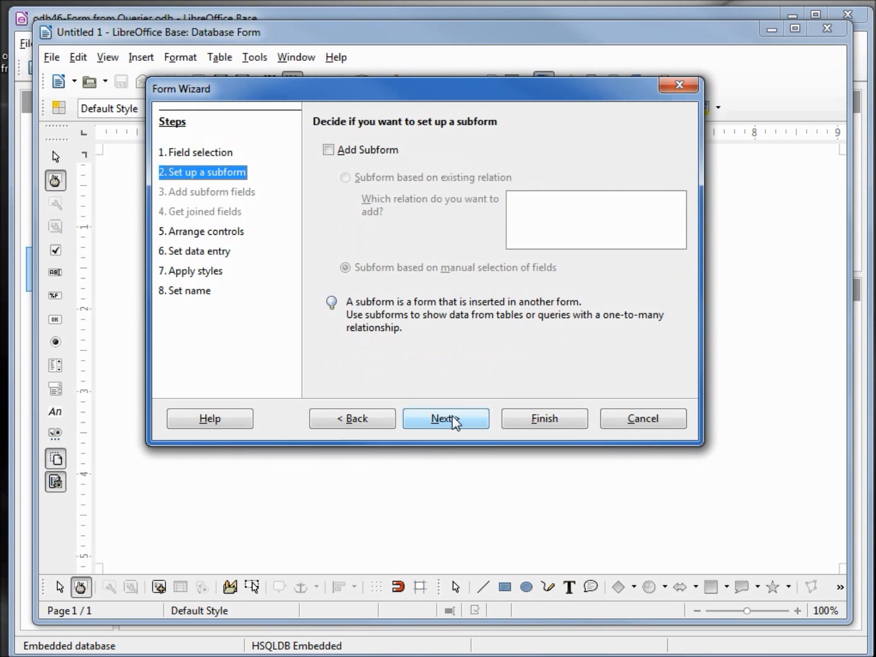
mouse_move(329, 151)
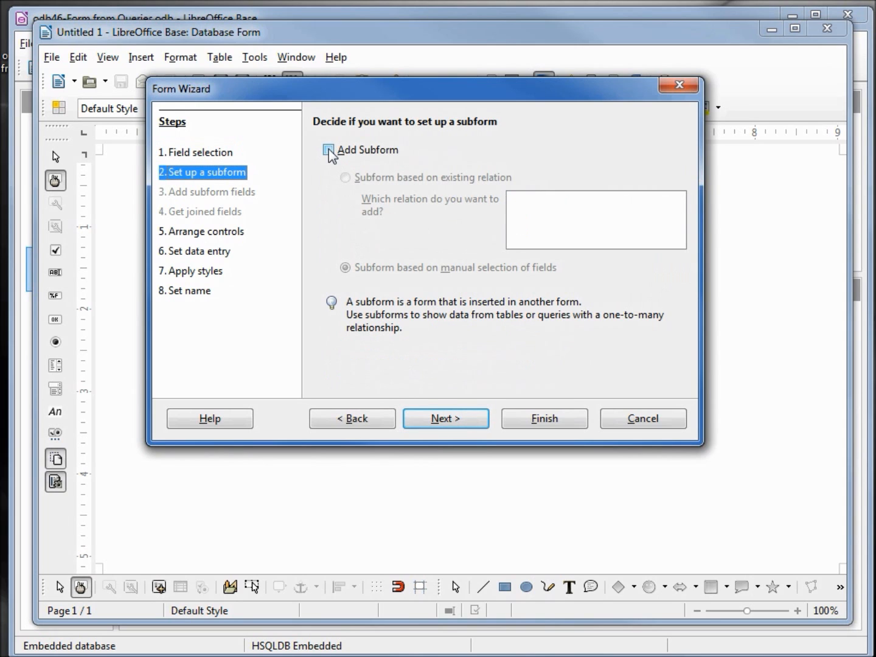
left_click(328, 150)
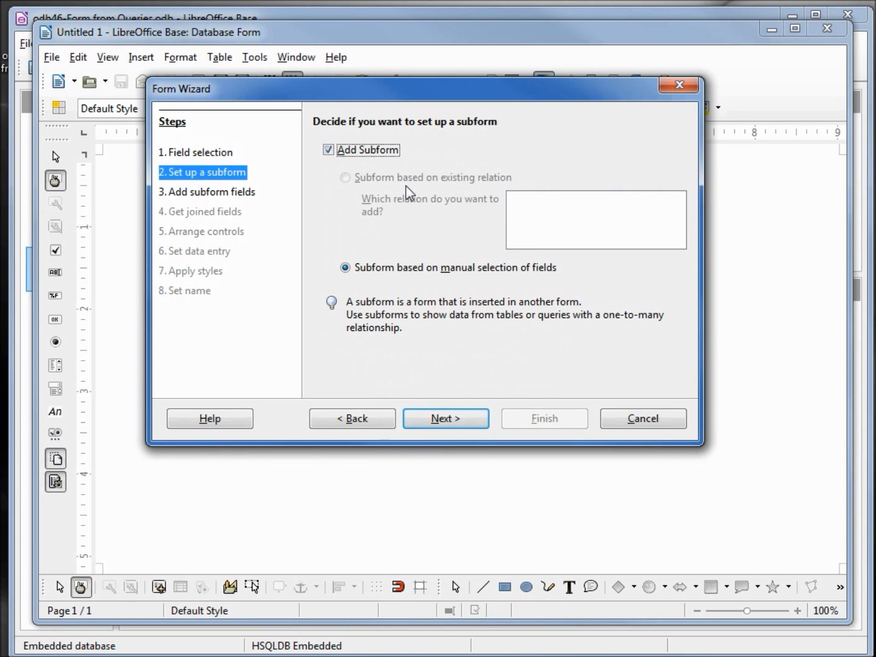
mouse_move(496, 193)
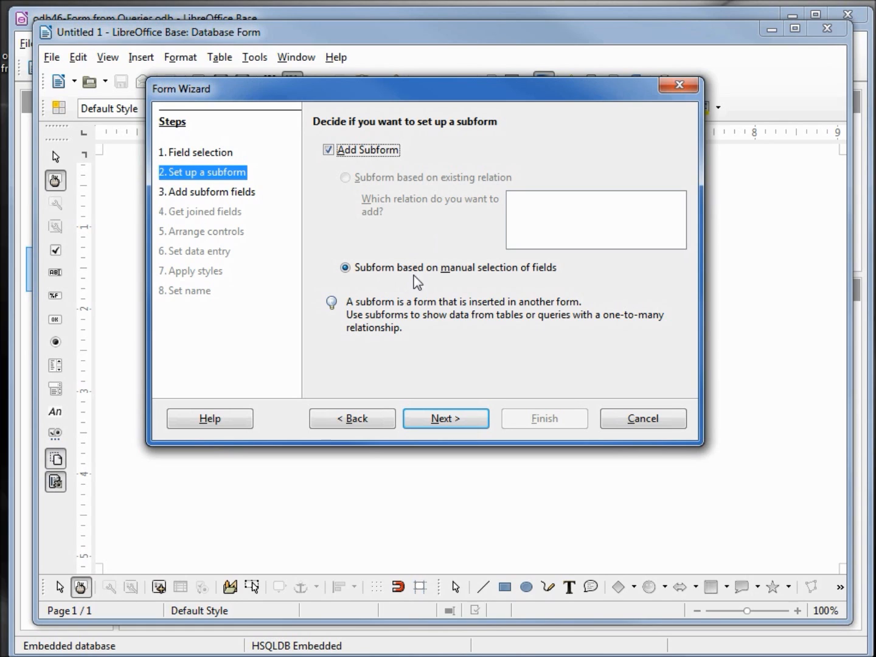
mouse_move(524, 292)
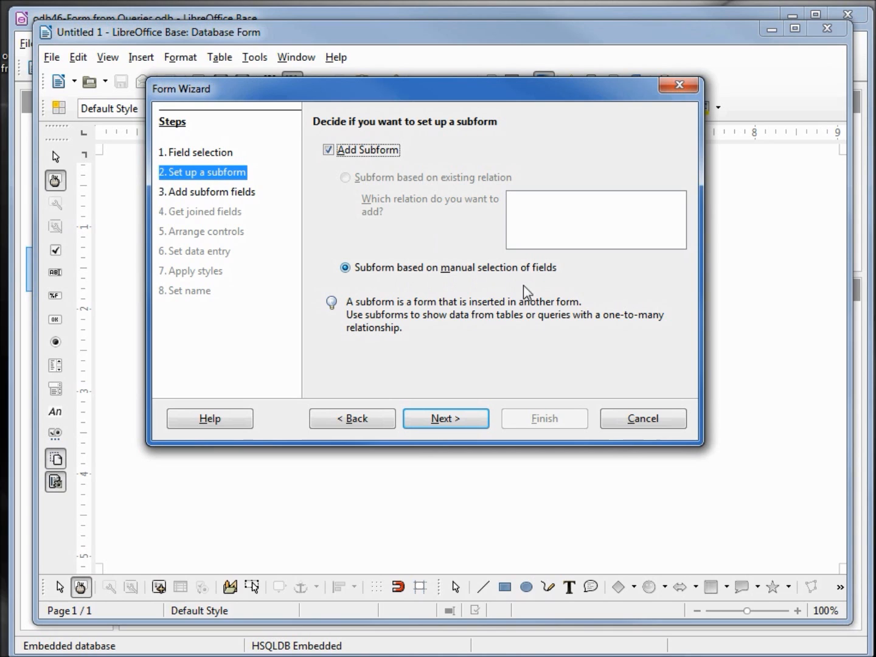
mouse_move(445, 419)
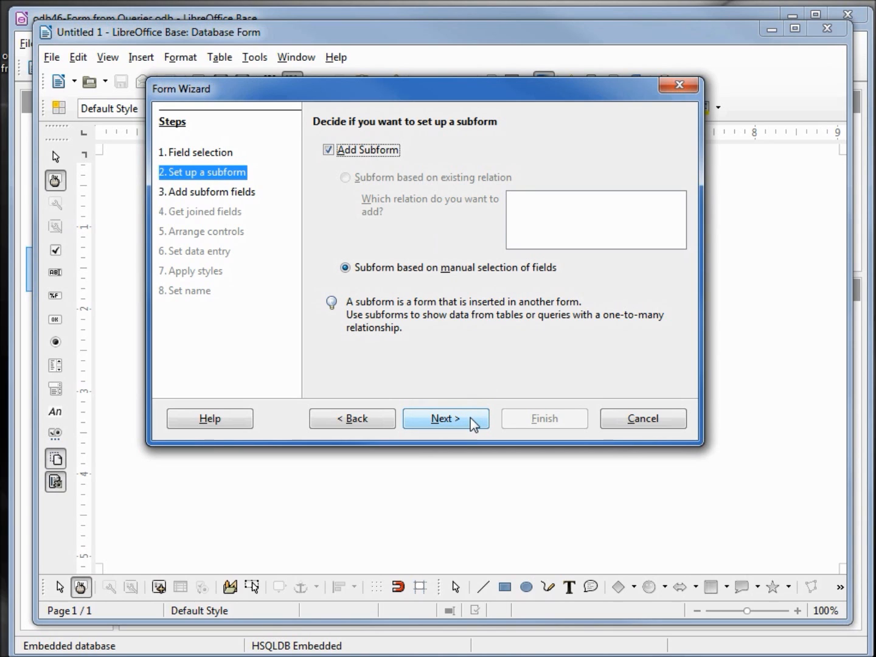
- Use odb46-Employee-Phone-Info for the subform and add all its fields
left_click(445, 419)
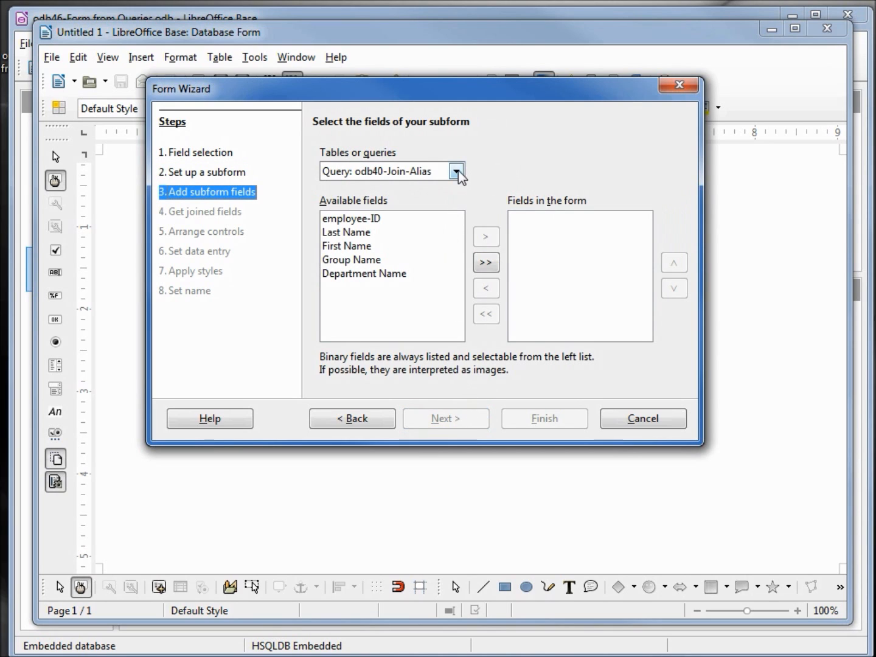
left_click(455, 170)
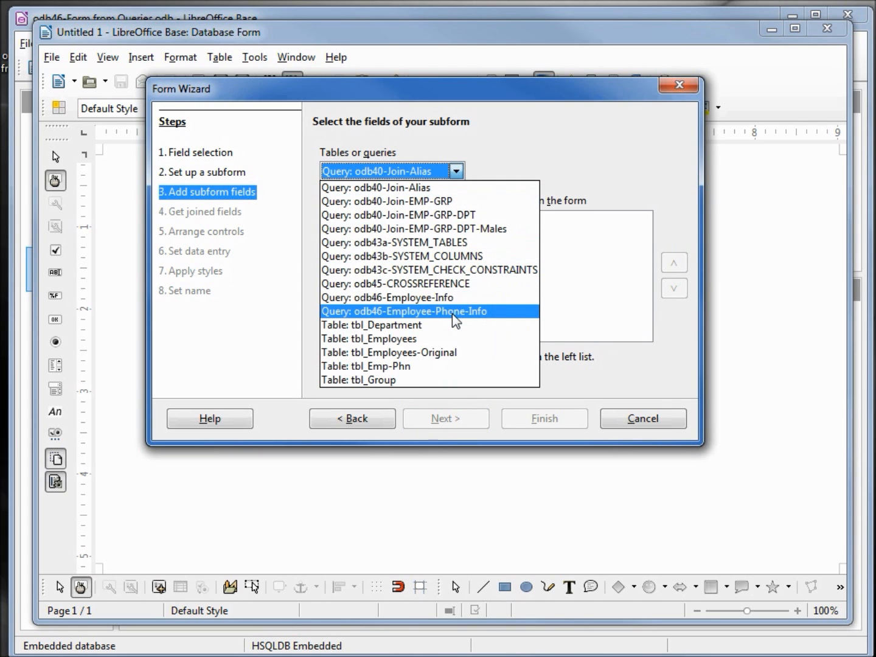
left_click(413, 311)
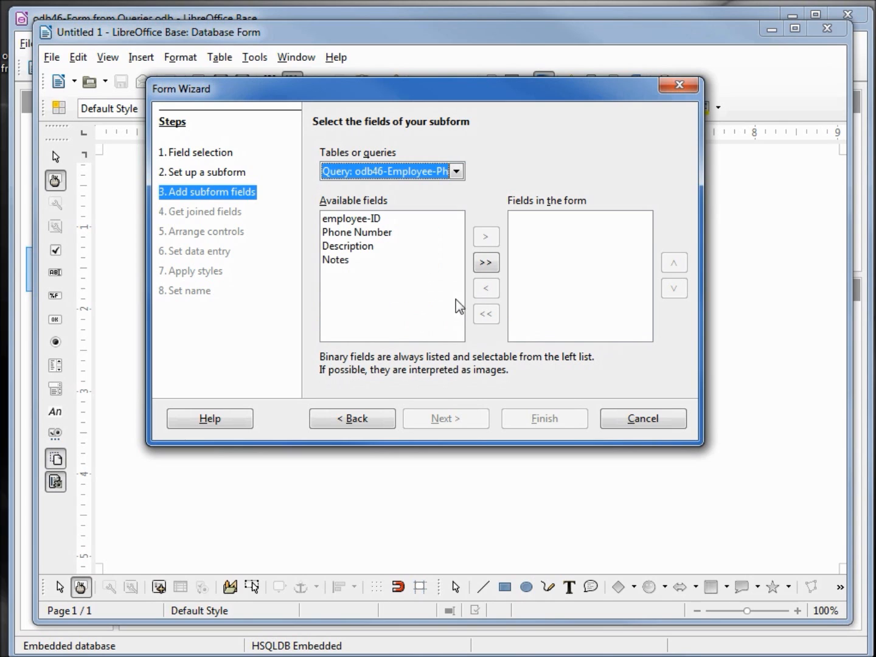
left_click(486, 263)
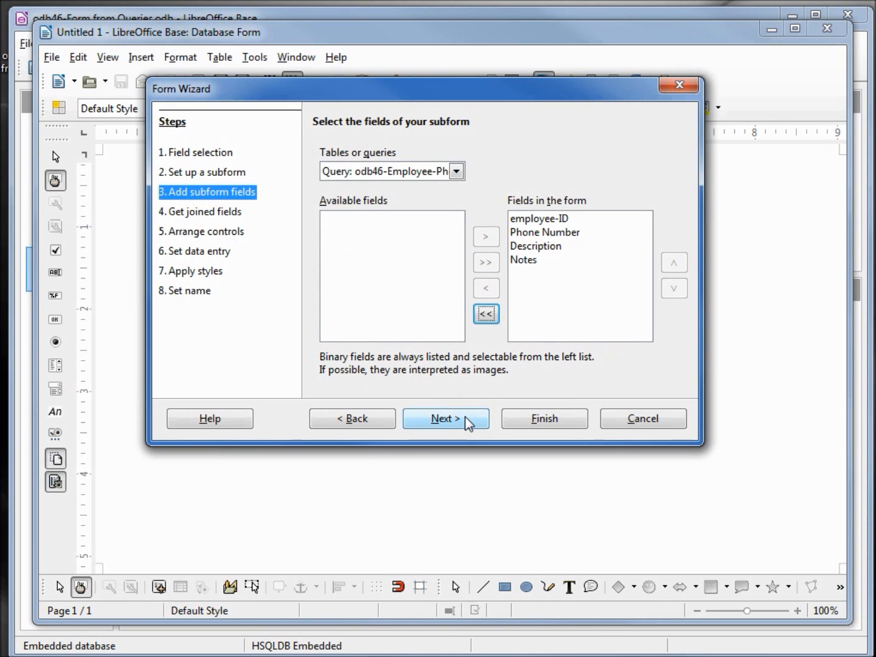
left_click(445, 418)
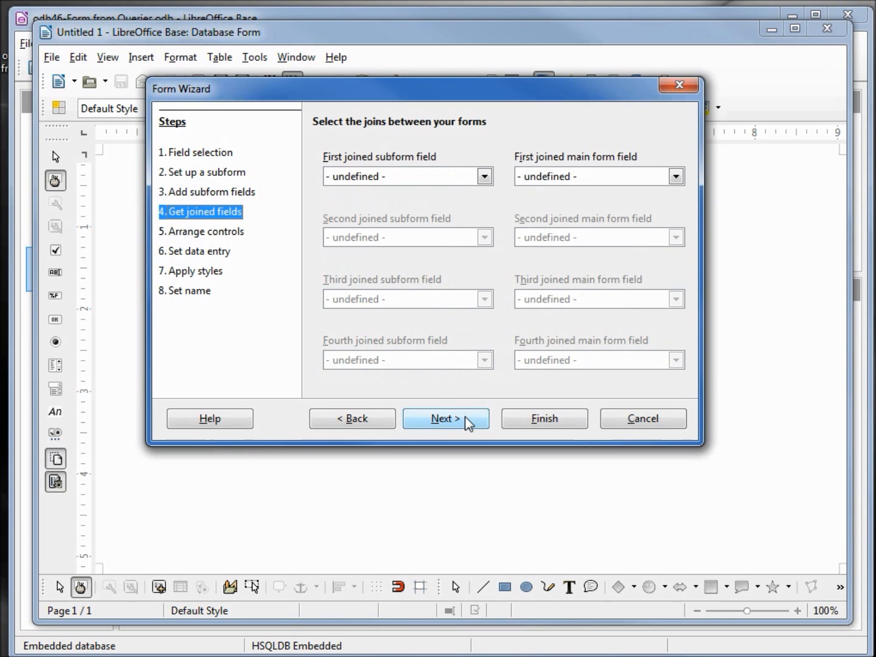
mouse_move(485, 177)
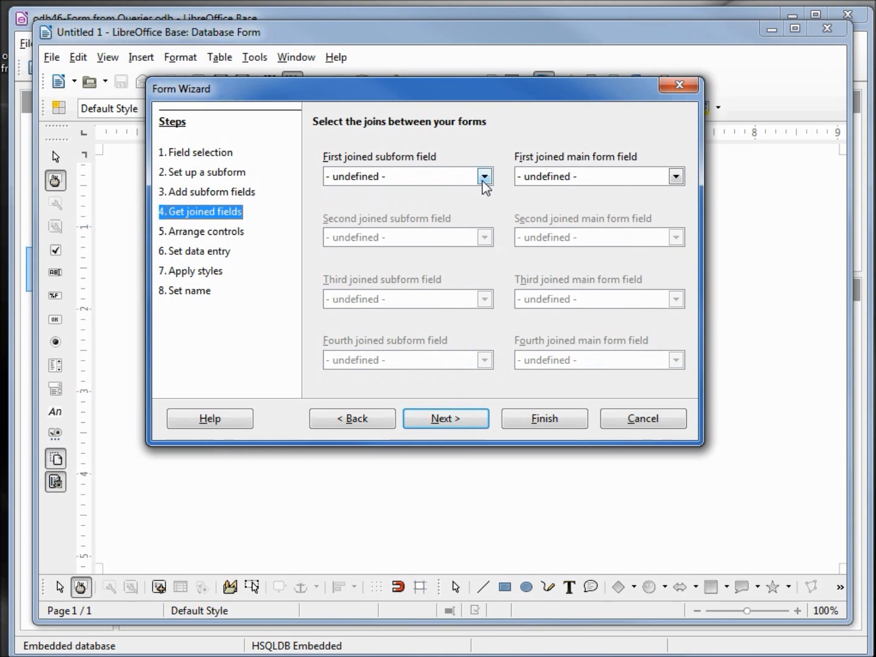
- Join the subform and main form on their employee-ID fields
left_click(484, 176)
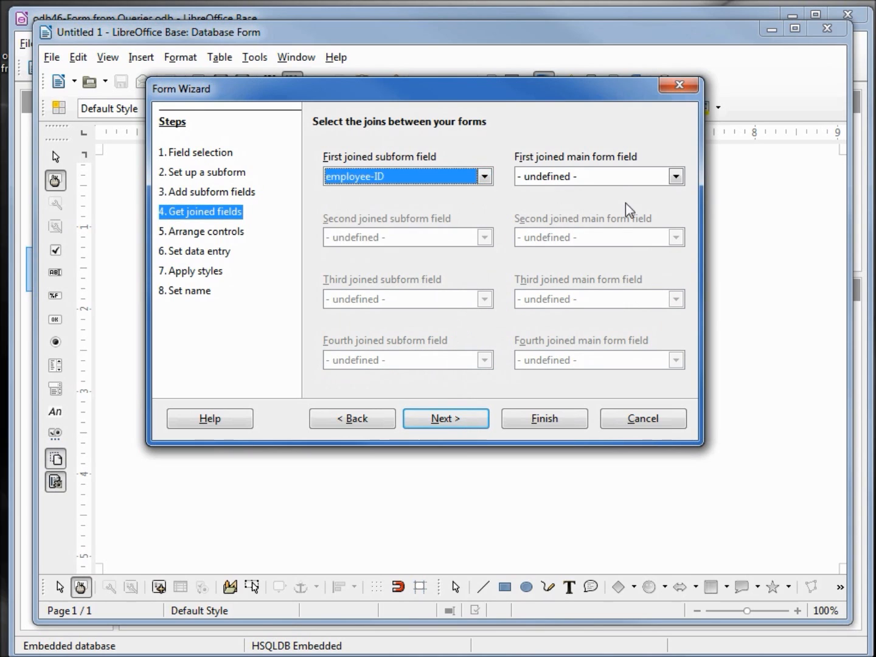
left_click(674, 175)
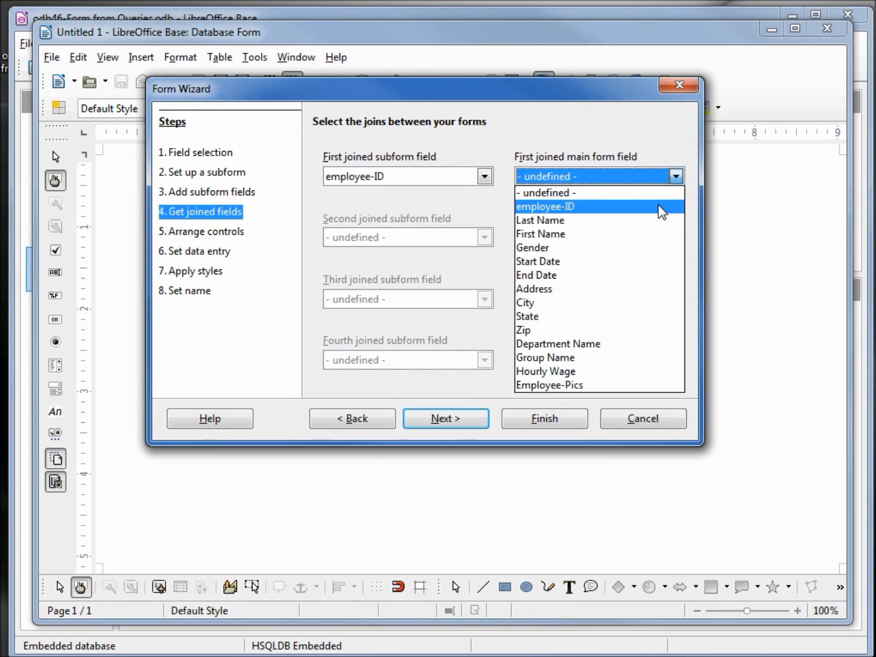
left_click(545, 206)
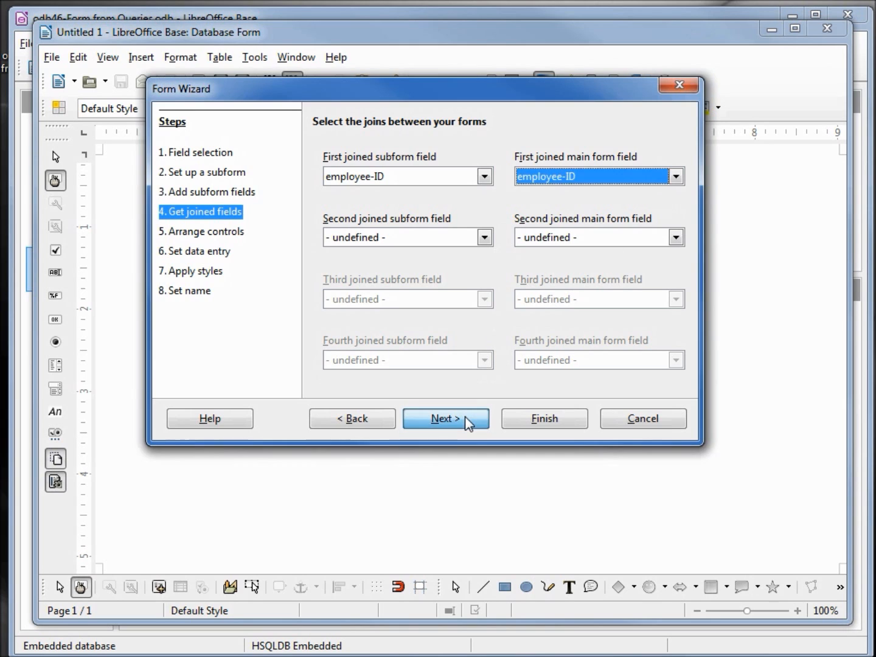
- Arrange the main form in blocks with labels above, then proceed through data entry to styles
left_click(445, 418)
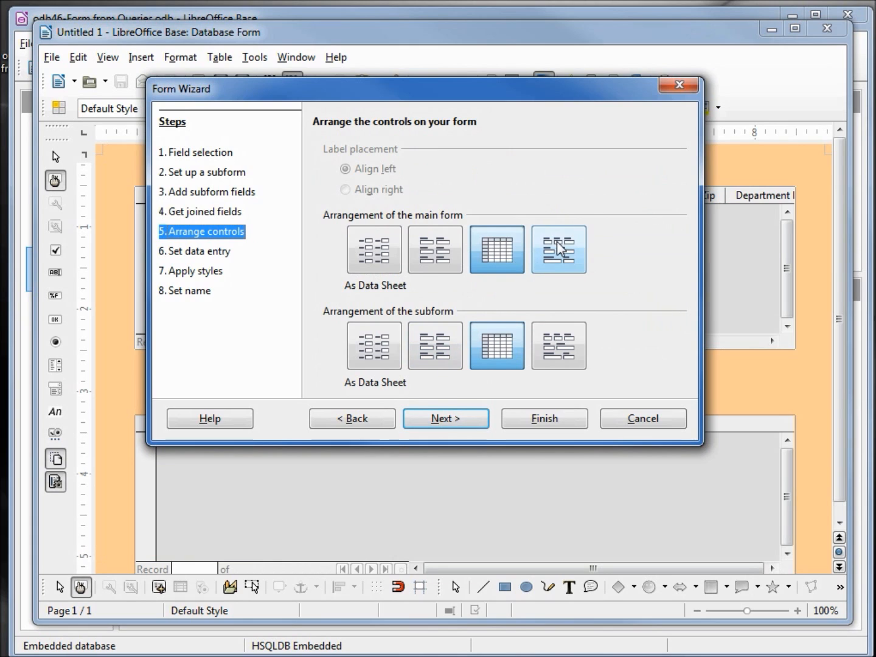
left_click(558, 248)
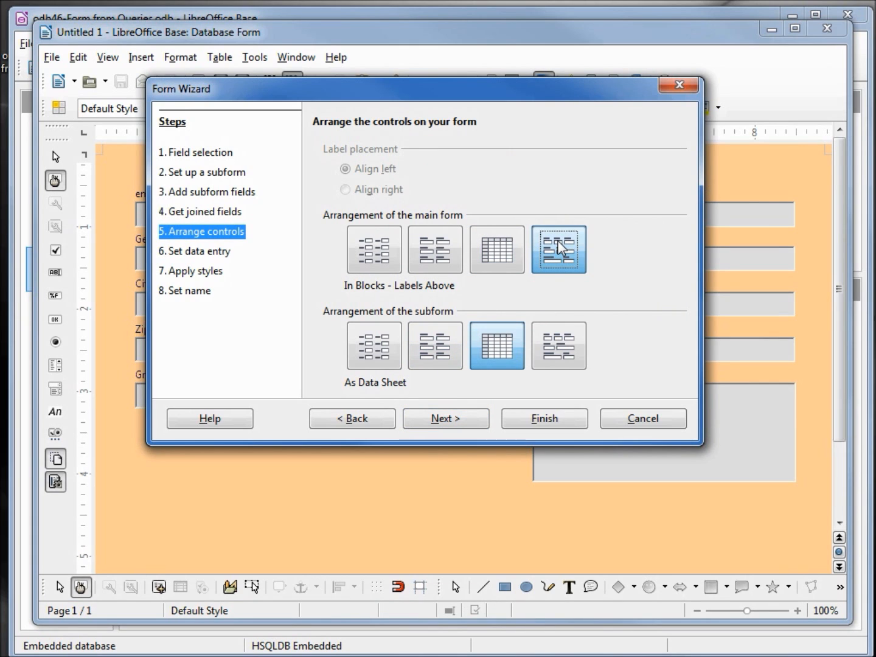
mouse_move(397, 331)
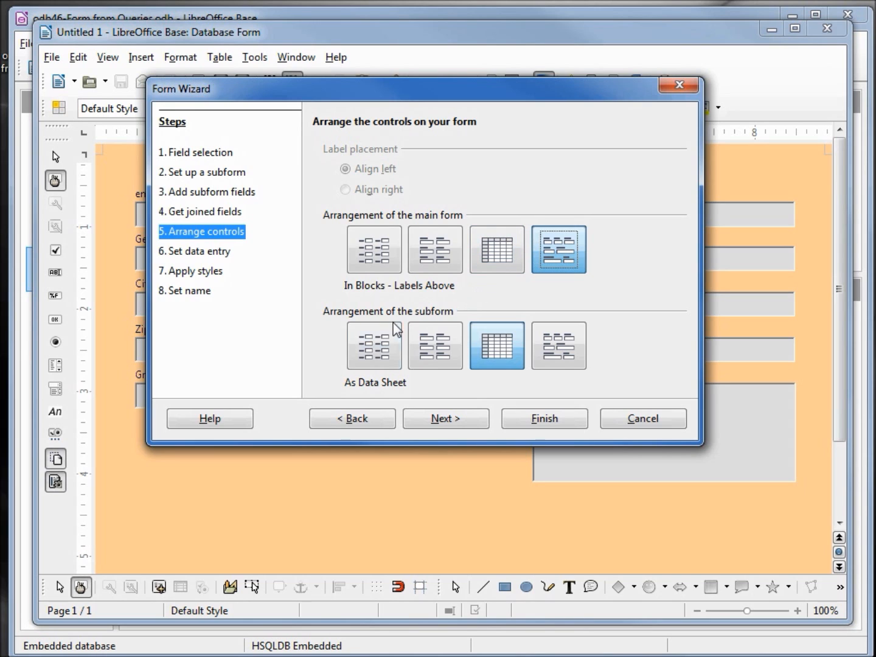
mouse_move(404, 400)
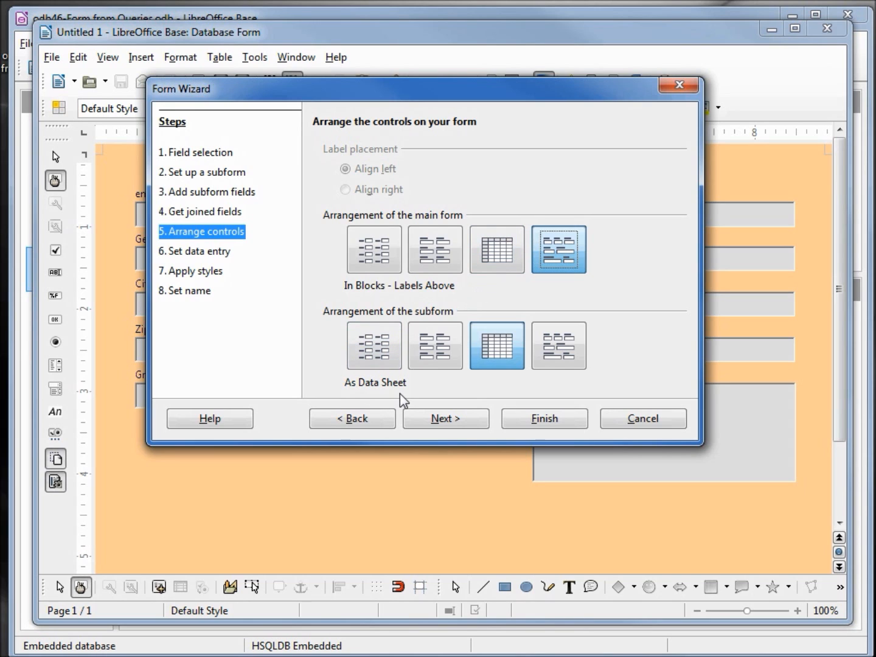
mouse_move(445, 418)
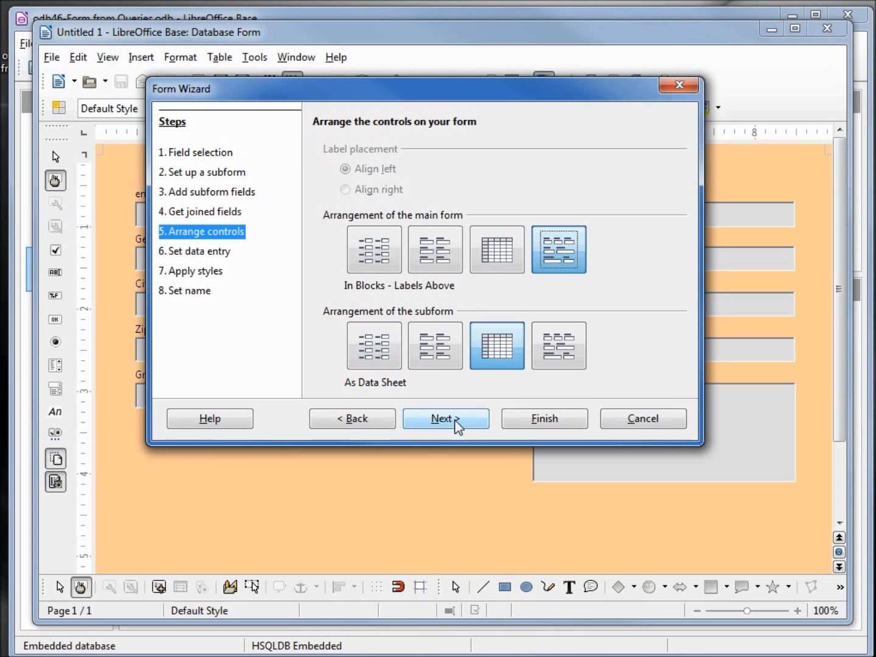
left_click(445, 418)
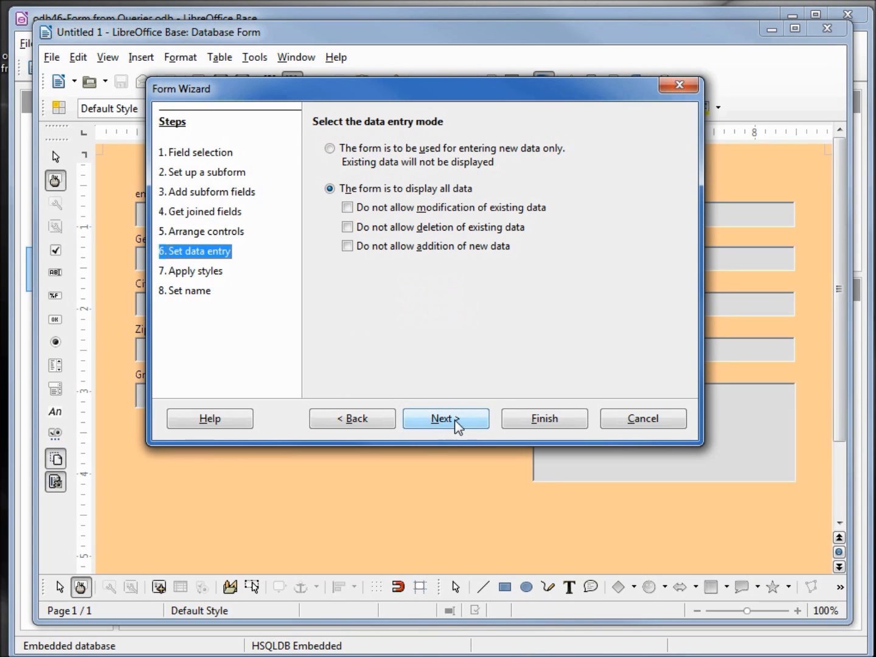
left_click(445, 418)
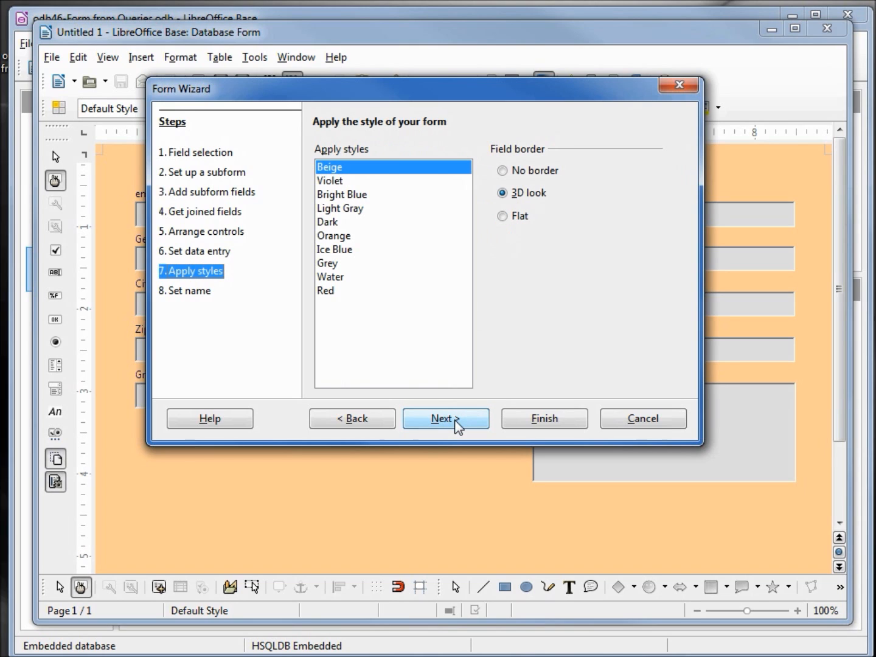
mouse_move(414, 407)
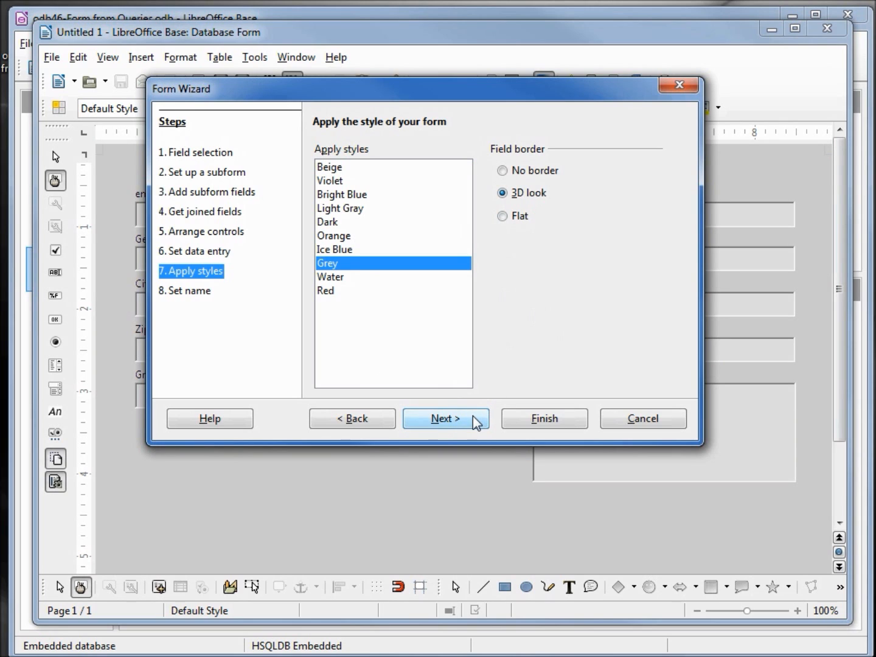
- Name the form odb46-Employee-view-Info, choose Modify the form and finish the wizard
left_click(445, 418)
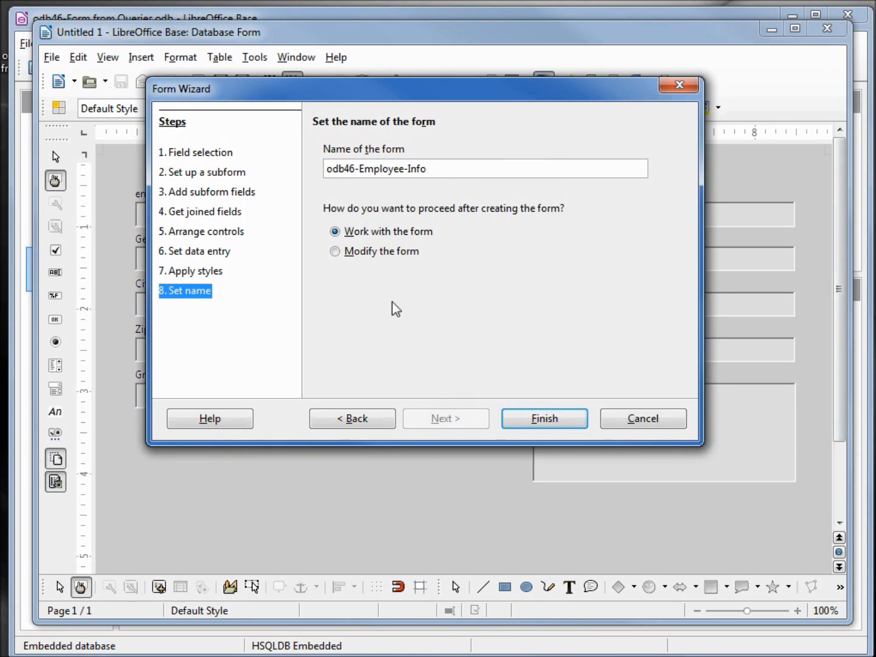
double_click(416, 168)
type("View")
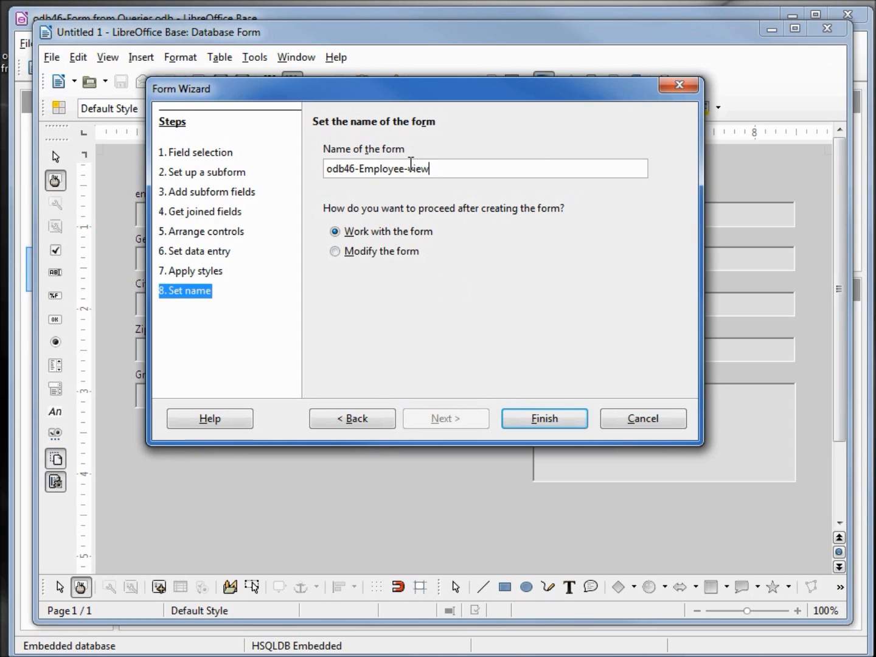
type("-Info")
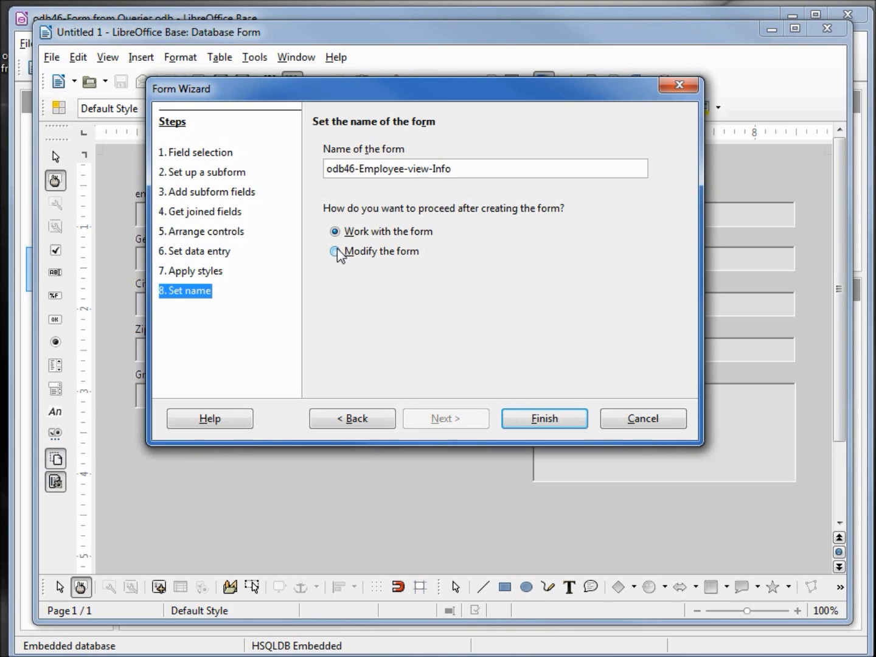
left_click(335, 250)
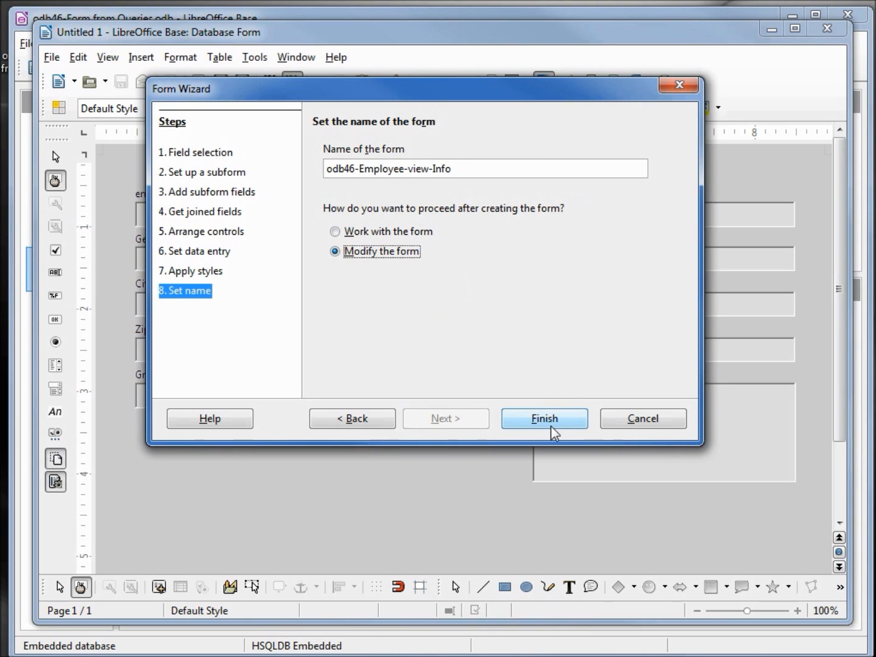
left_click(543, 419)
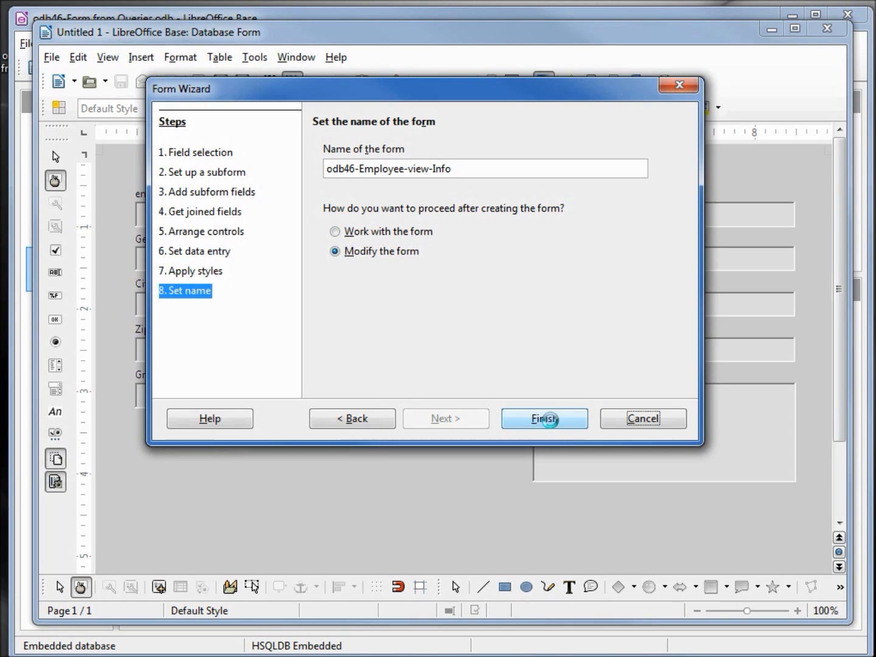
left_click(542, 419)
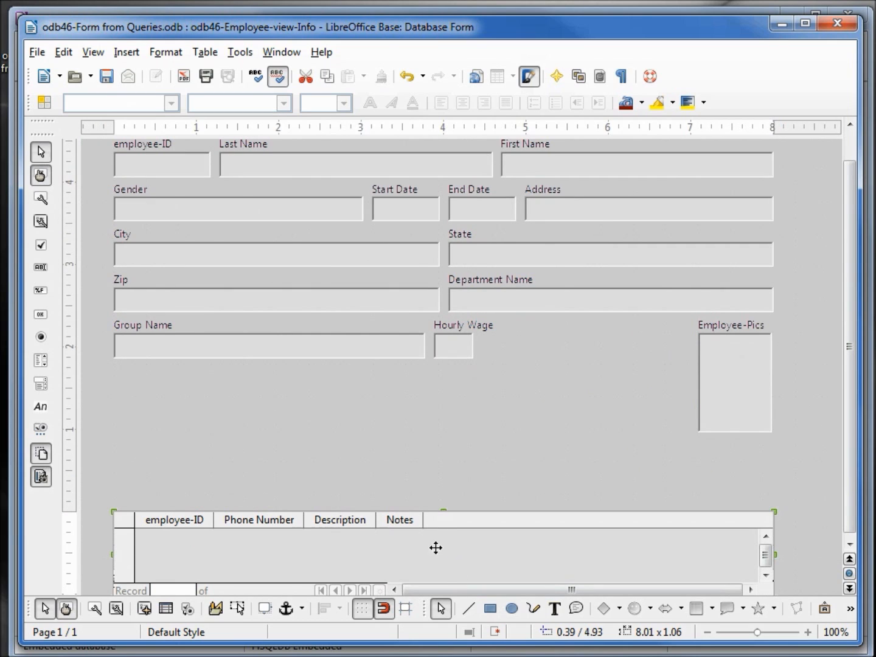
mouse_move(446, 542)
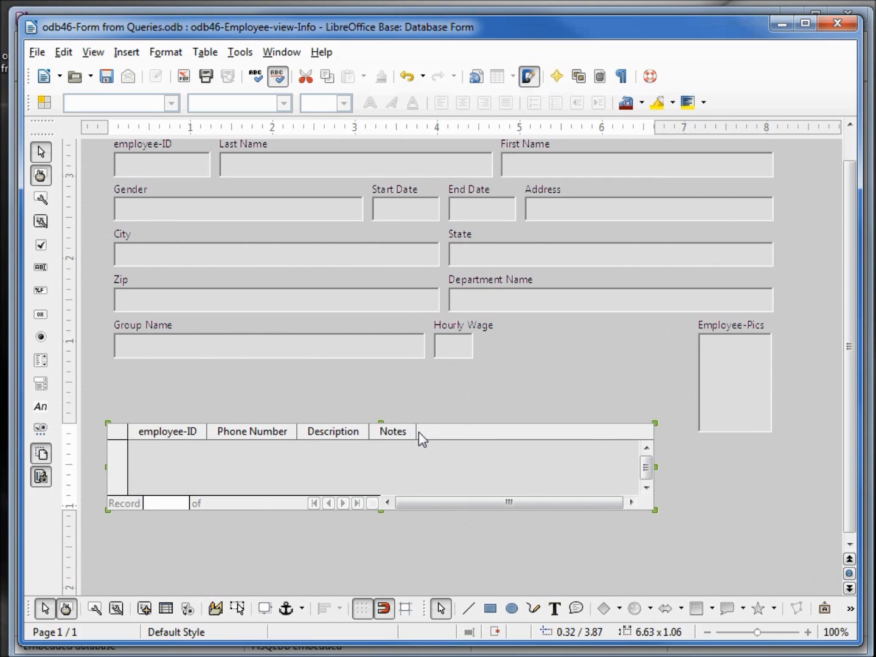
mouse_move(534, 442)
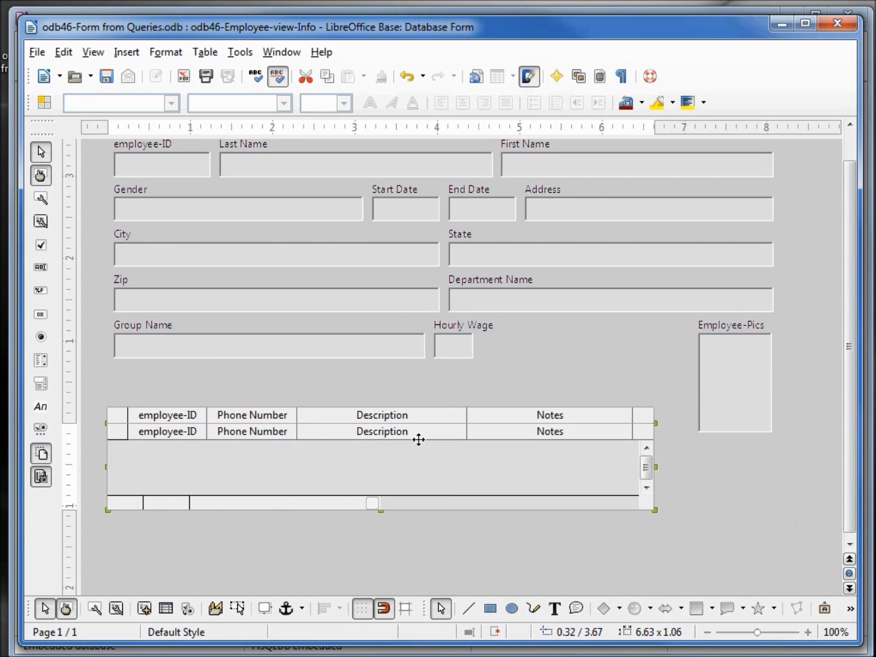
- Scroll the design view up to place the phone subform grid beneath the employee fields
scroll("up", 3)
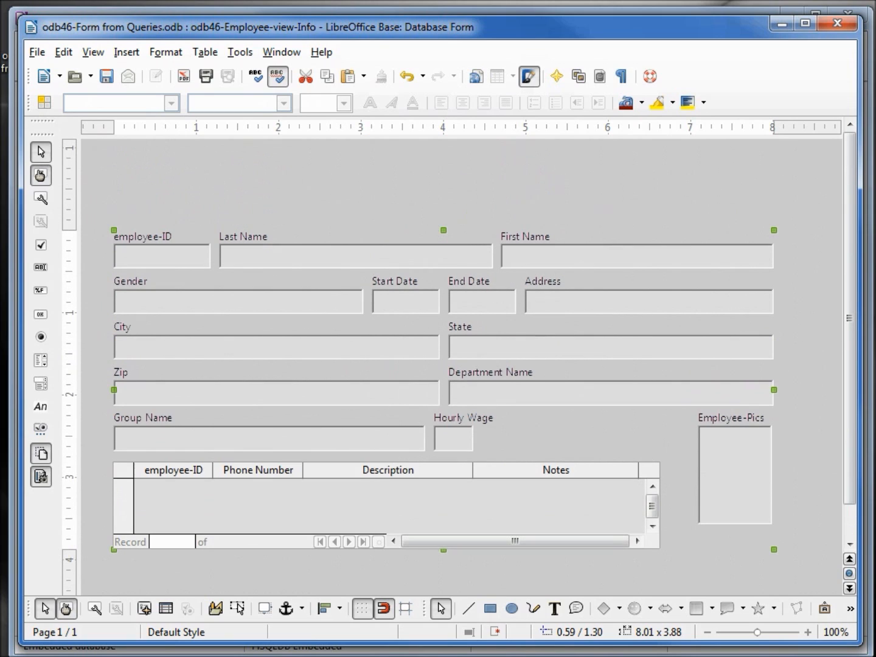
mouse_move(116, 389)
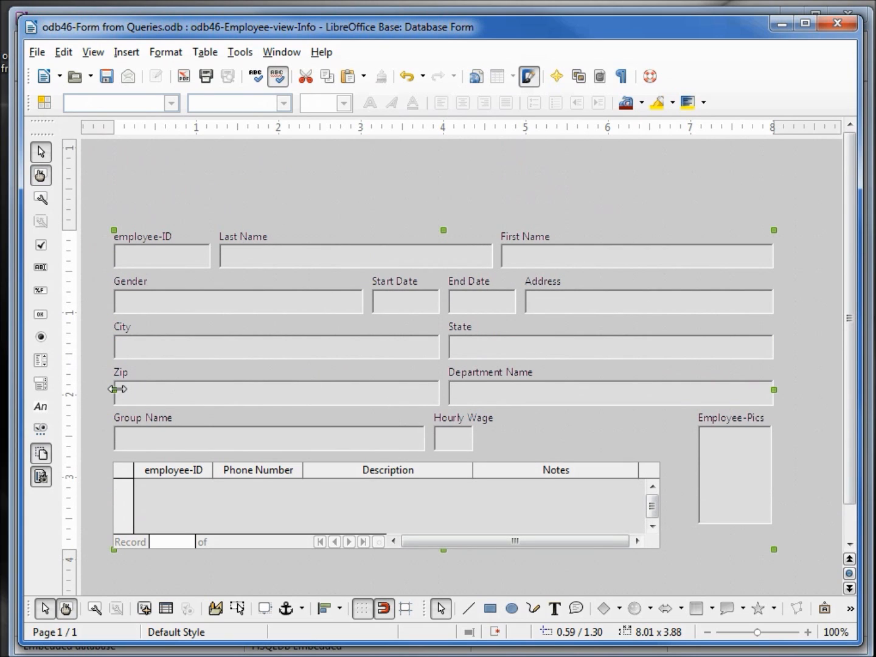
mouse_move(40, 406)
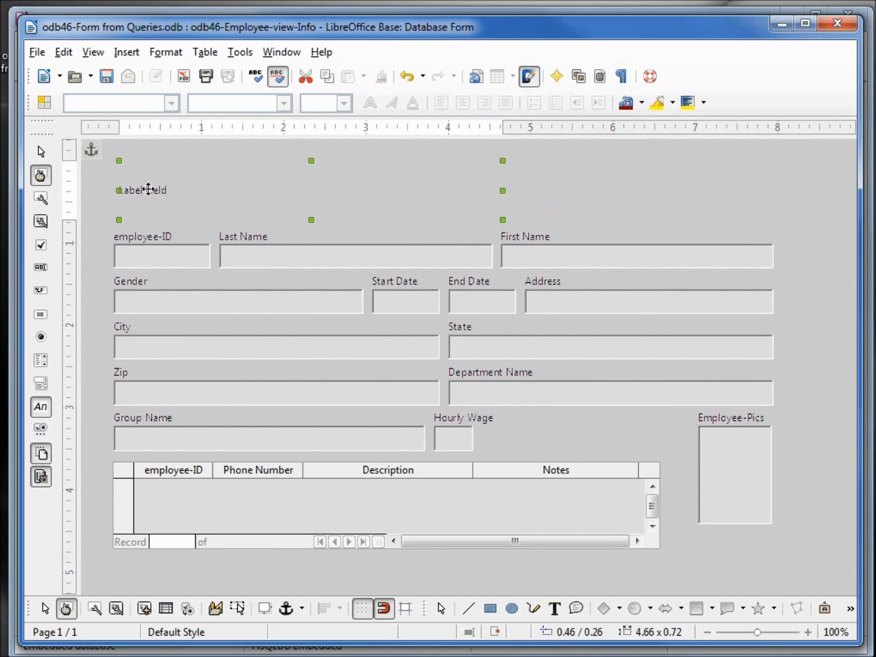
- Name the new heading label lbl-Header and set its text to 'Employee View Form'
right_click(149, 190)
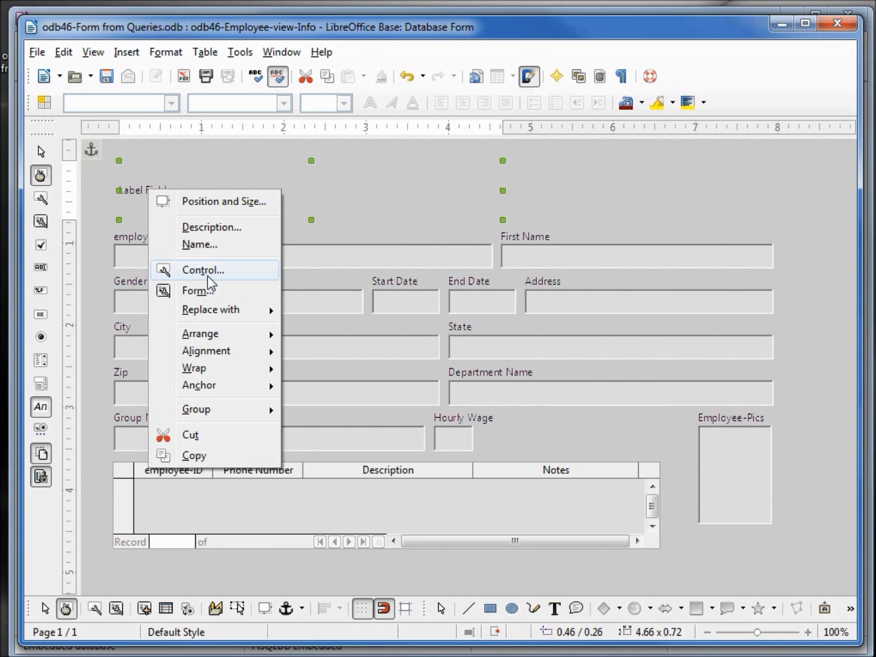
left_click(202, 270)
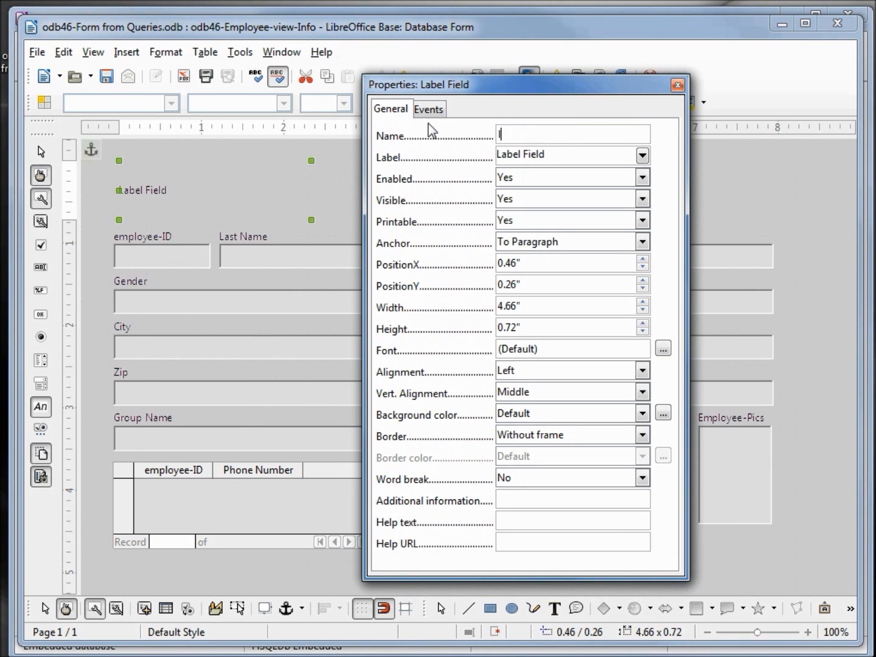
type("lbl-Header")
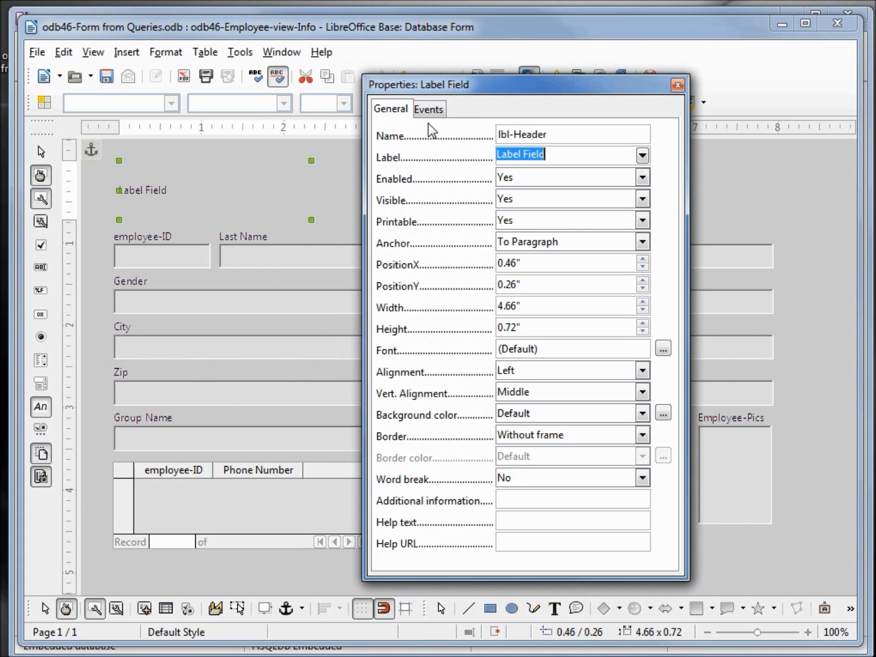
type("Employee View Form")
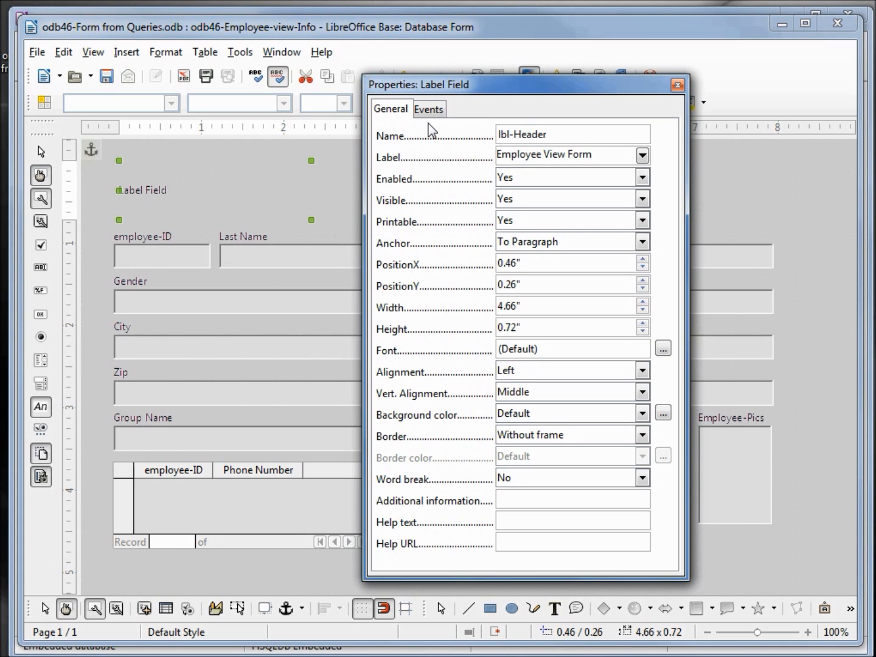
left_click(572, 154)
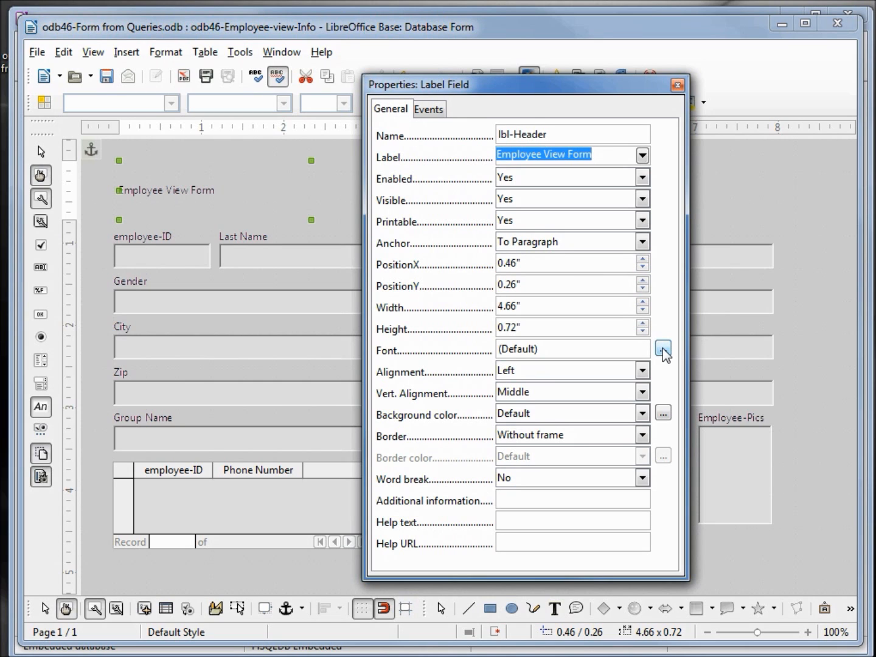
left_click(662, 348)
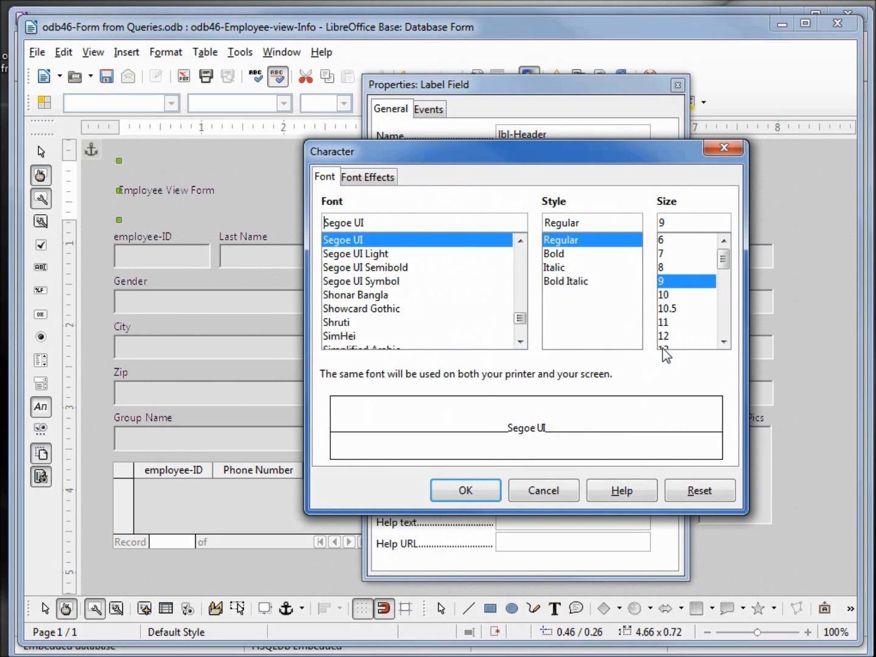
mouse_move(422, 264)
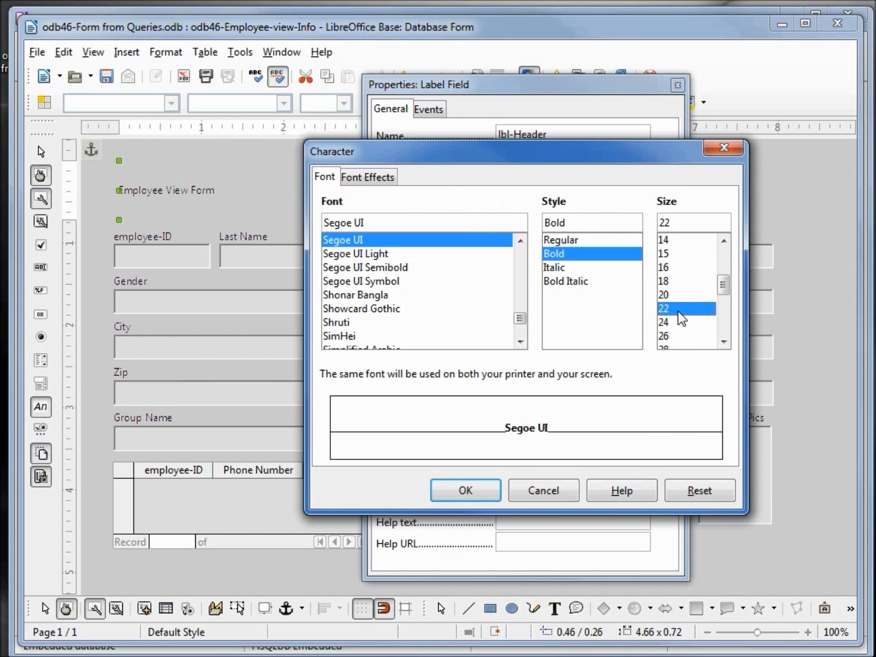
- Give the heading bold size 22 type with single underlining and close its properties
left_click(368, 176)
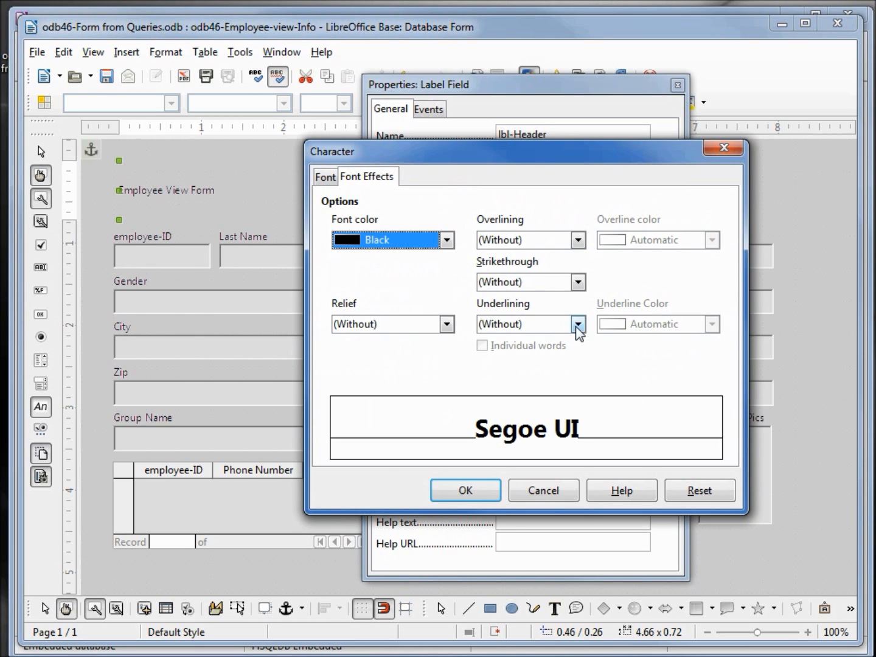
left_click(576, 323)
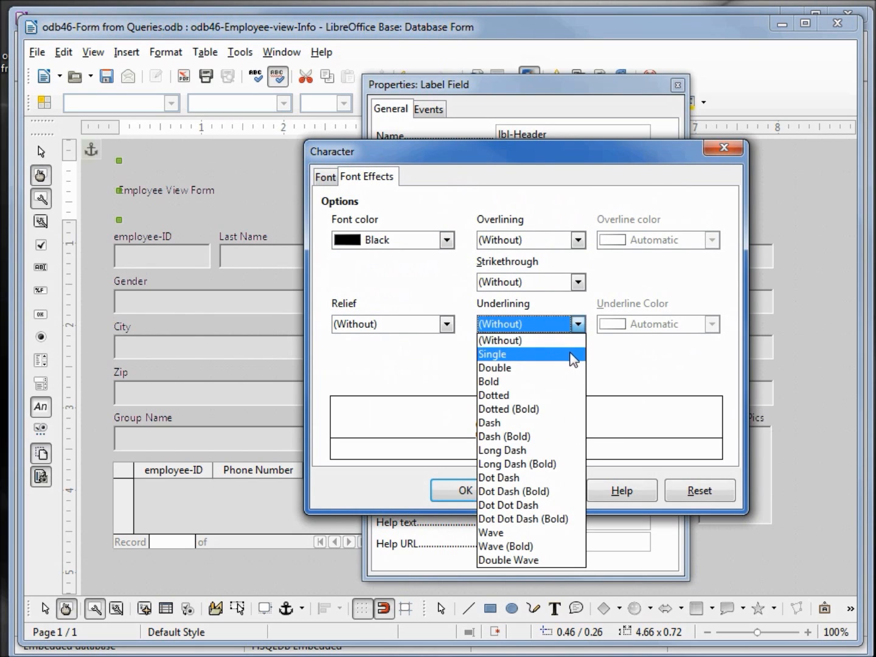
left_click(491, 353)
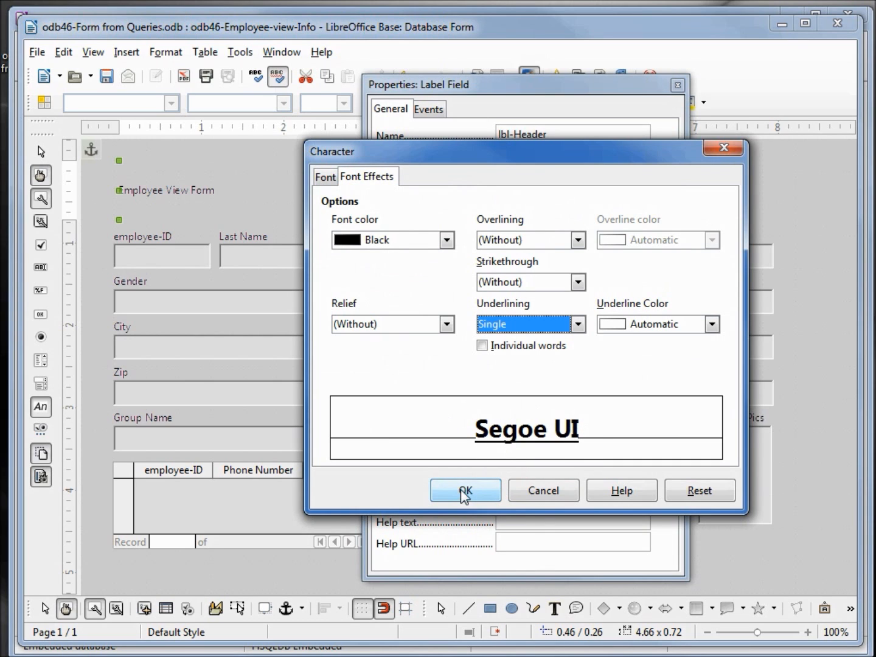
left_click(465, 490)
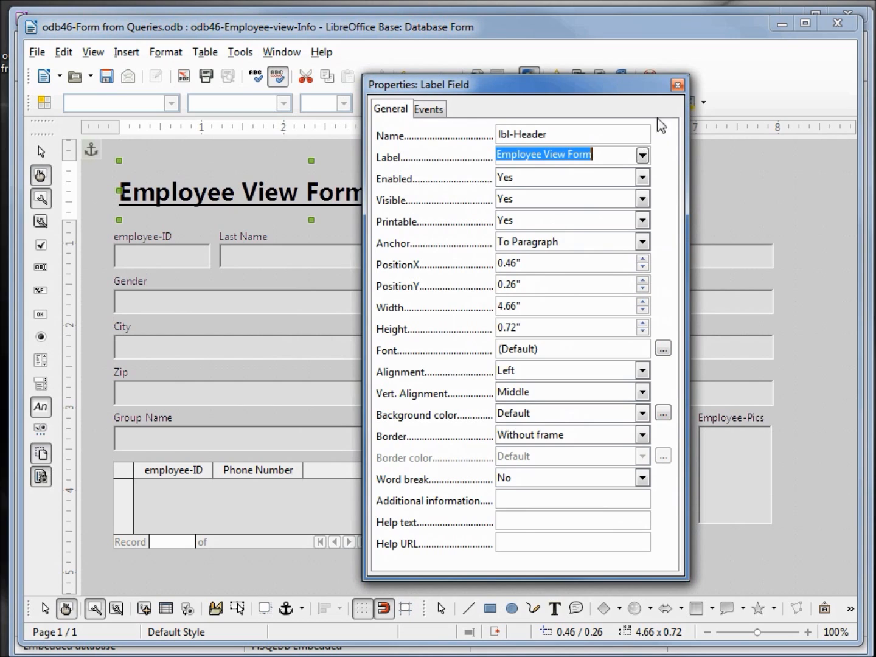
left_click(677, 85)
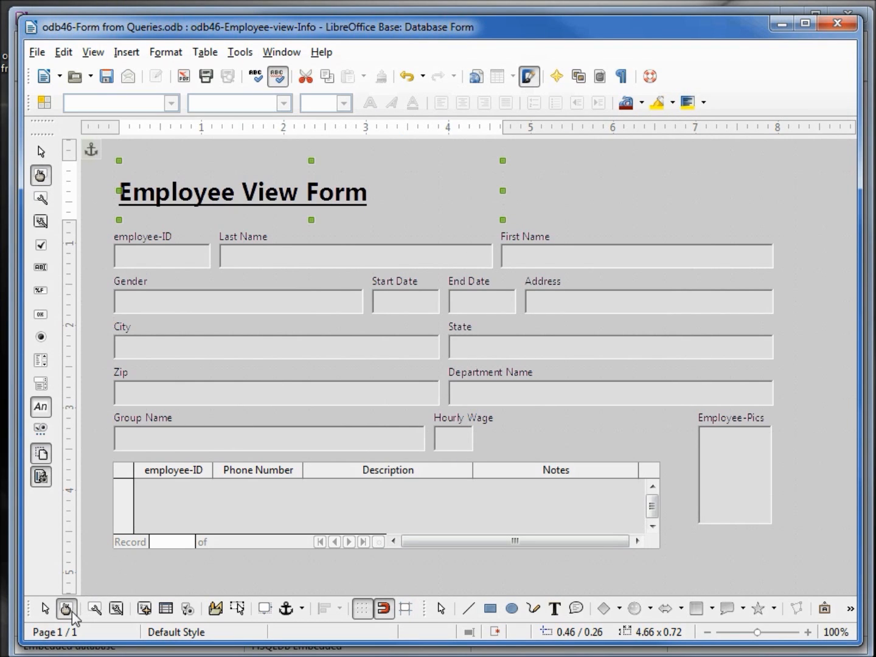
mouse_move(65, 608)
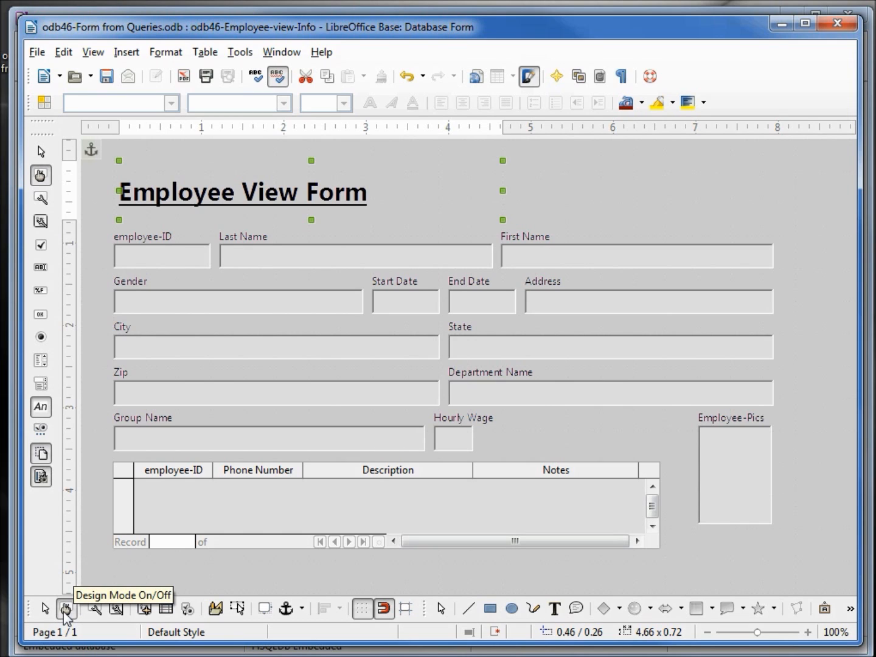
- Preview live employee records, browsing forward and back, then return to design mode
left_click(66, 609)
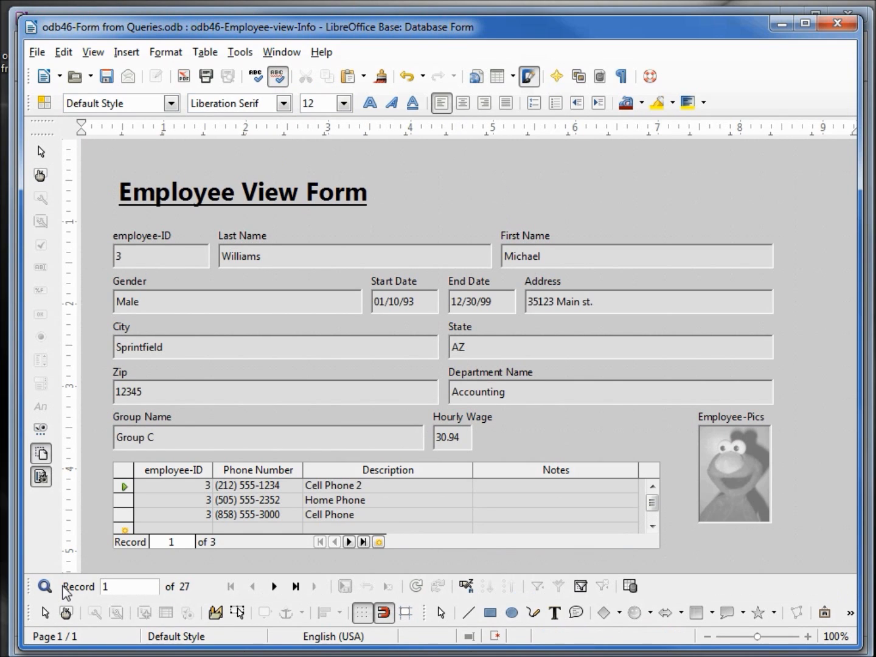
left_click(273, 586)
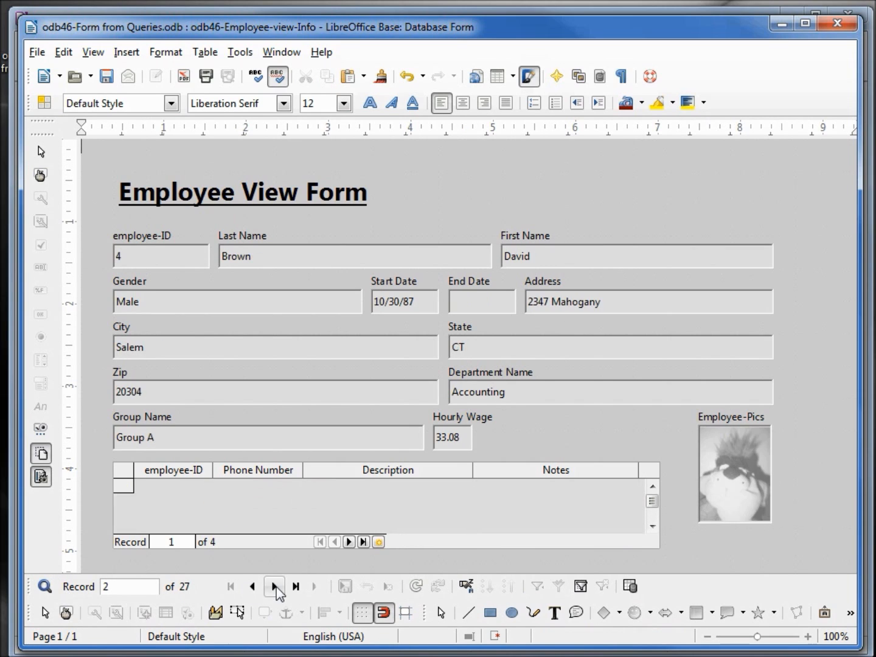
left_click(274, 586)
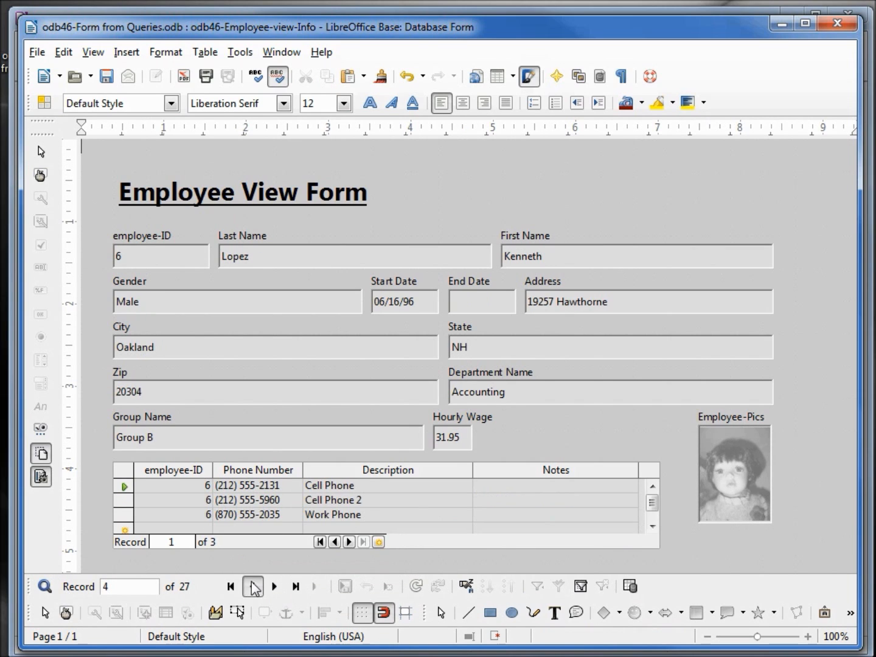
left_click(252, 586)
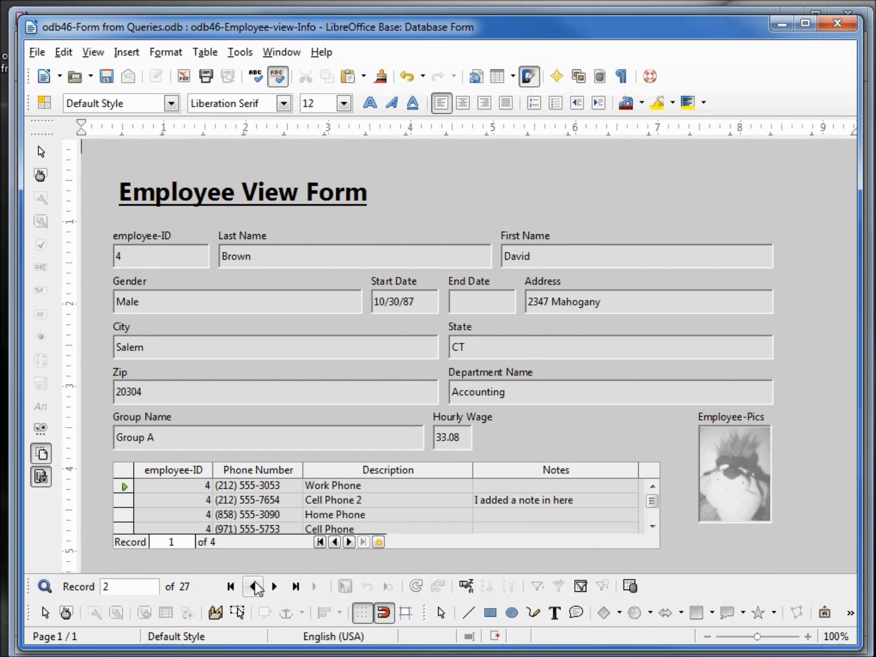
mouse_move(255, 587)
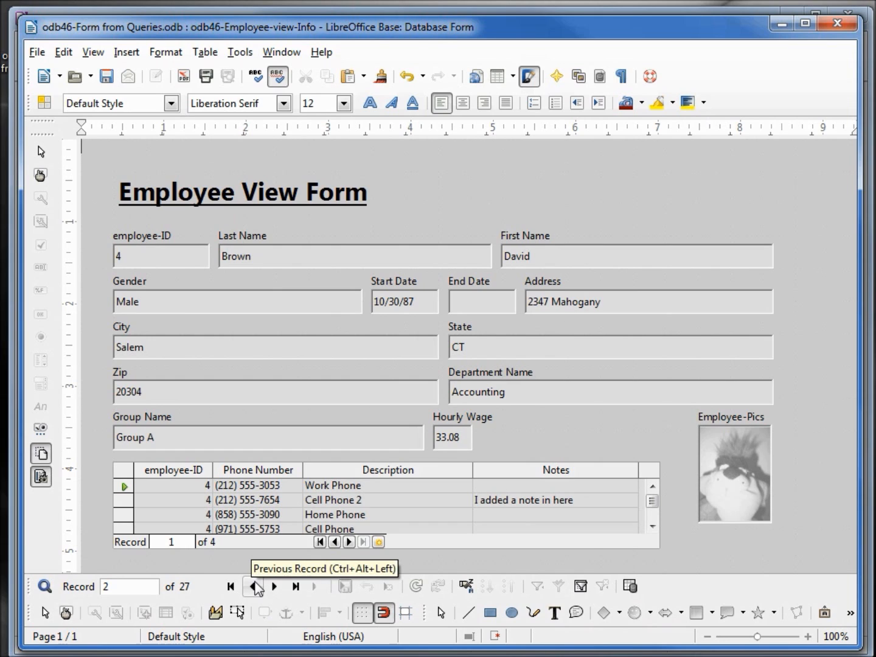
mouse_move(66, 613)
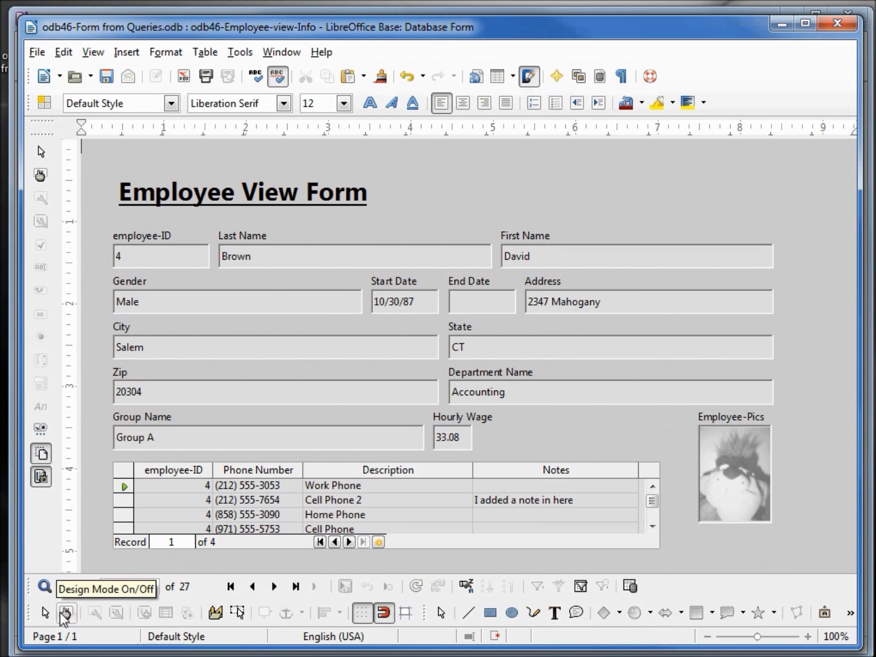
left_click(66, 612)
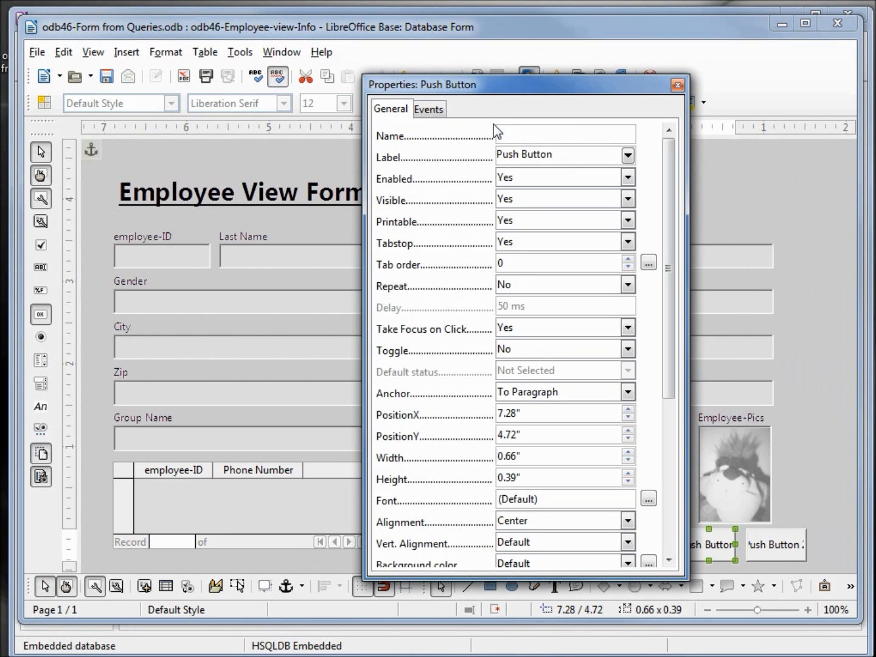
- Set the first button to Name btn_prev, Label 'Prev Rec', Action Previous record
type("btn_prev")
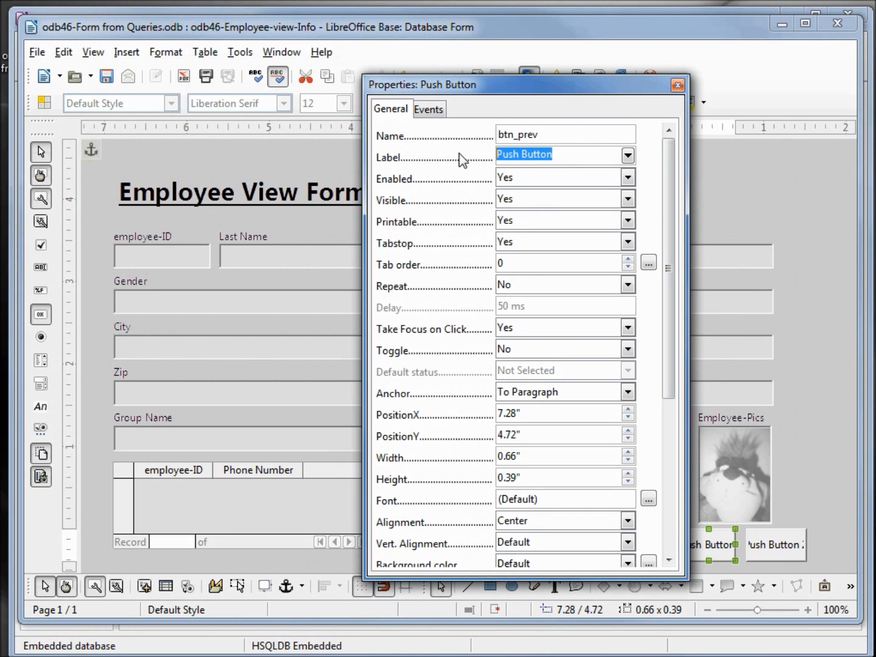
type("Prev Rec")
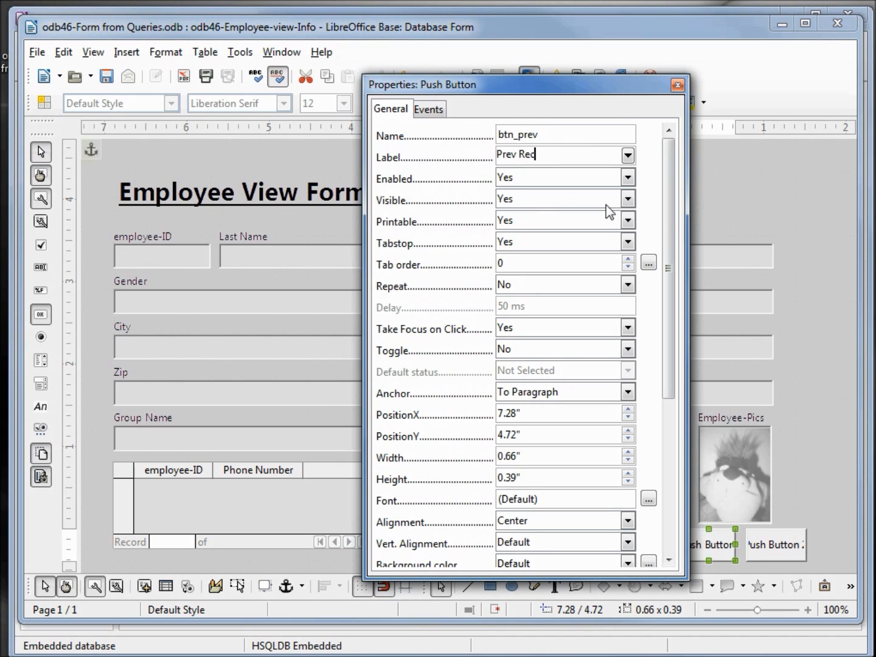
scroll("down", 3)
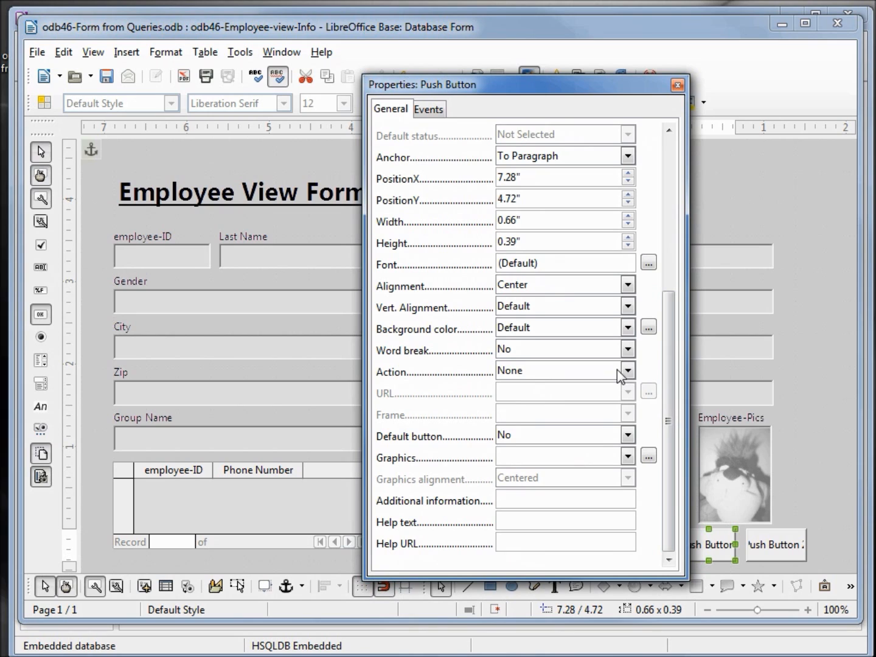
left_click(627, 370)
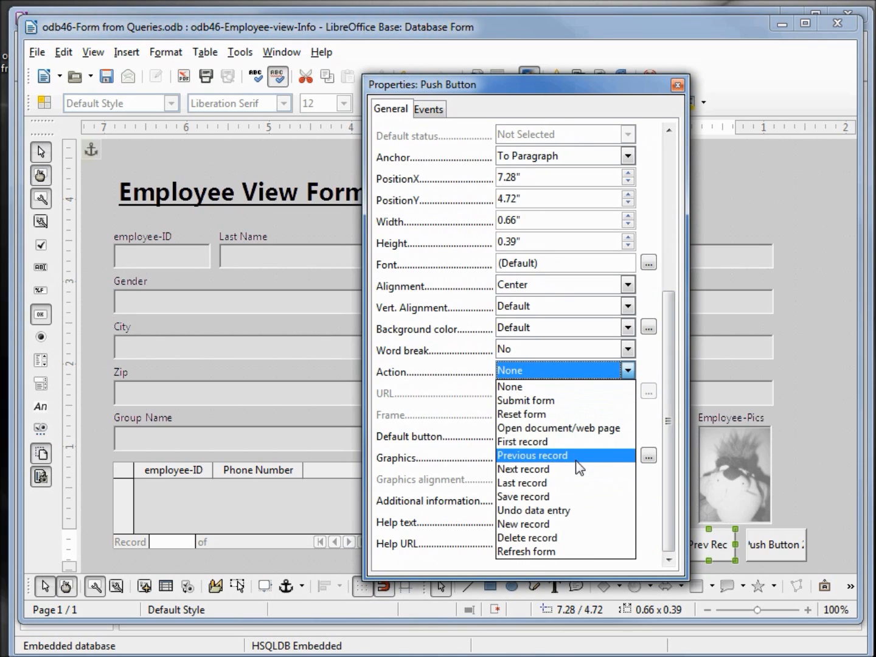
left_click(531, 455)
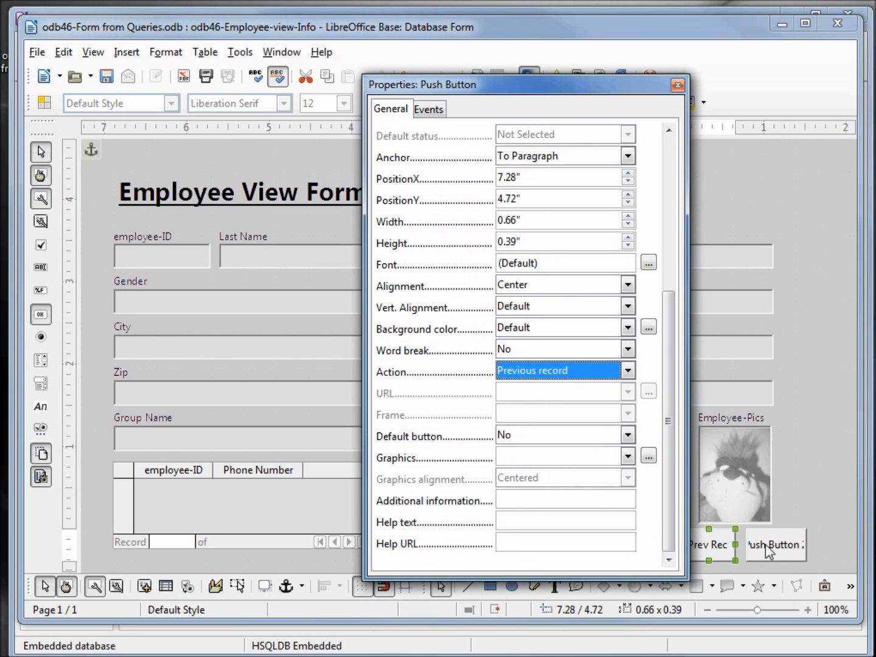
left_click(776, 545)
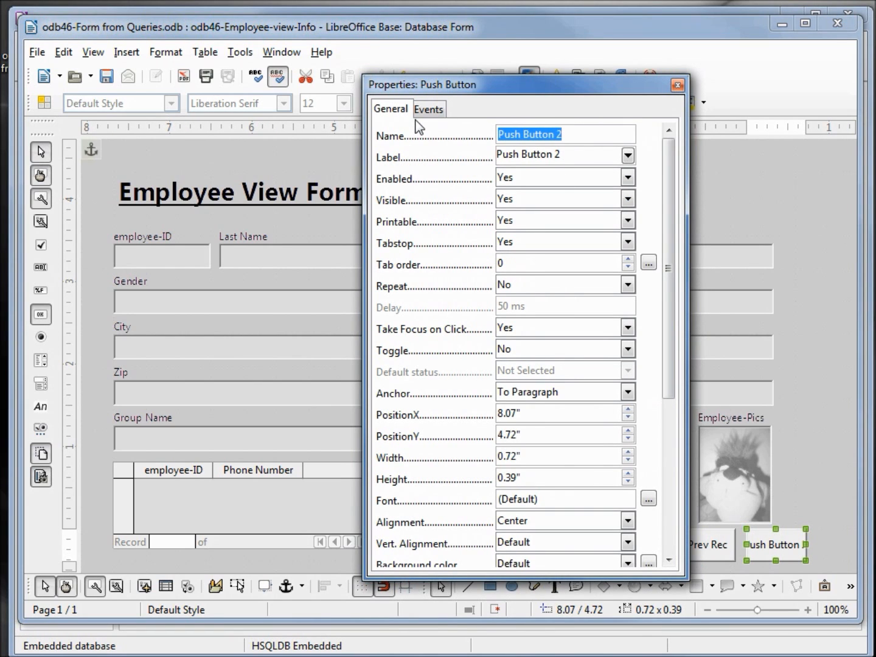
- Set the second button to Name btn_Next, Label 'Next Rec', Action Next record, and close properties
type("btn_Next")
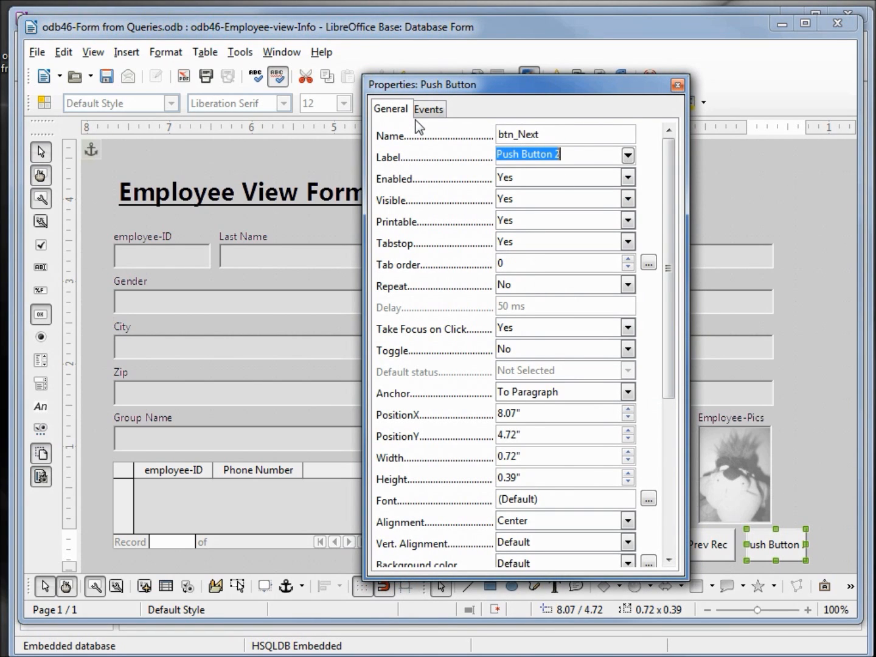
key("Delete")
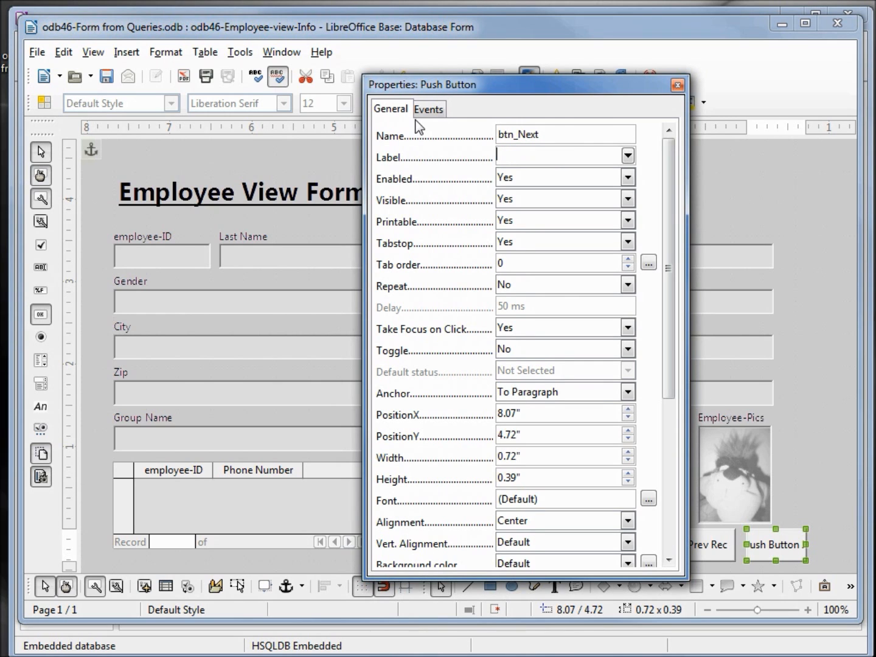
type("Next Rec")
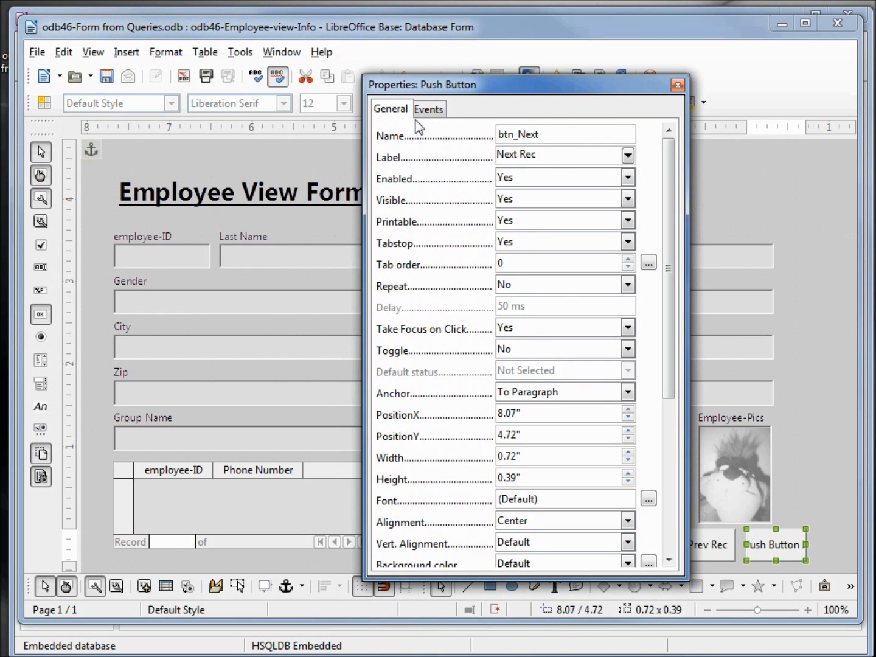
scroll("down", 3)
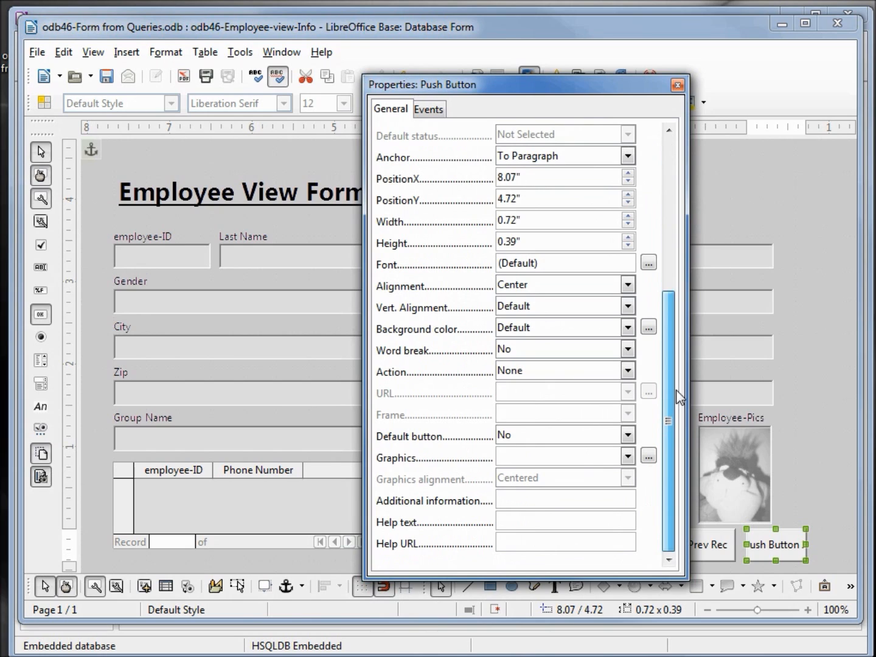
left_click(627, 370)
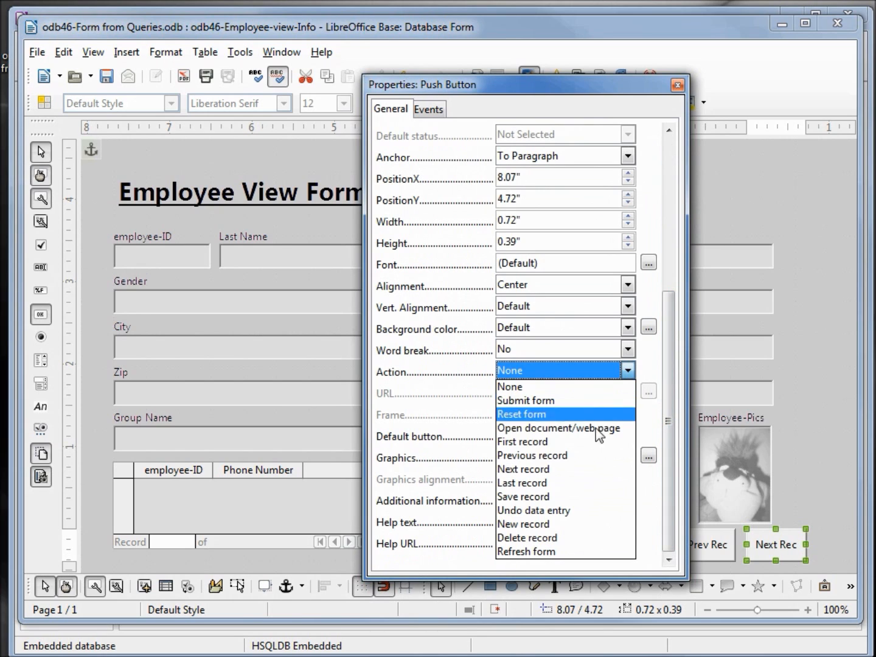
left_click(523, 470)
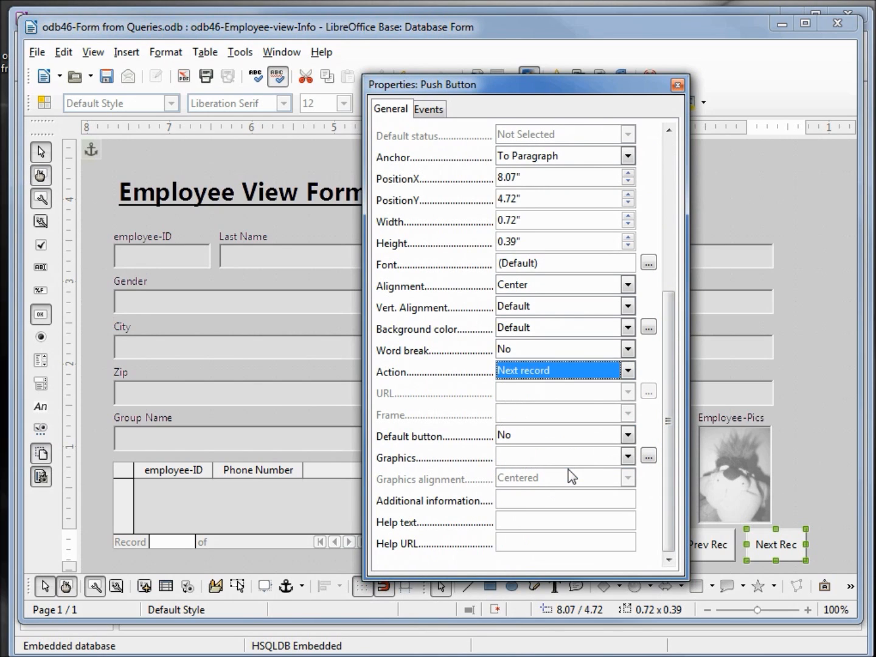
left_click(676, 85)
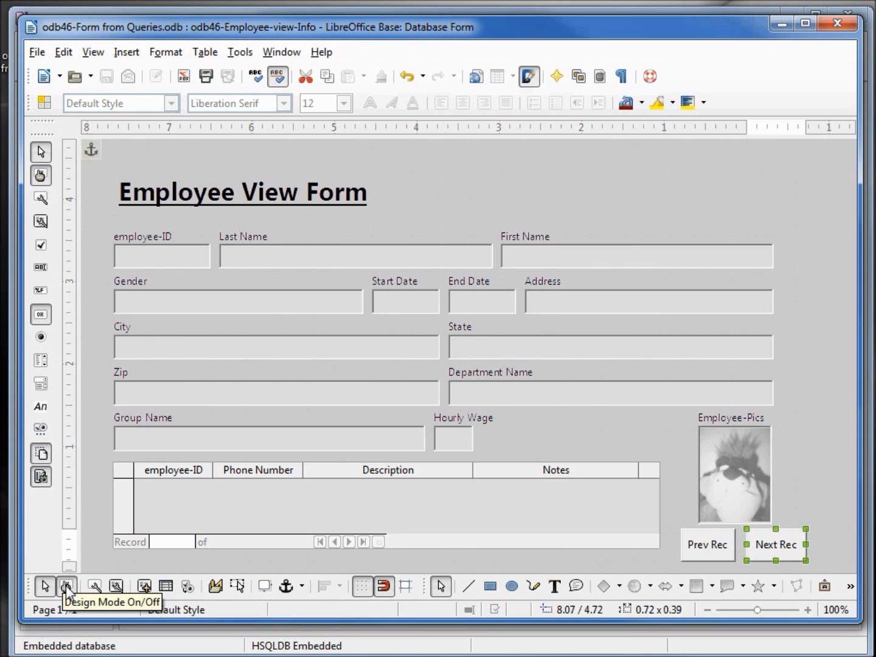
left_click(67, 586)
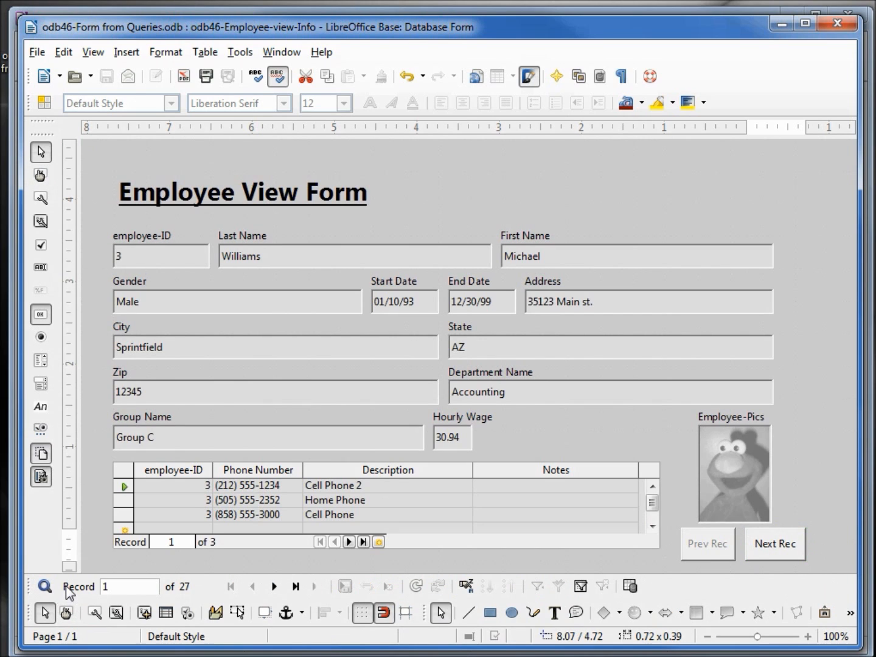
left_click(774, 542)
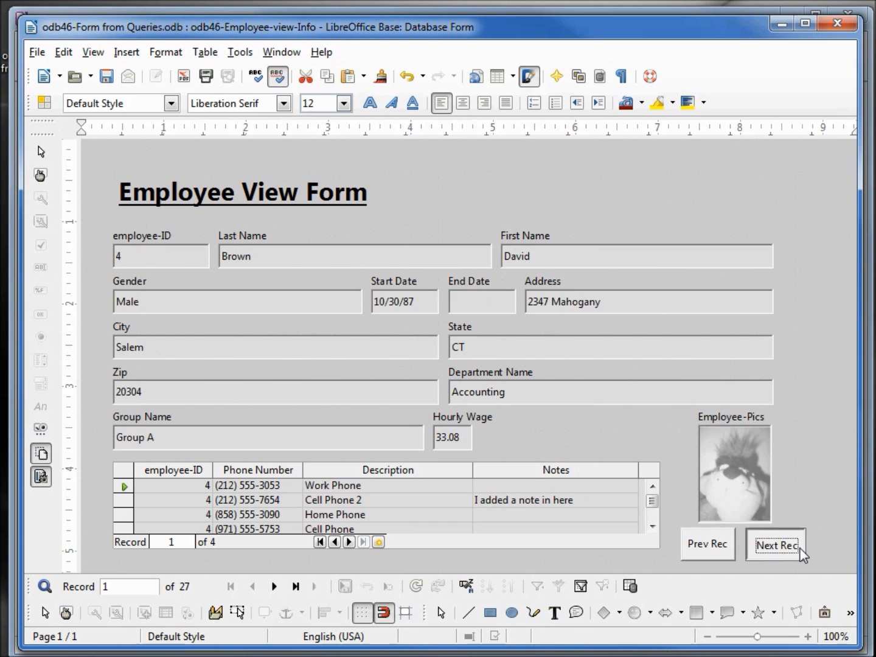
left_click(775, 544)
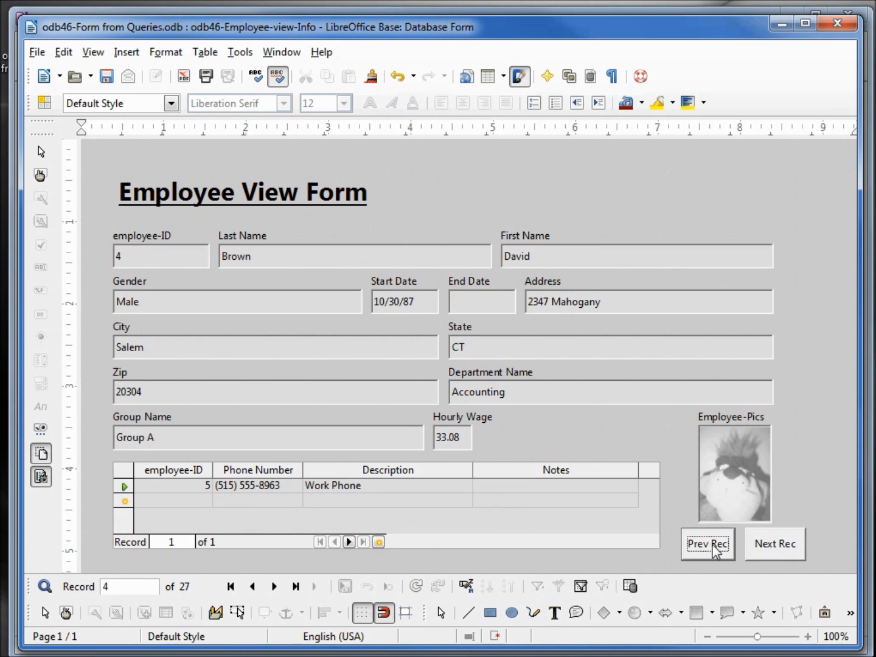
left_click(706, 543)
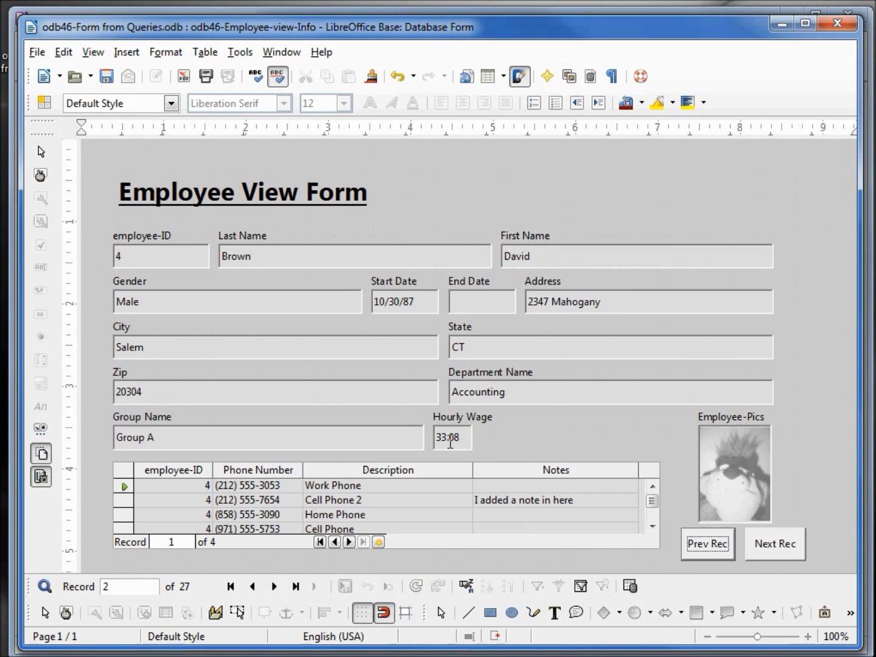
mouse_move(260, 521)
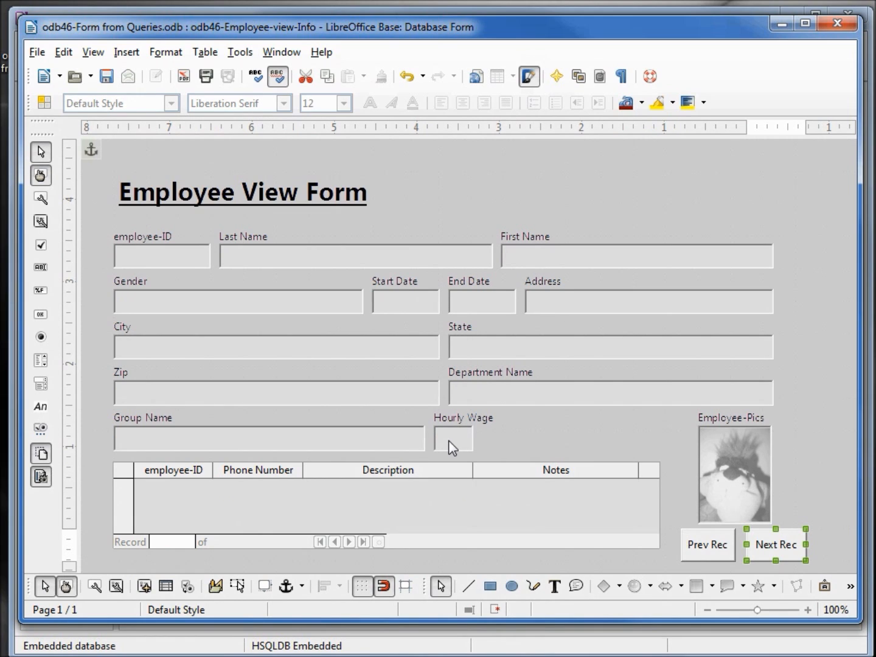
- Format the Hourly Wage field as US dollar currency with two decimals
left_click(453, 438)
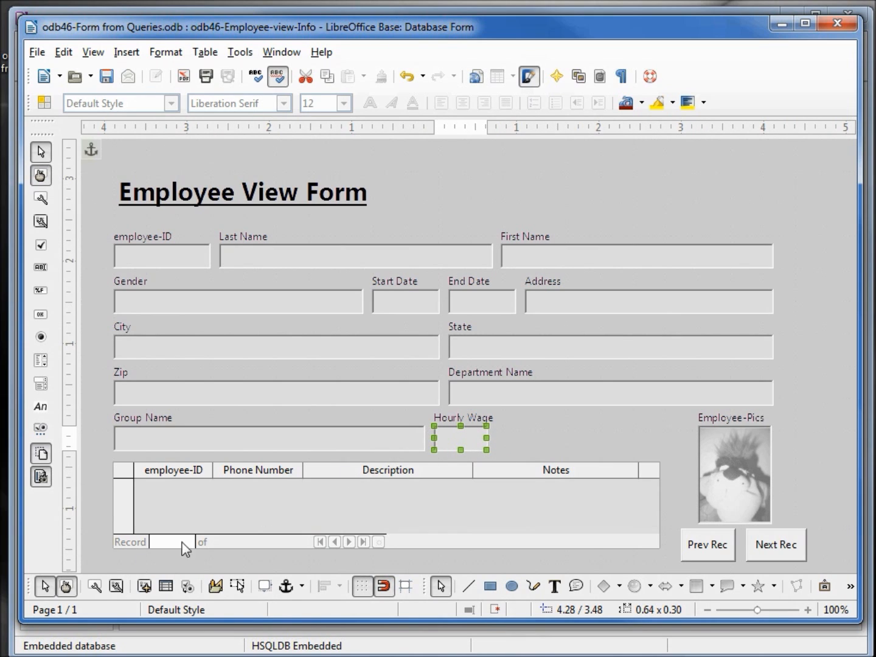
mouse_move(95, 587)
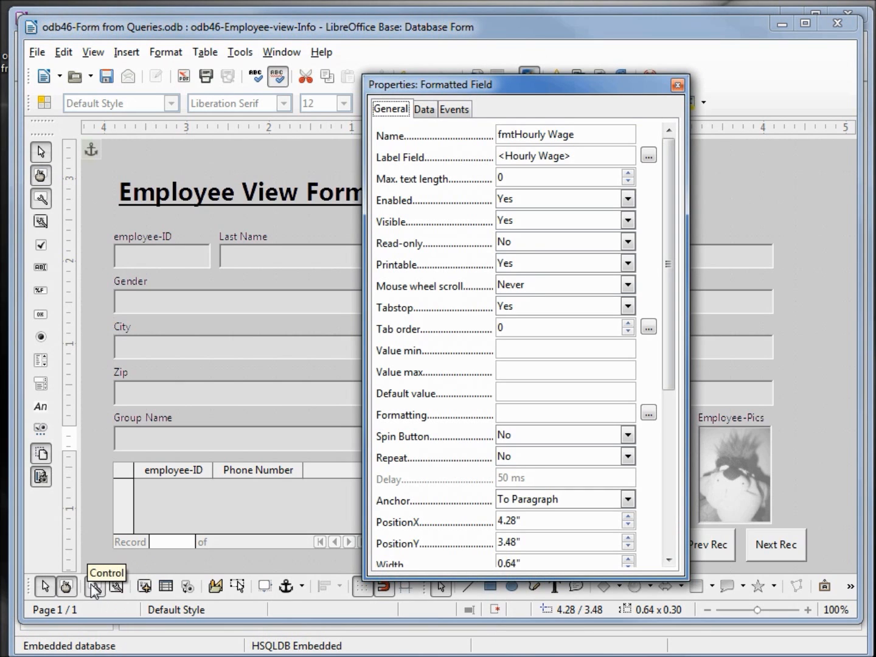
mouse_move(535, 274)
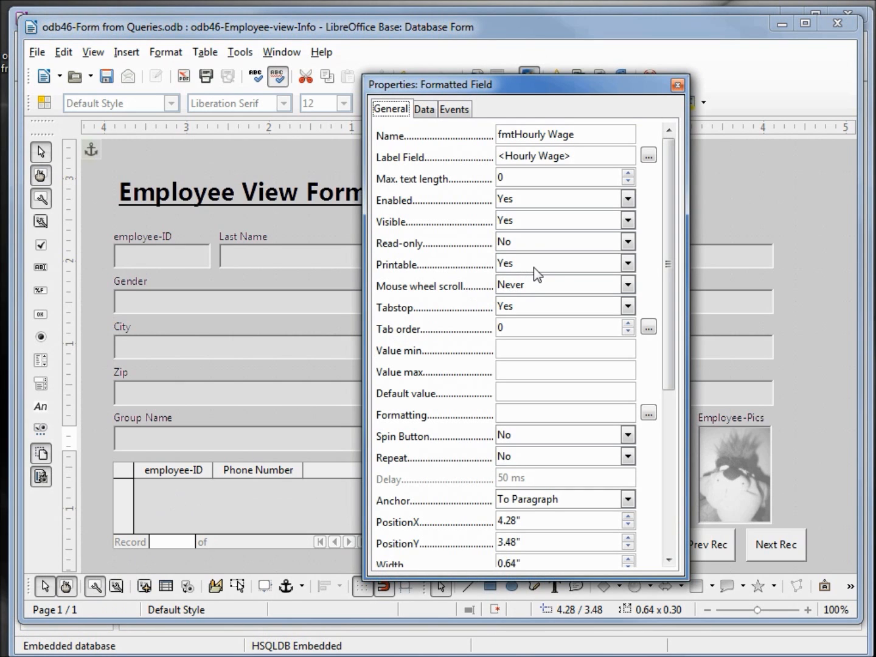
mouse_move(585, 246)
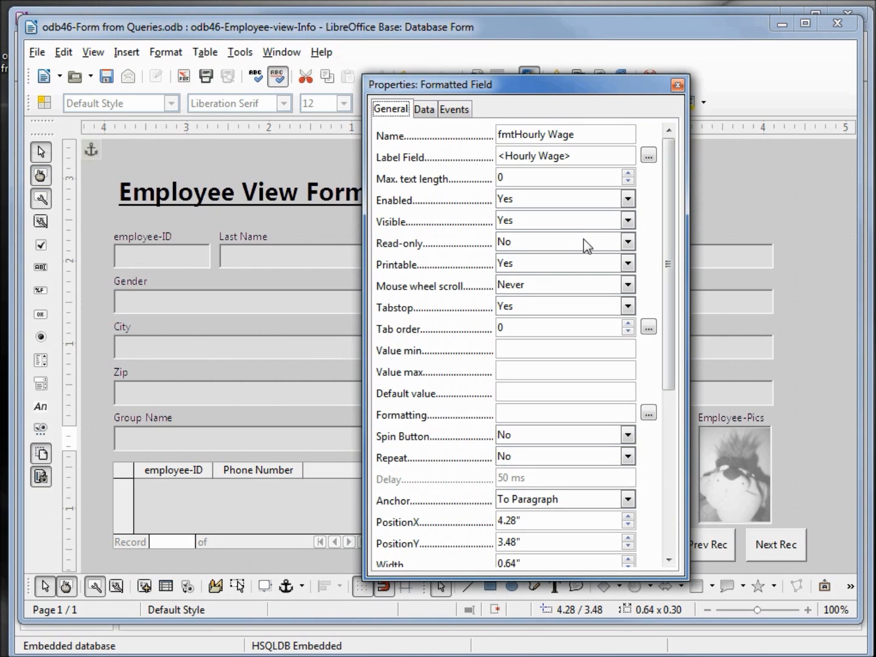
mouse_move(419, 426)
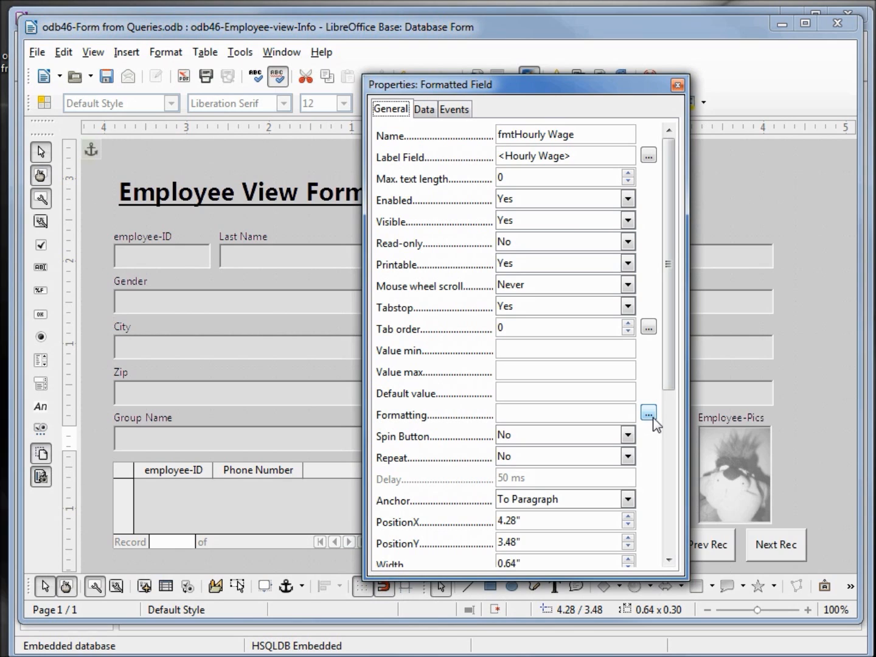
left_click(647, 413)
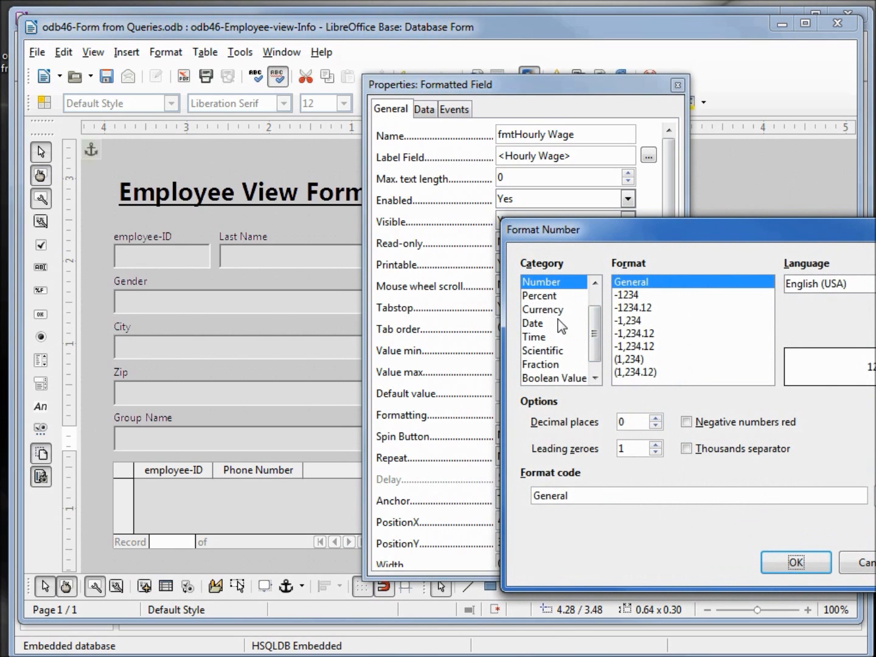
left_click(543, 309)
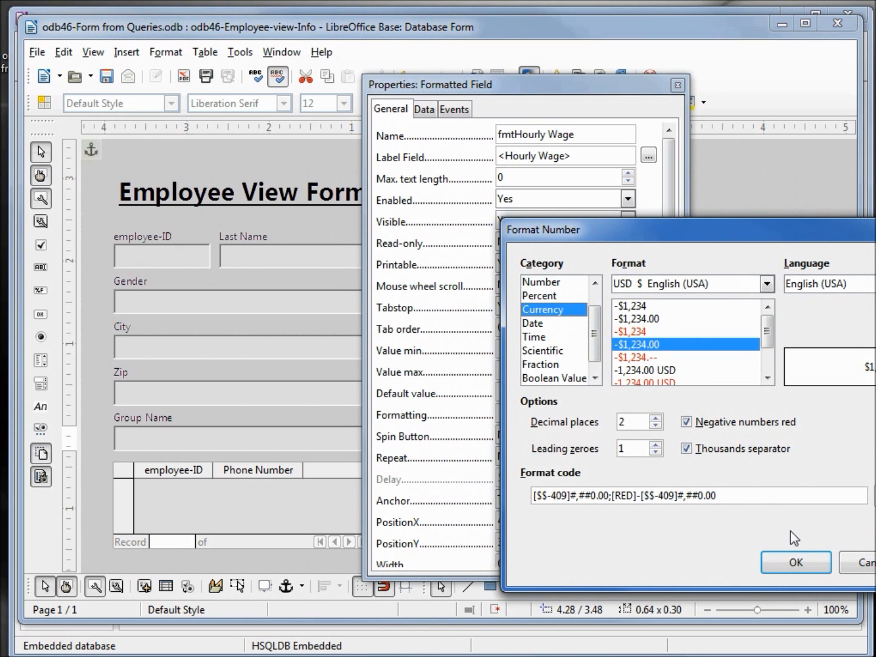
left_click(795, 562)
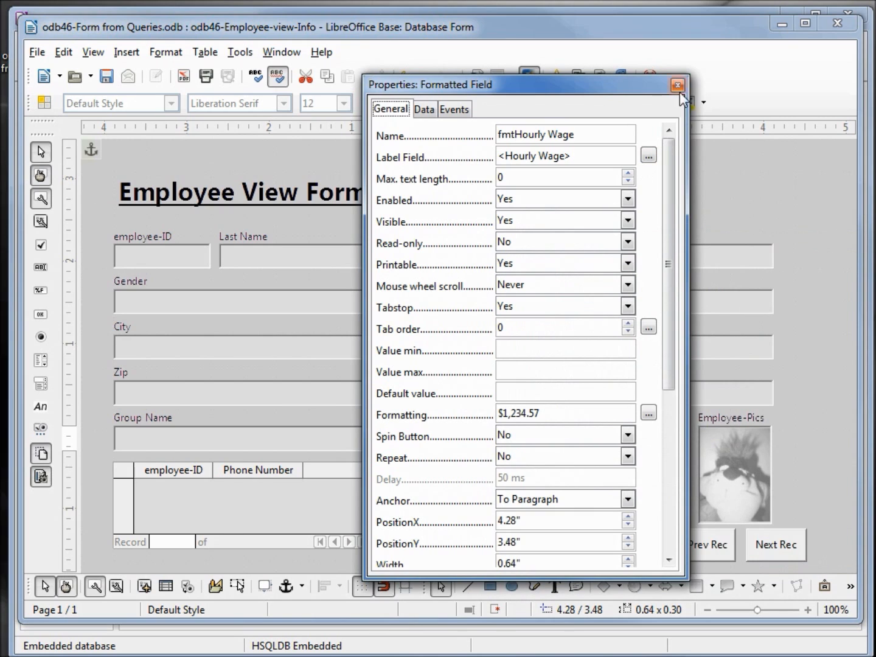
left_click(676, 85)
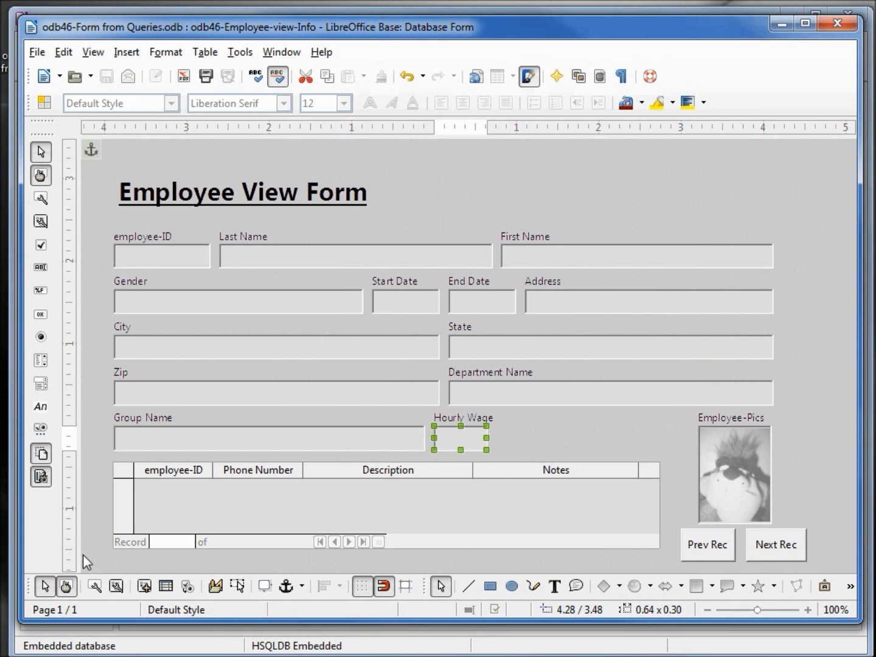
mouse_move(67, 586)
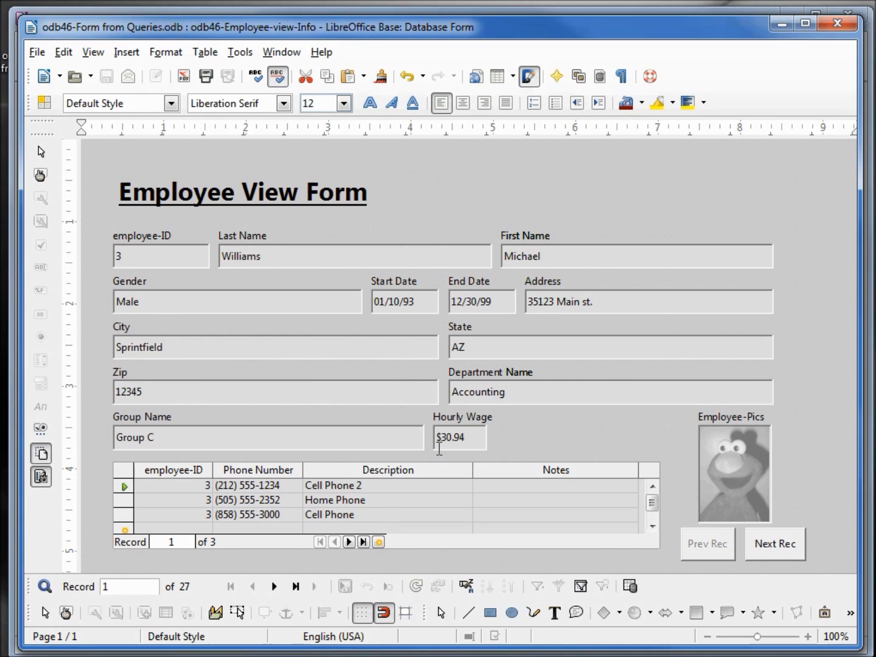
mouse_move(732, 467)
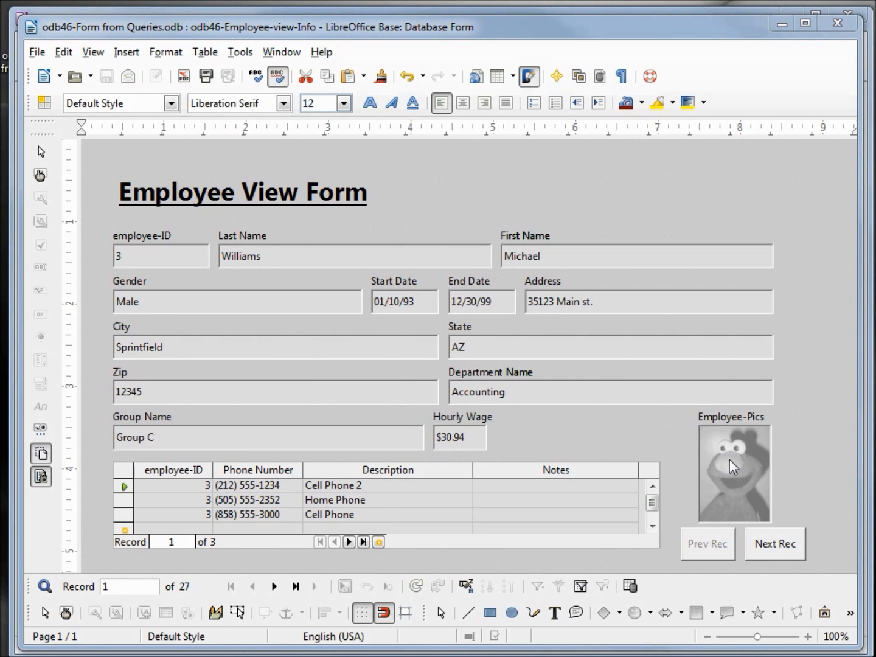
mouse_move(493, 382)
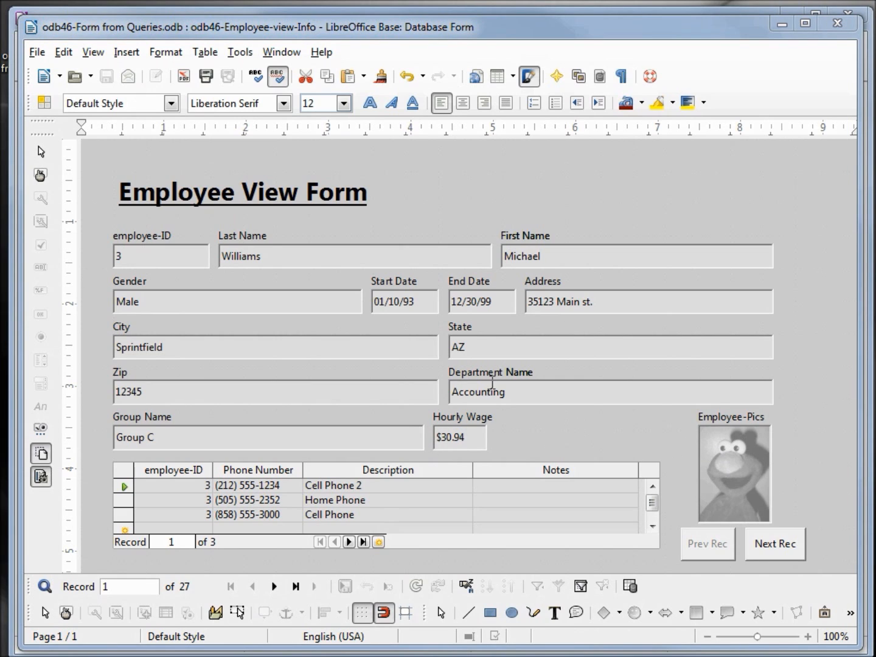
left_click(274, 256)
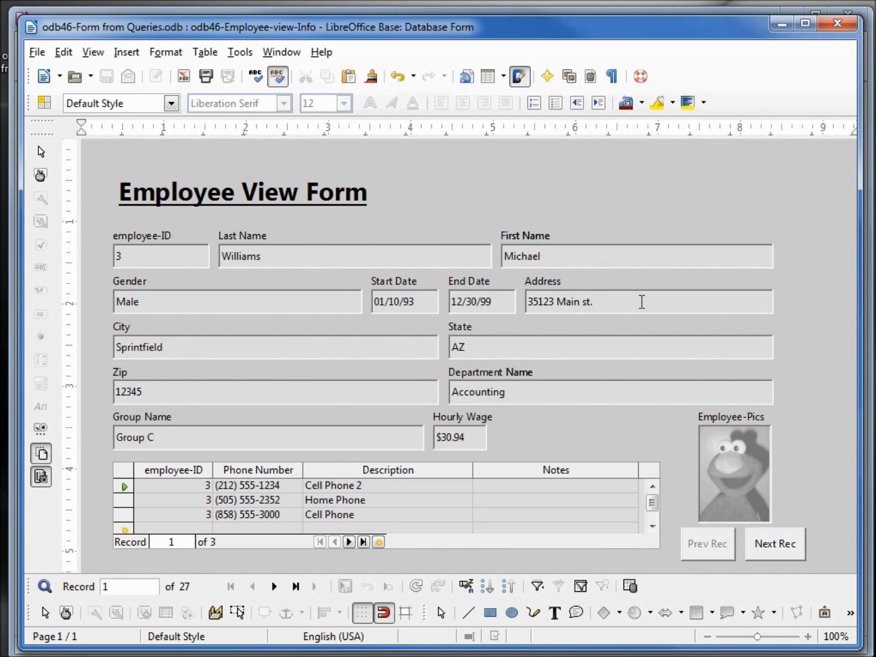
mouse_move(525, 428)
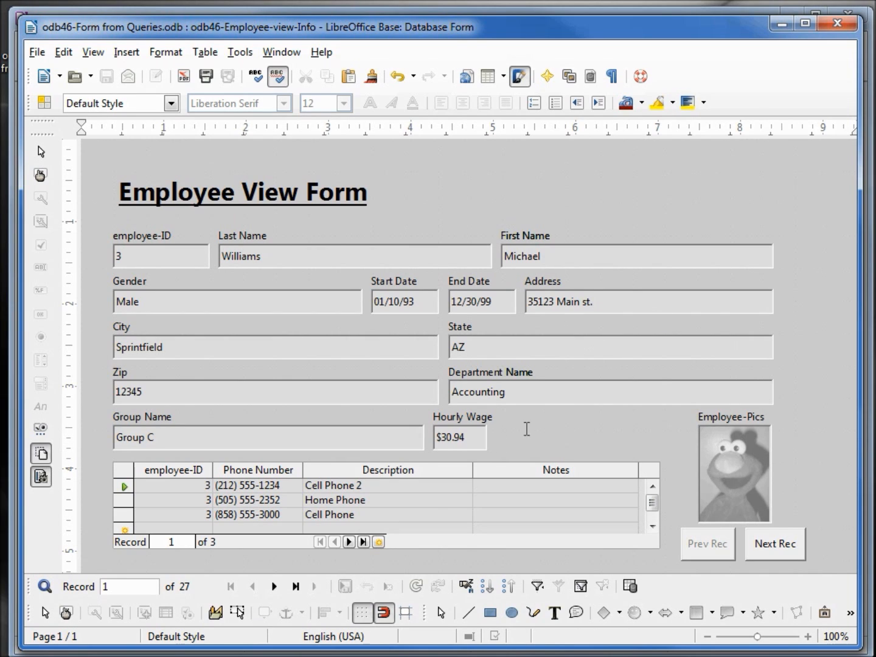
double_click(333, 484)
type("kdlsfj;lkdfa")
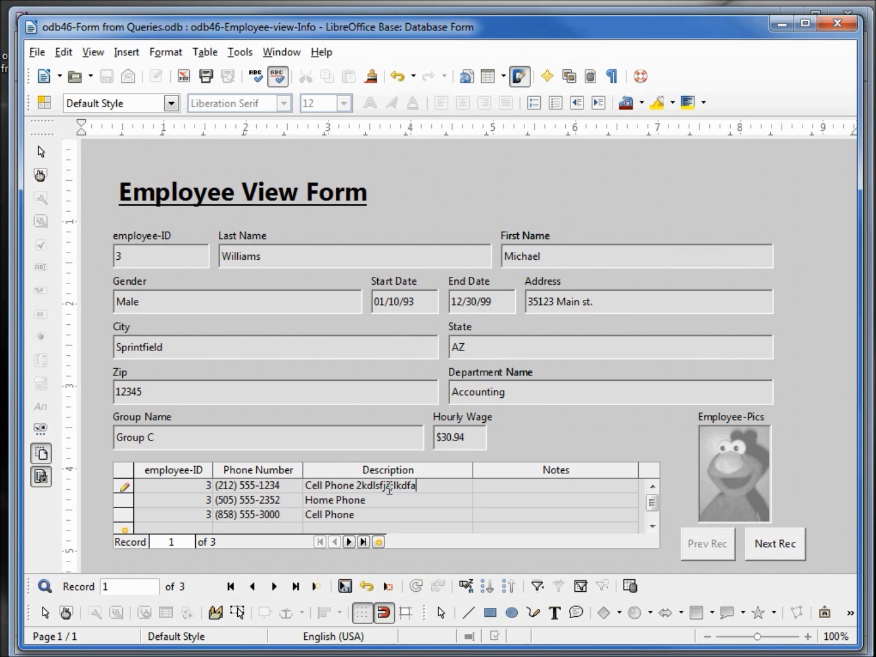
key("BackSpace")
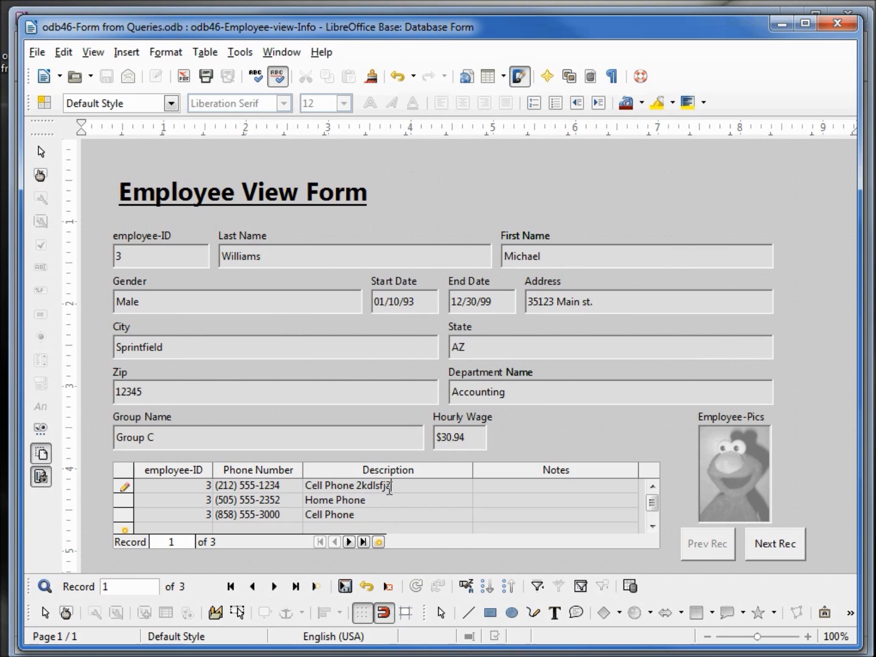
key("BackSpace")
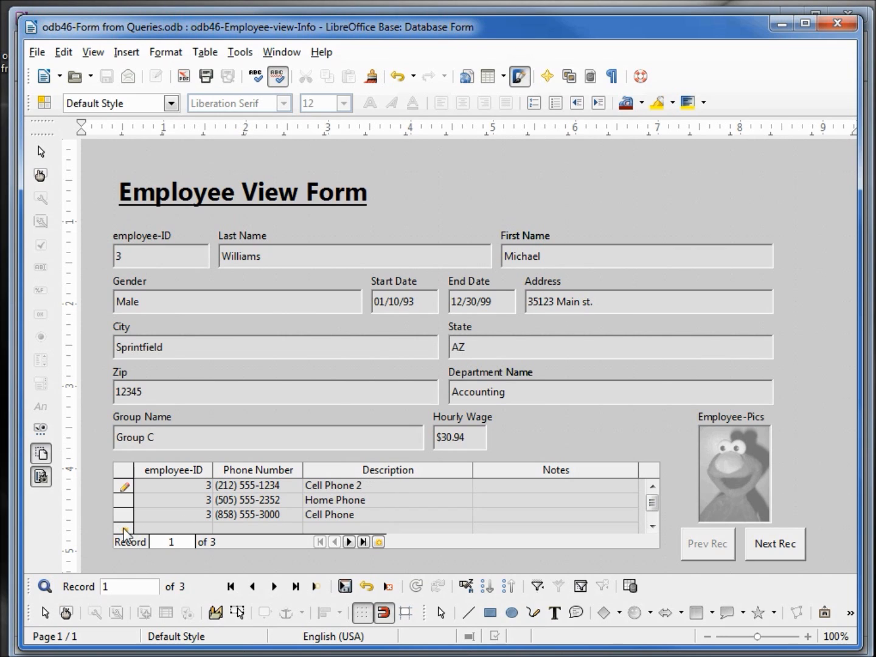
mouse_move(387, 587)
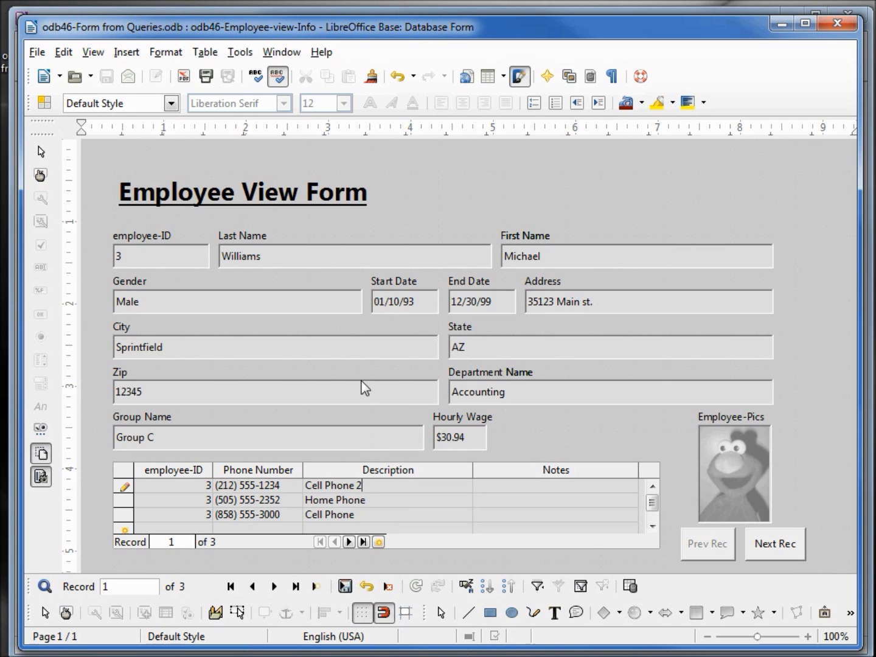
left_click(273, 348)
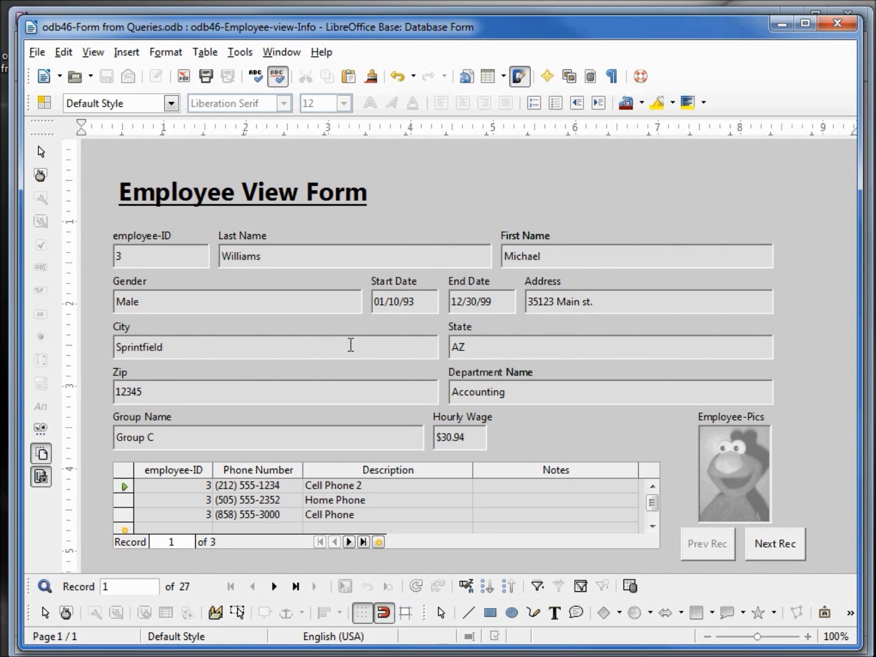
left_click(274, 346)
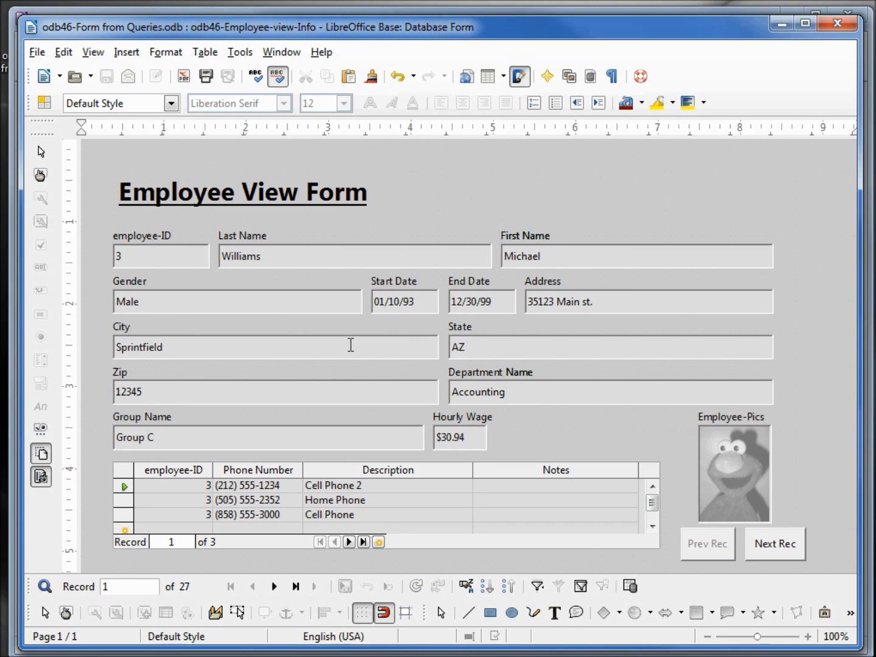
mouse_move(363, 489)
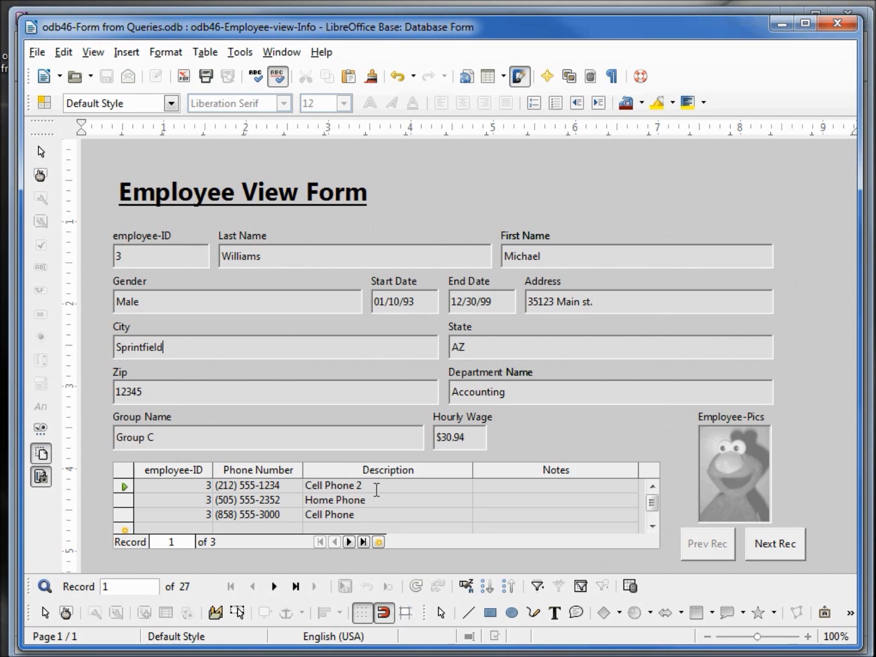
mouse_move(404, 487)
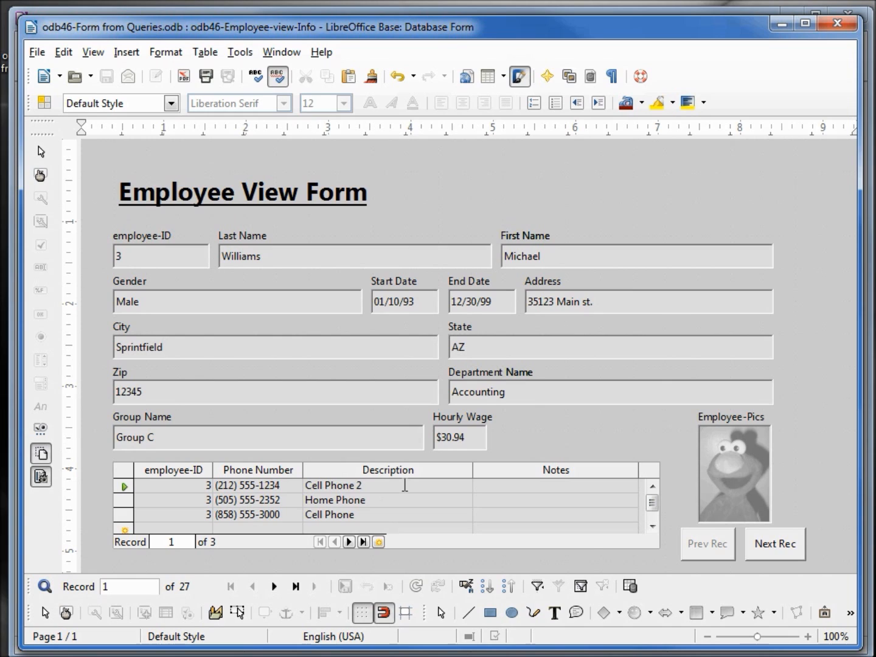
mouse_move(316, 204)
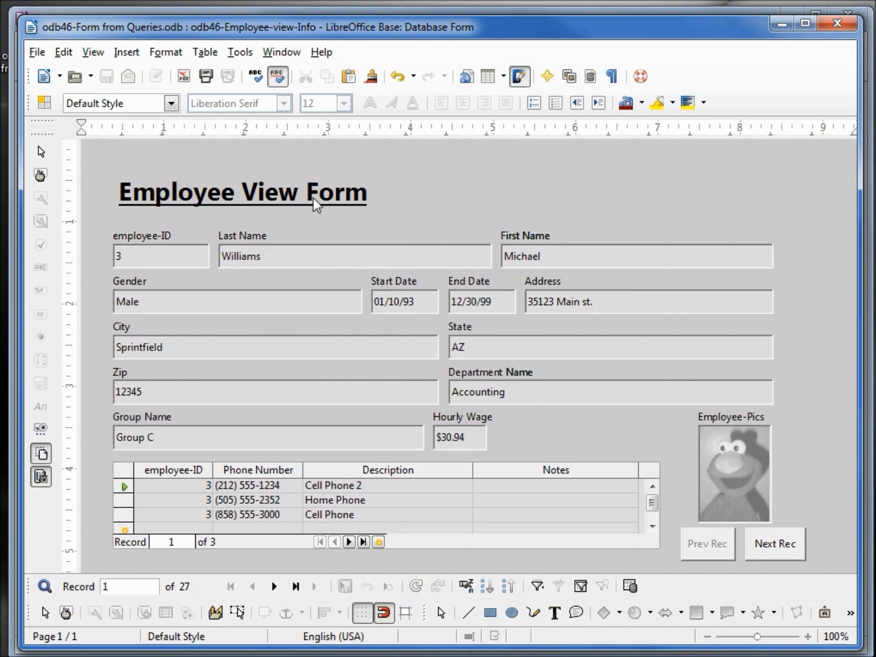
mouse_move(313, 202)
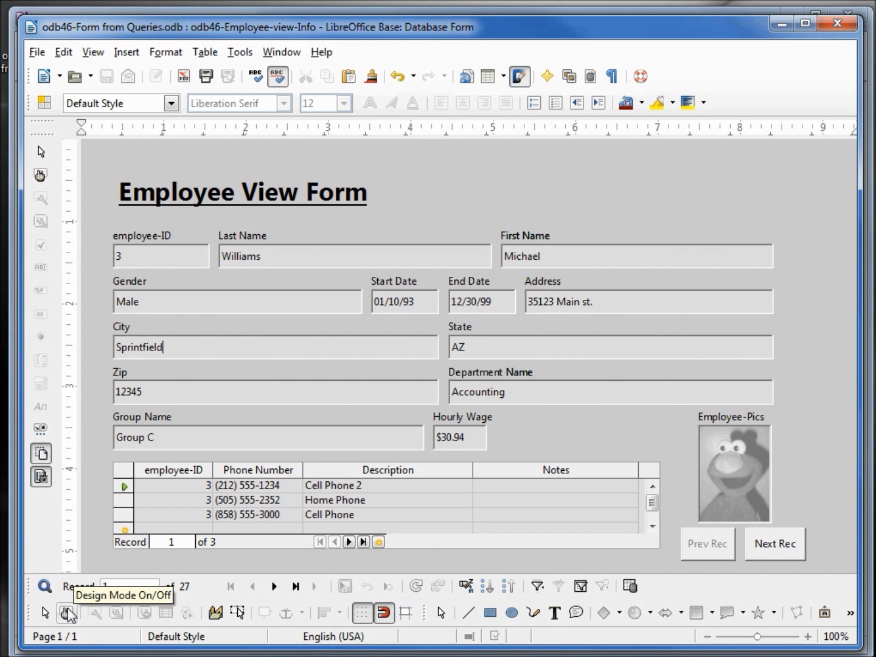
- Enter design mode and open the SubForm's properties from the Form Navigator
left_click(67, 613)
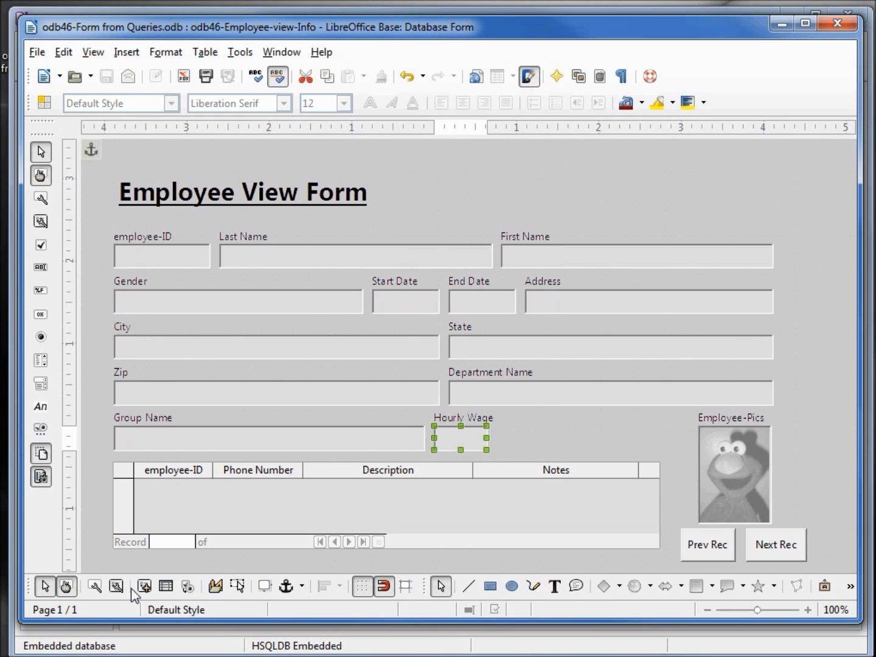
mouse_move(146, 586)
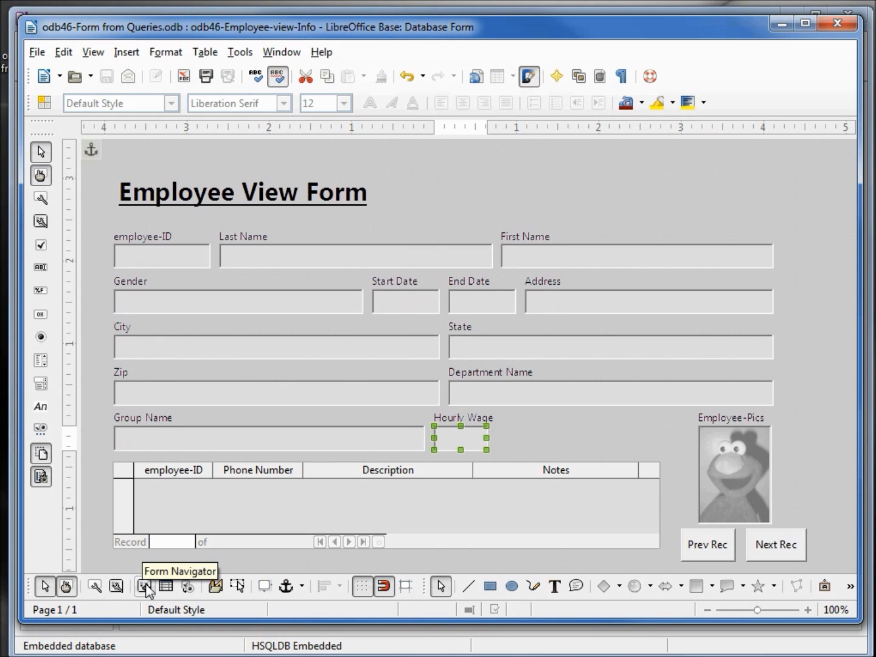
left_click(146, 586)
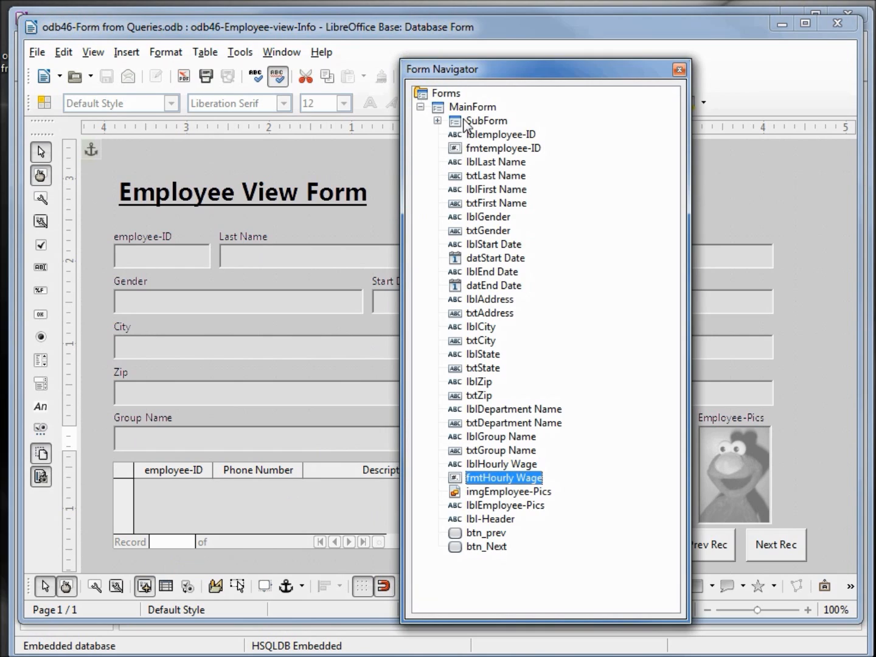
left_click(438, 119)
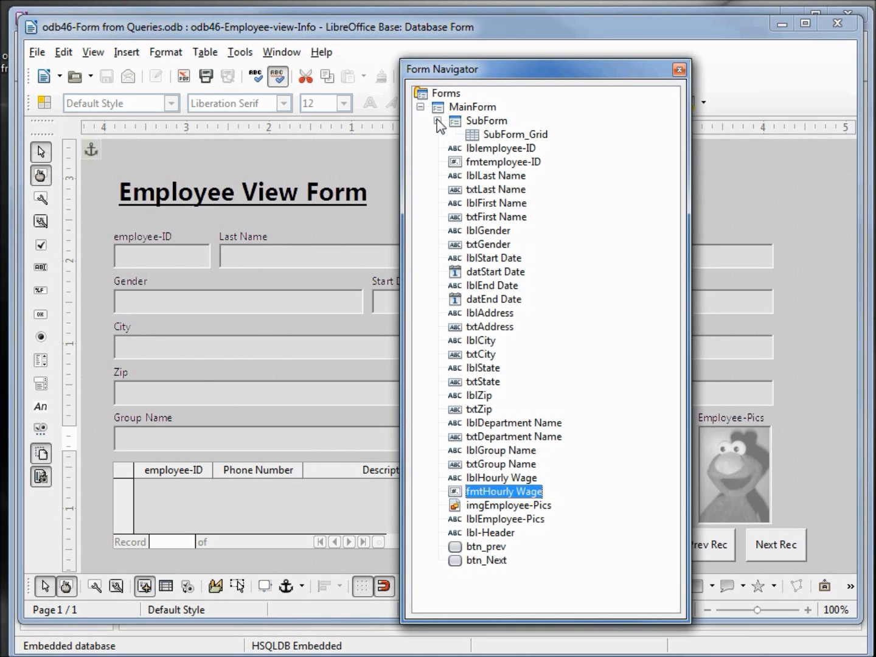
left_click(487, 120)
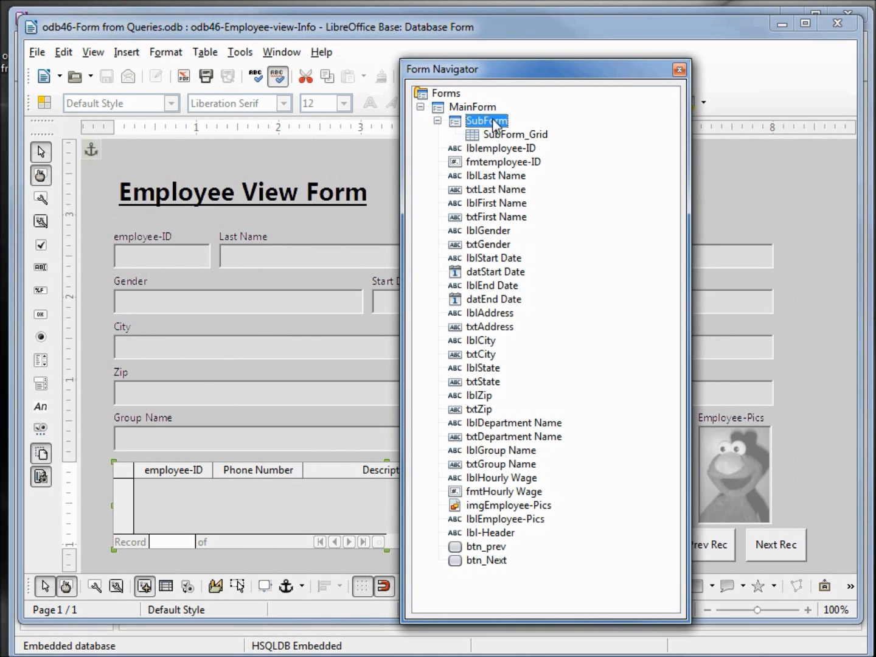
right_click(486, 120)
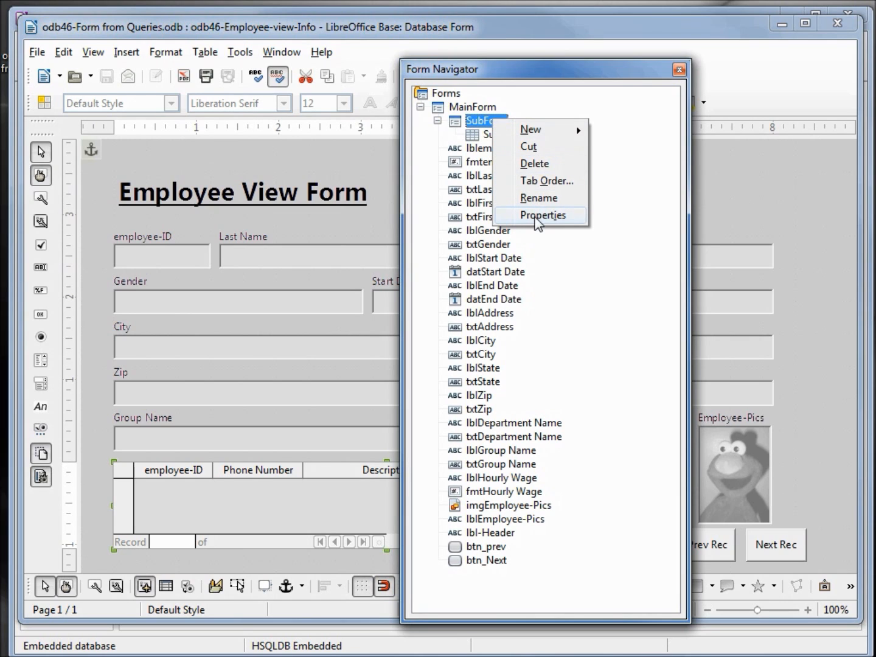
left_click(539, 215)
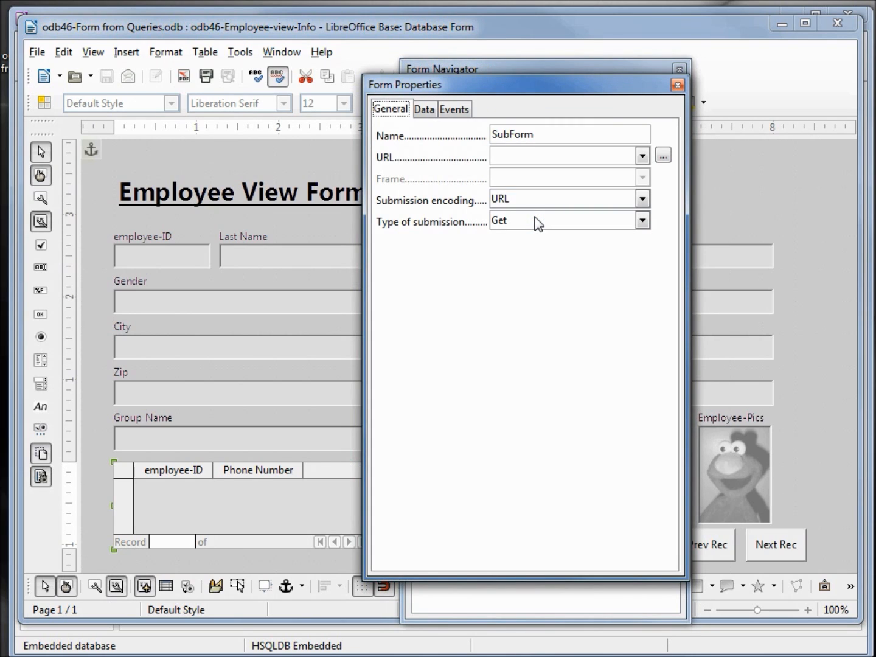
- On the Data settings disallow additions, modifications and deletions, then close properties and navigator
left_click(424, 109)
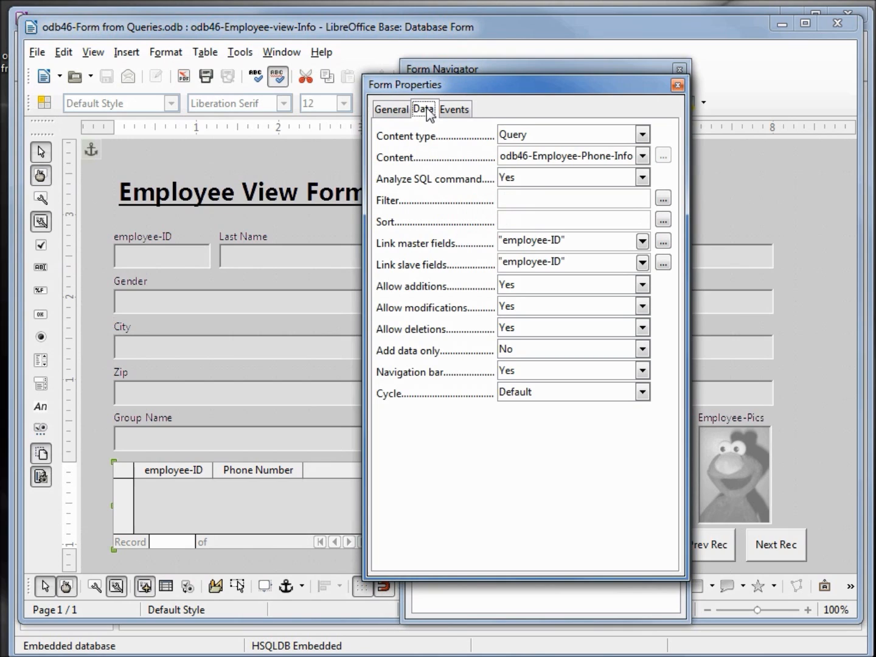
mouse_move(399, 297)
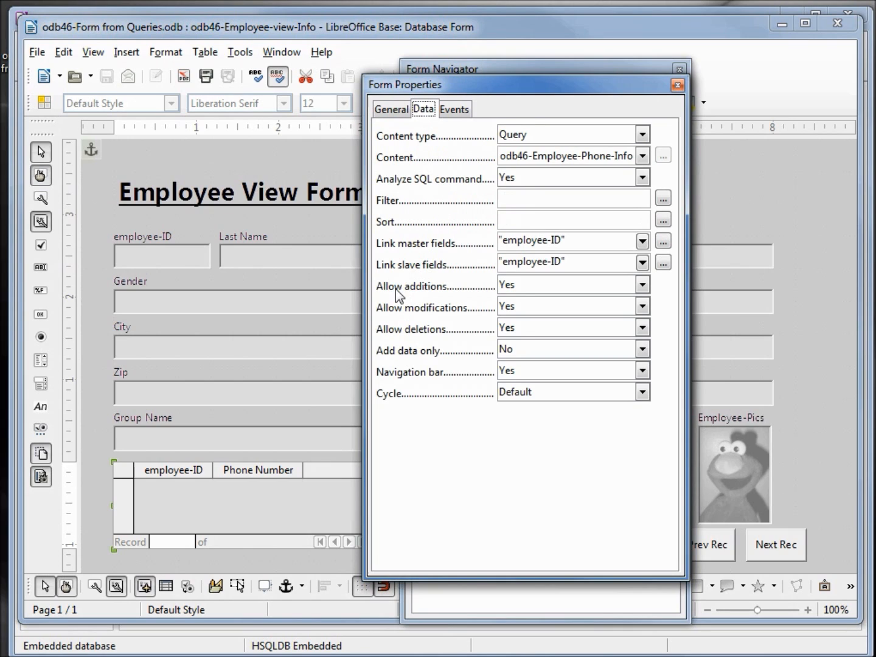
mouse_move(465, 314)
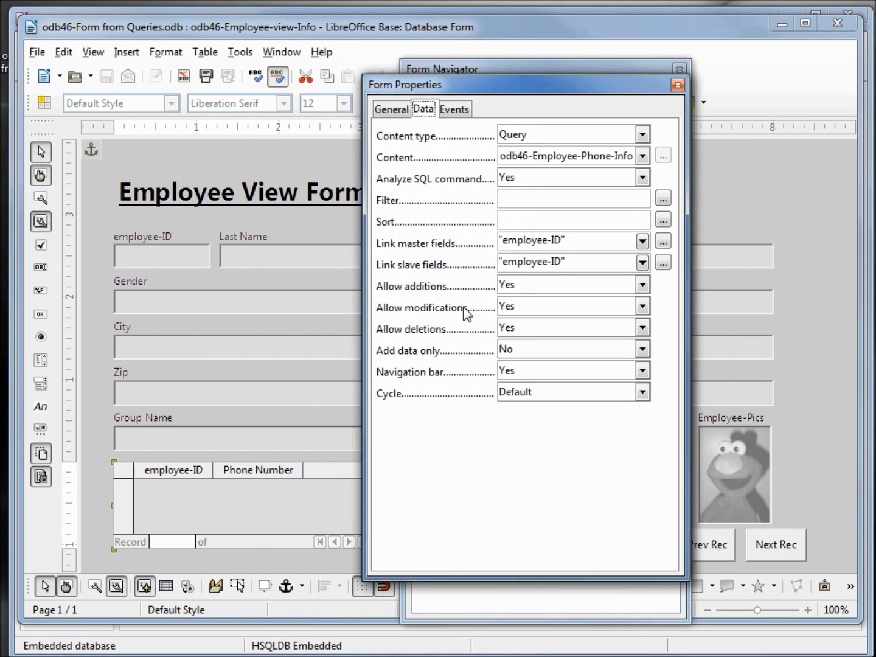
mouse_move(465, 333)
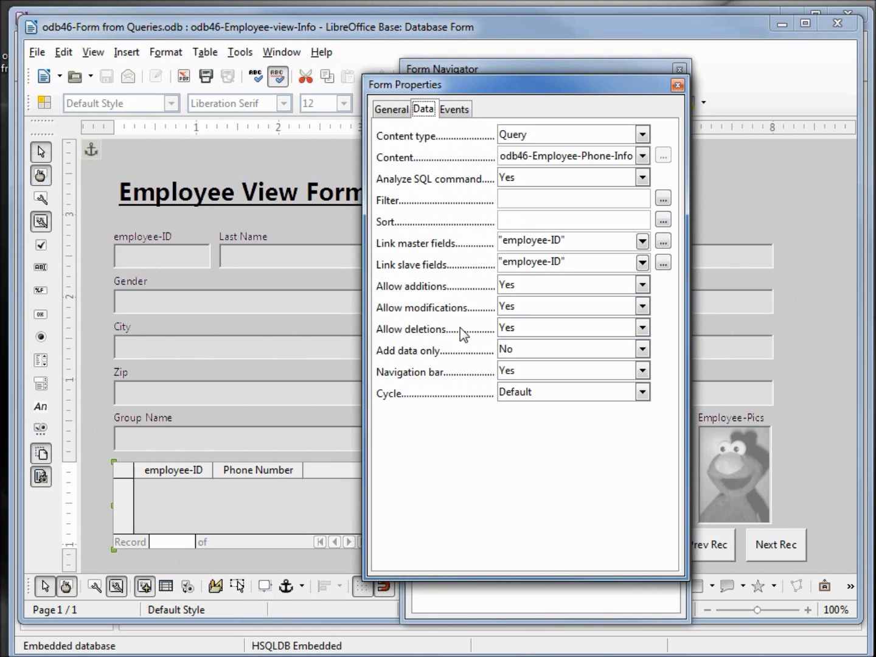
left_click(642, 285)
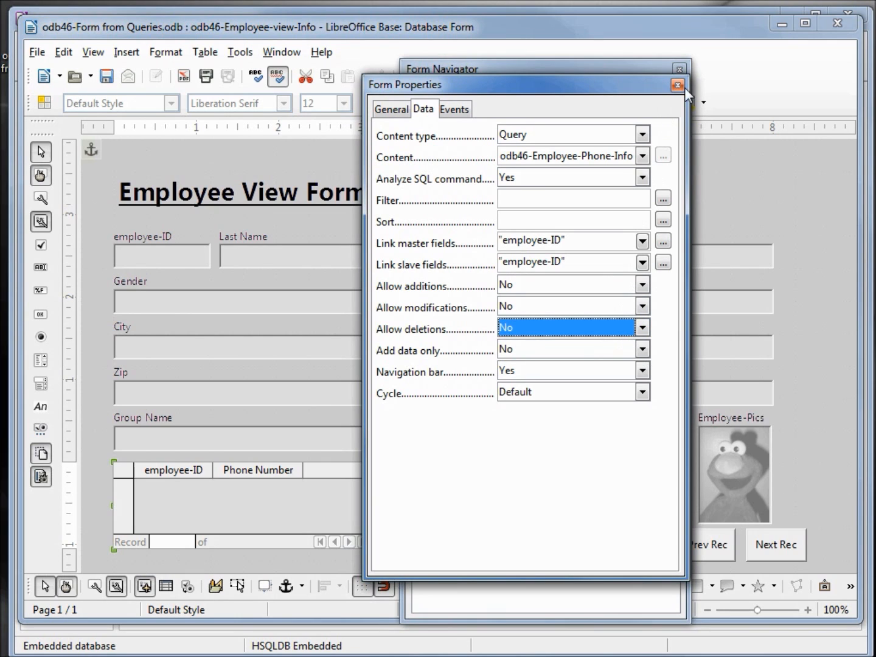
left_click(677, 86)
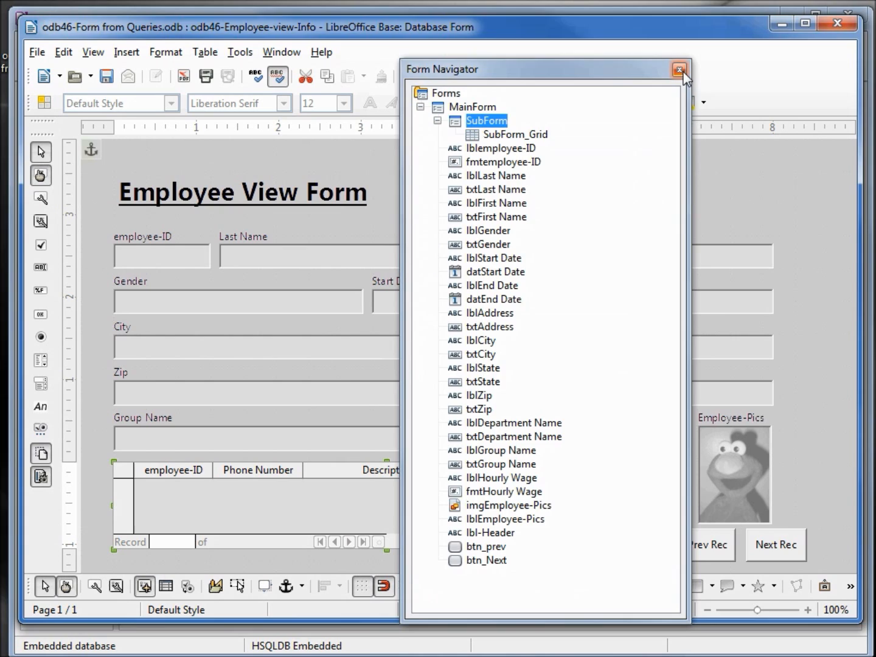
left_click(679, 69)
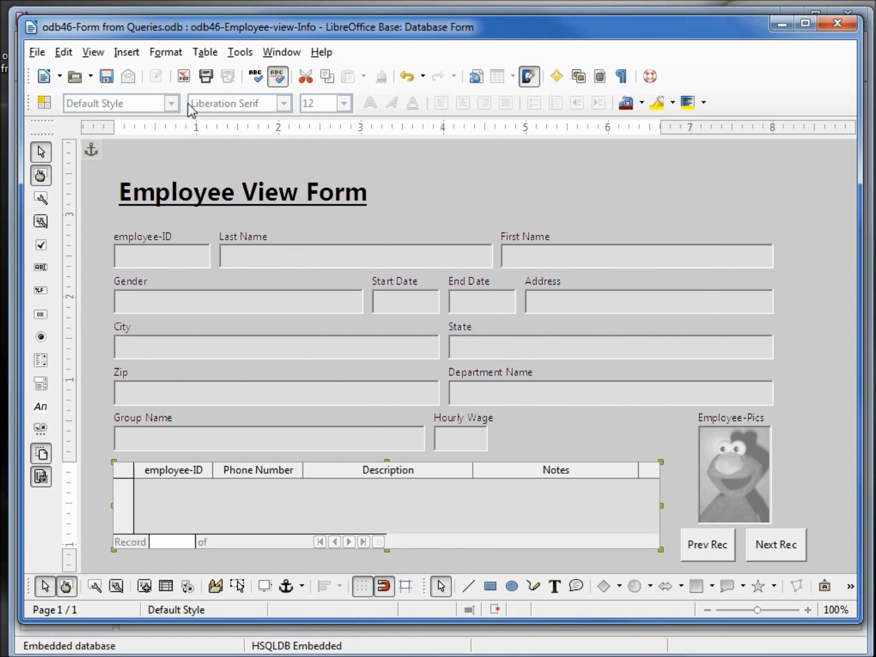
mouse_move(117, 242)
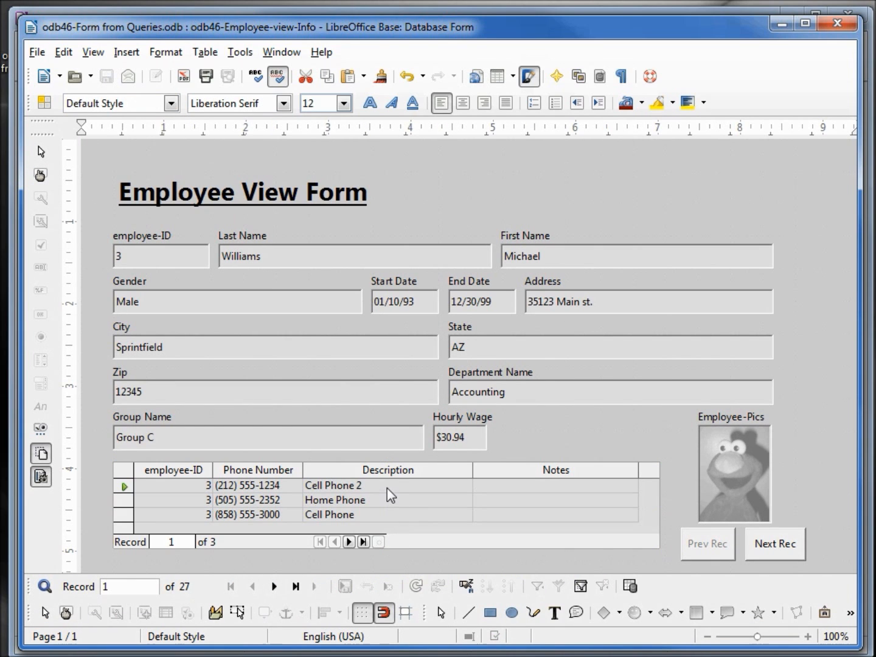
- Verify in live view that the phone subform entries cannot be edited
left_click(555, 484)
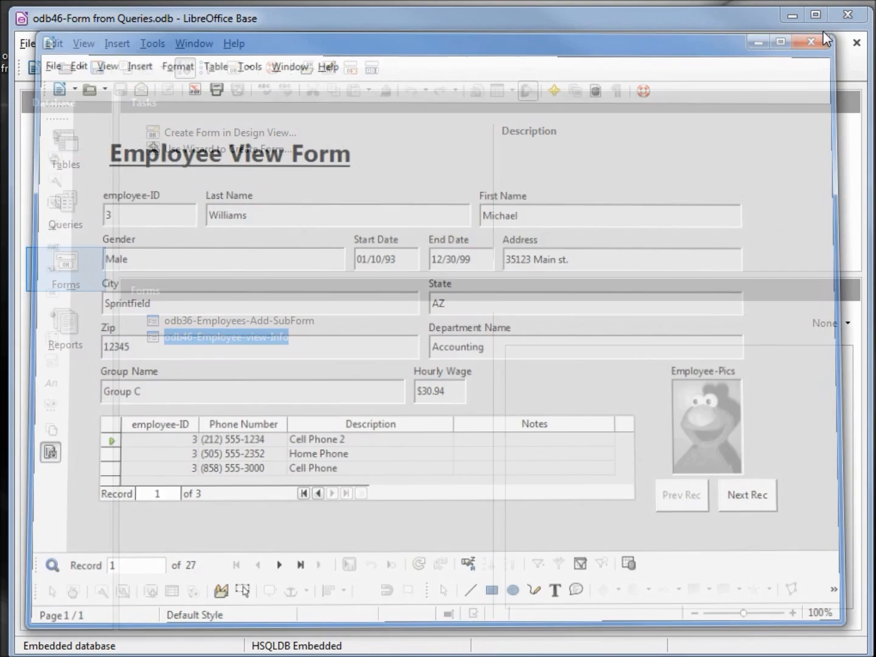
- Close the Employee View Form, returning to the Base forms list with odb46-Employee-view-Info highlighted
left_click(811, 41)
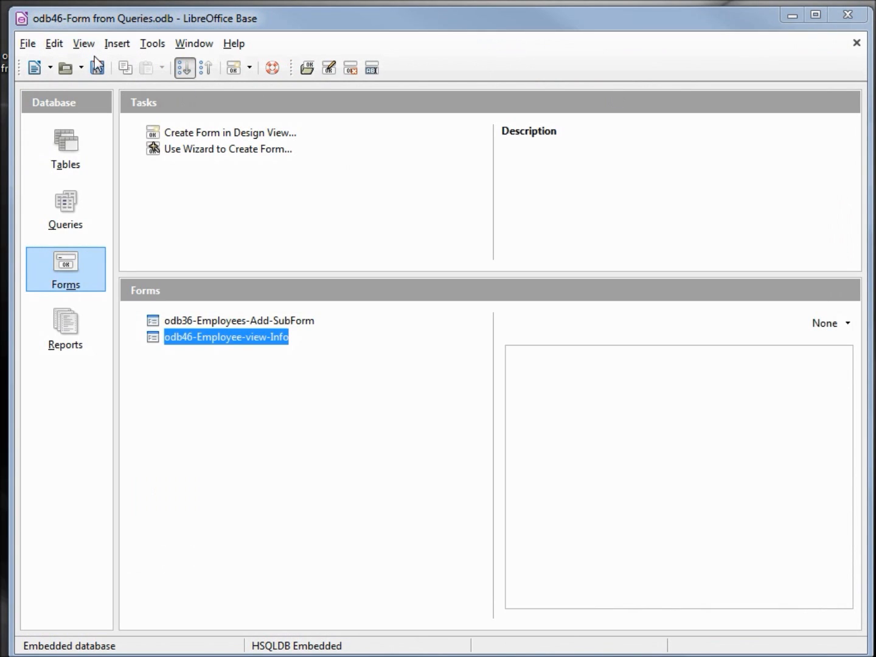